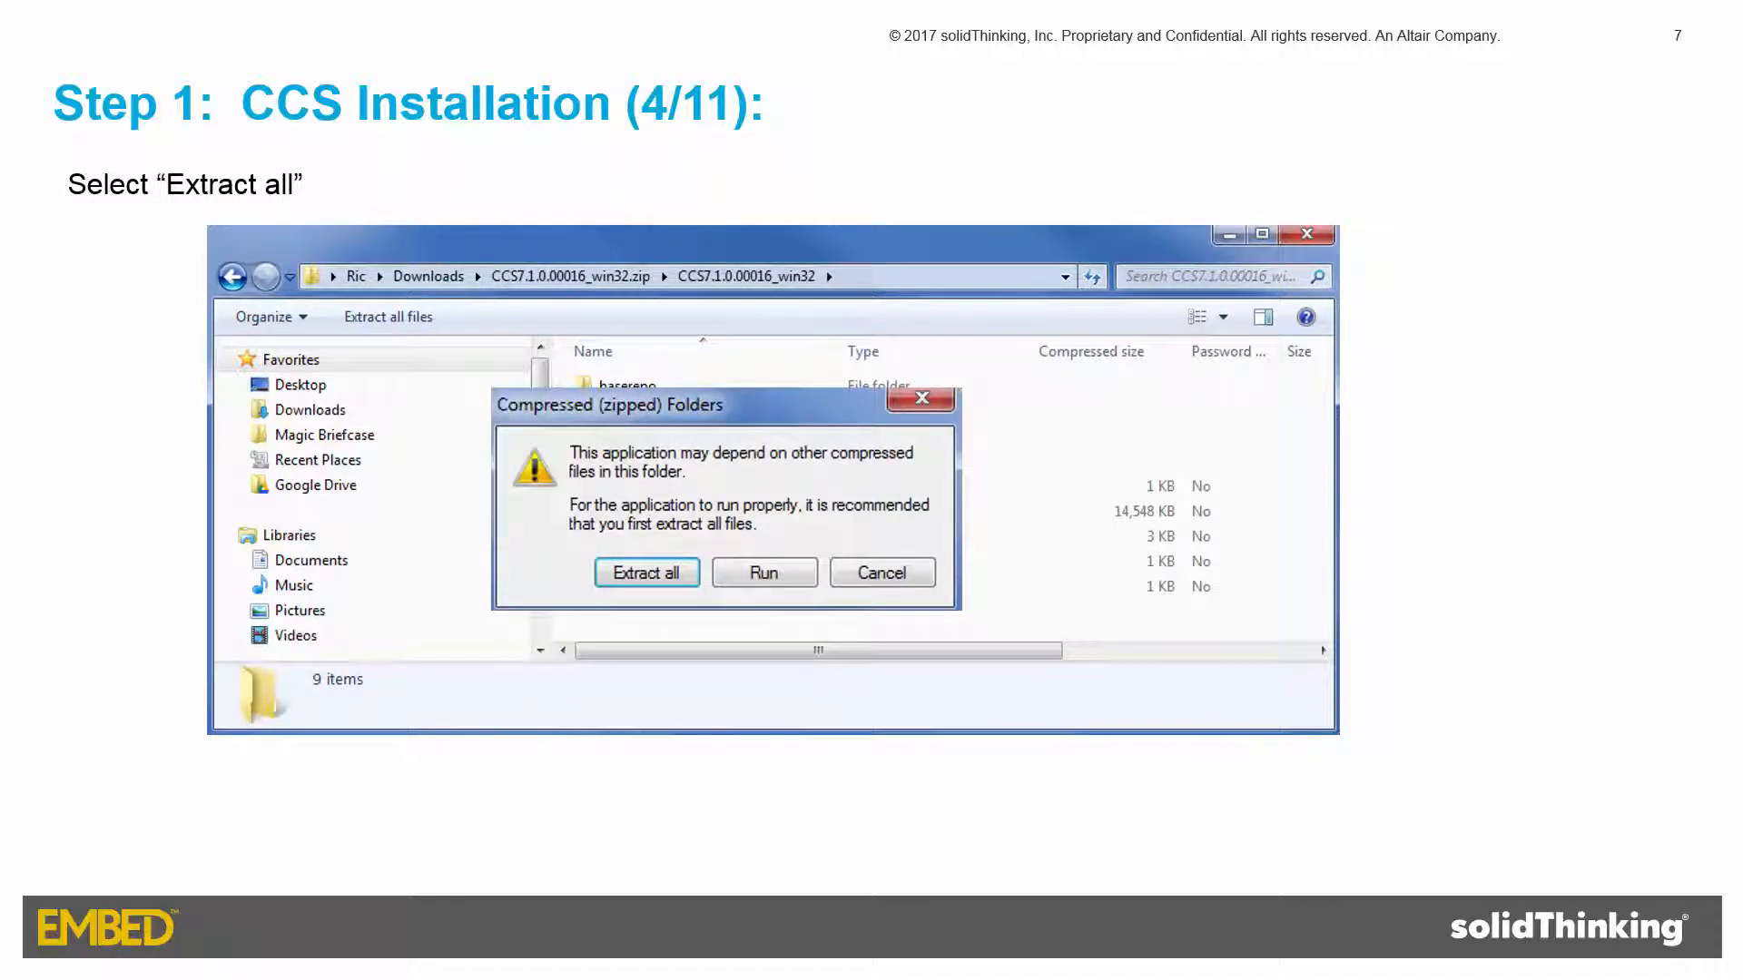
Step: Advance the CCS installation slides from 4/11 to 8/11, choosing product families
{"action": "left_click", "coordinate": [646, 573]}
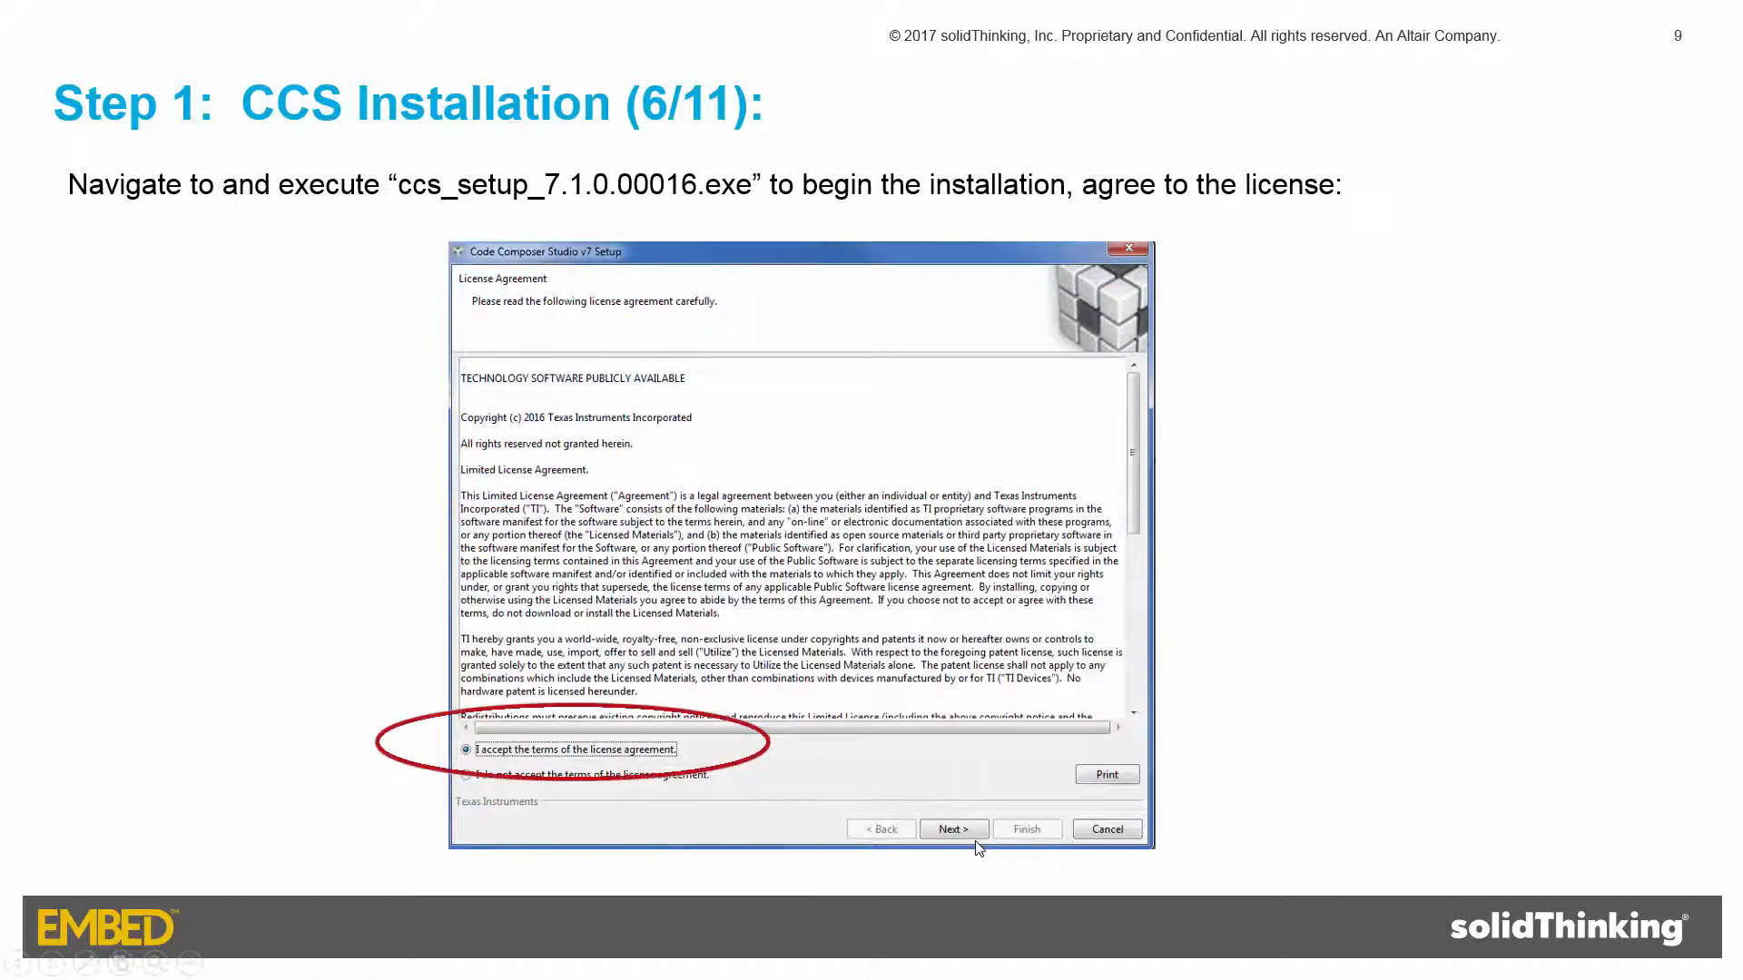
{"action": "left_click", "coordinate": [952, 827]}
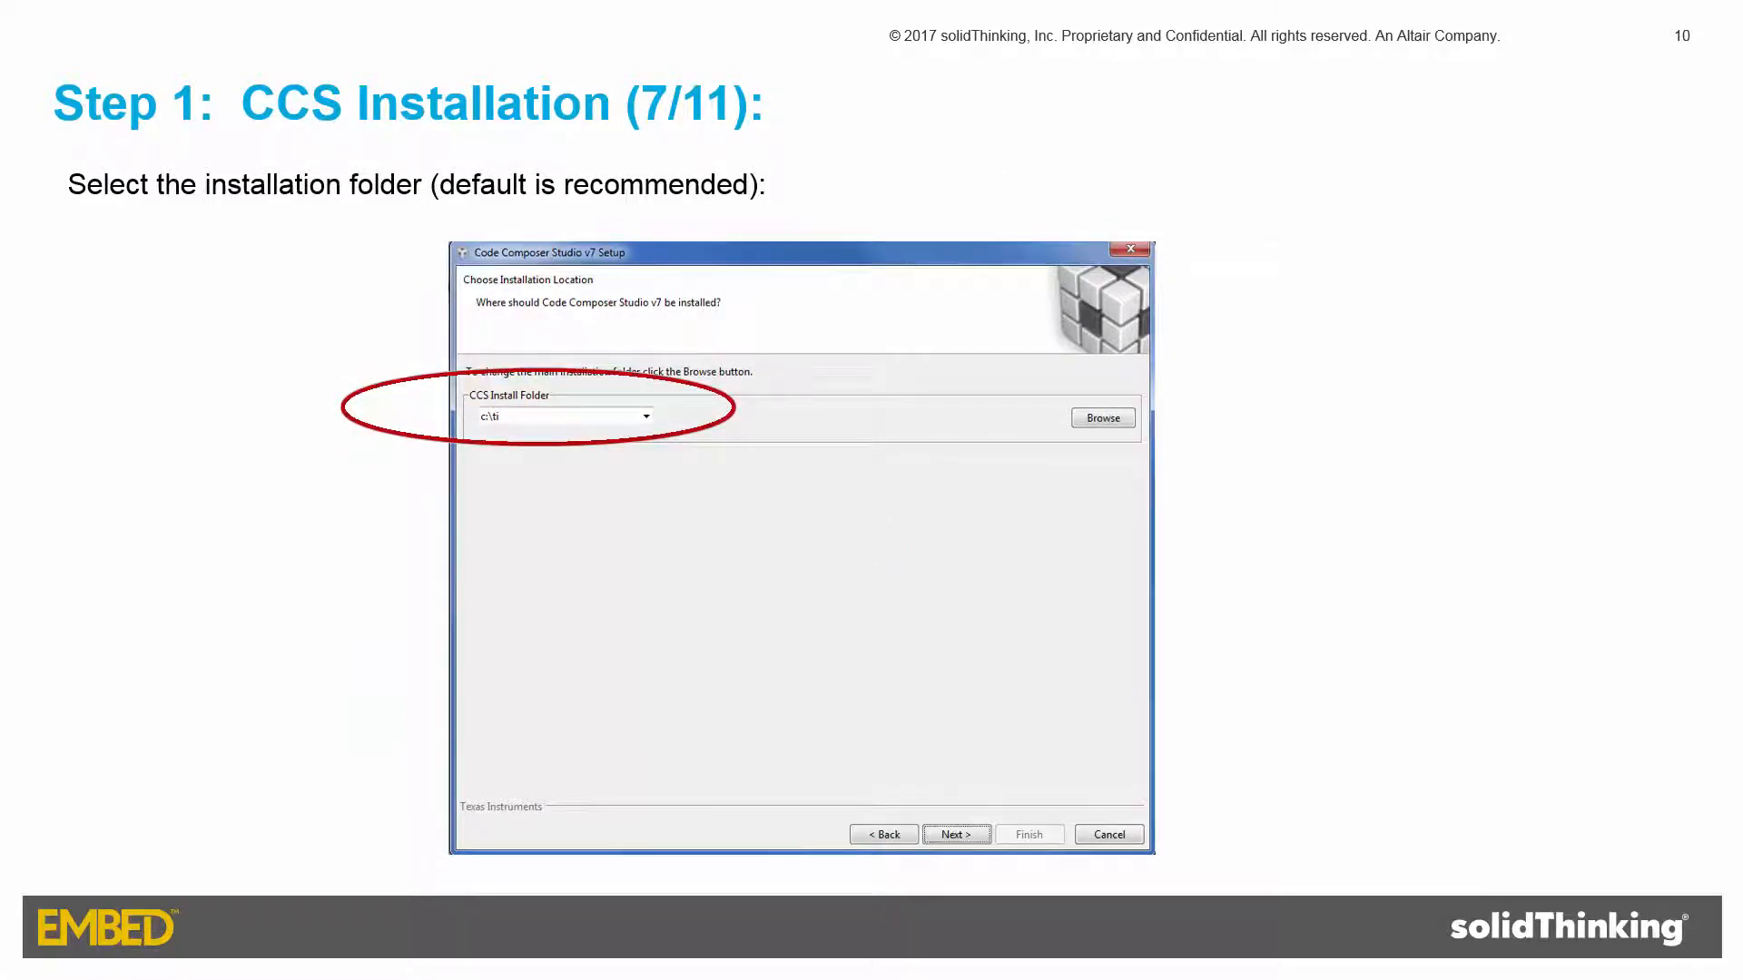
{"action": "left_click", "coordinate": [954, 833]}
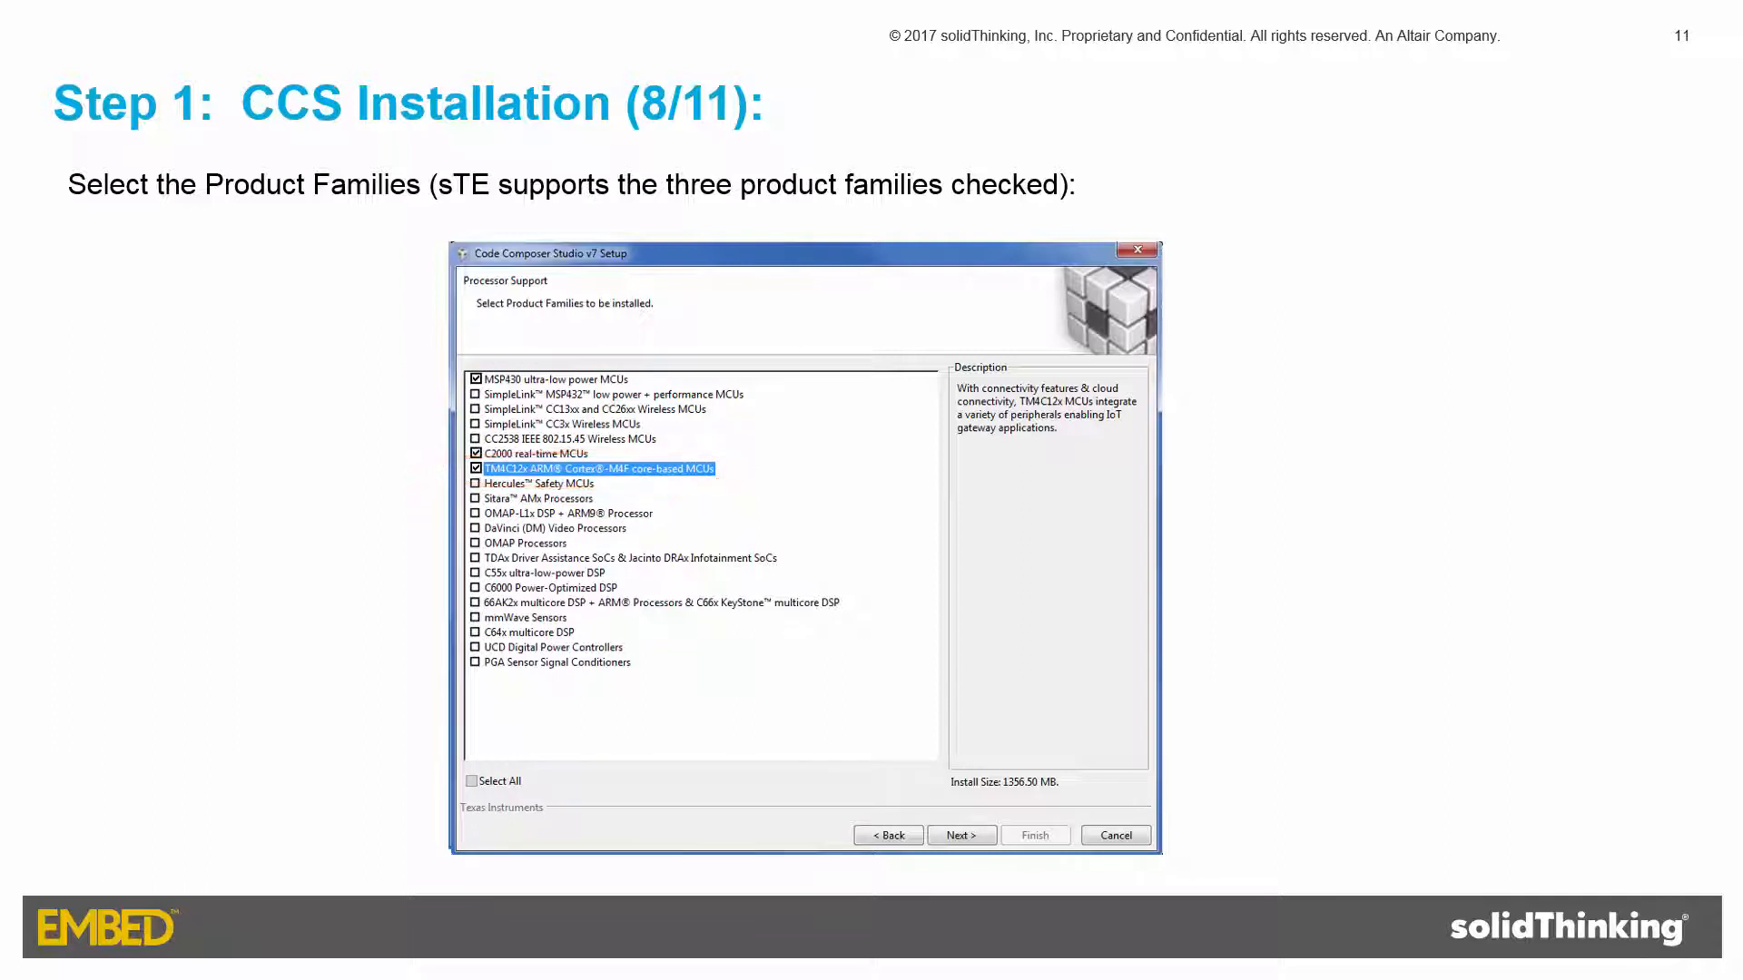
{"action": "left_click", "coordinate": [961, 835]}
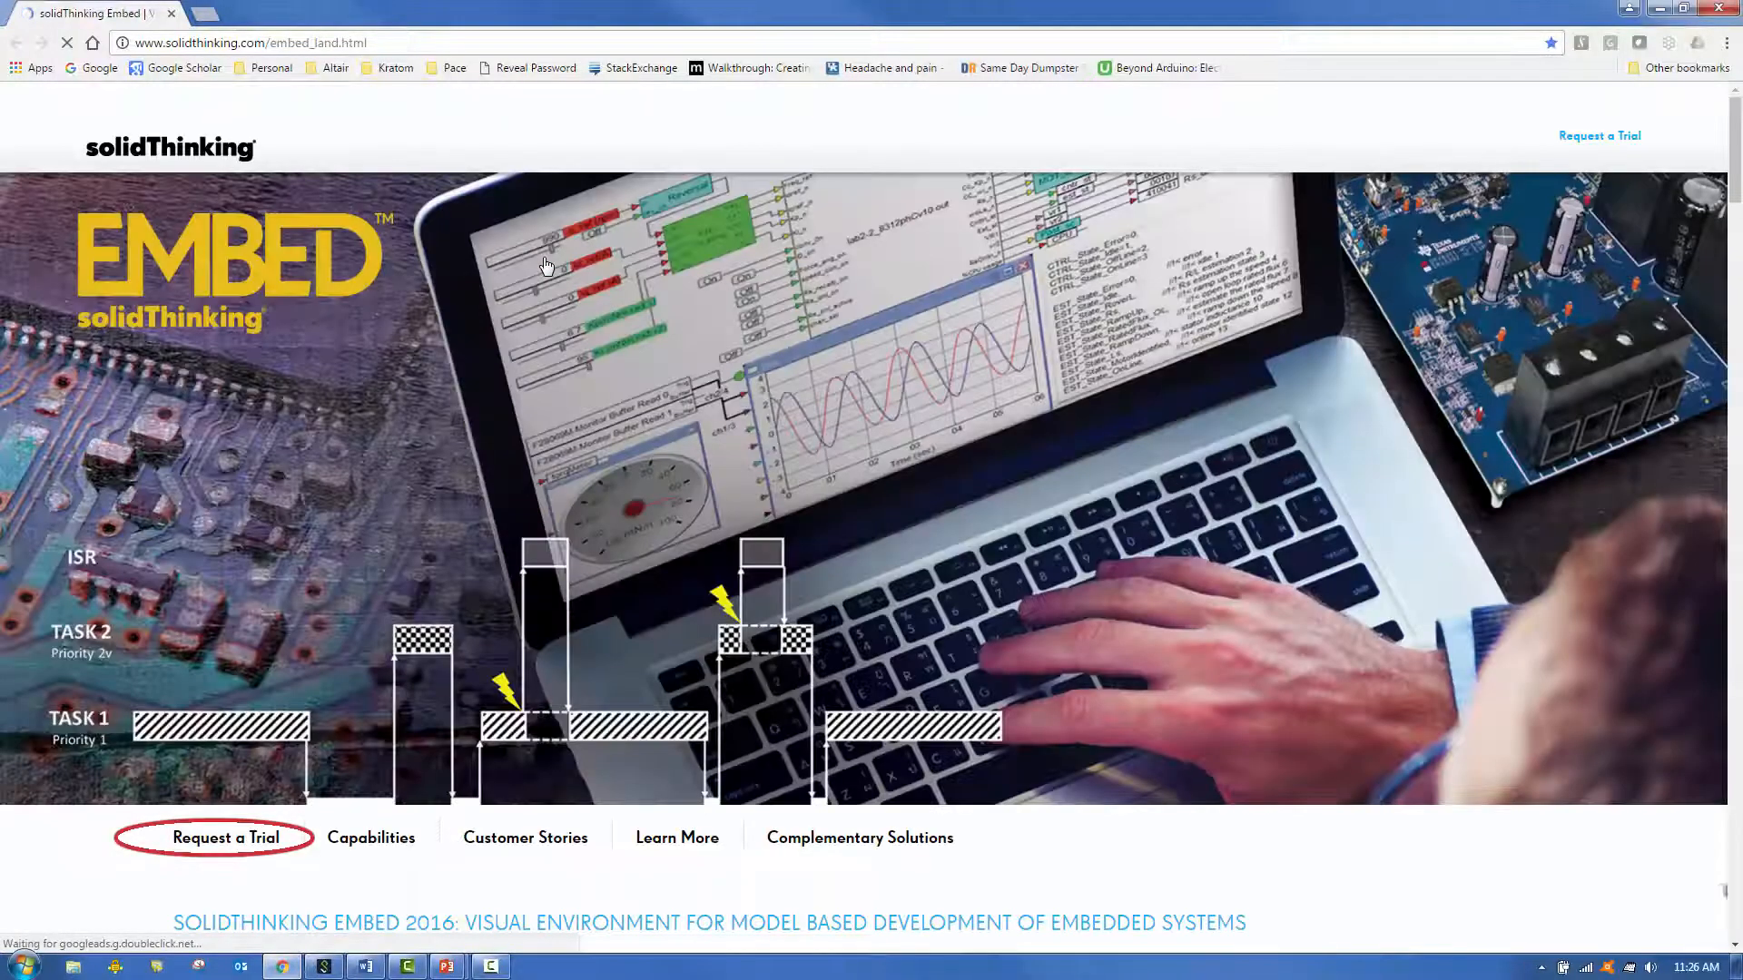
Step: Open the Embed free trial request form and submit it
{"action": "left_click", "coordinate": [213, 837]}
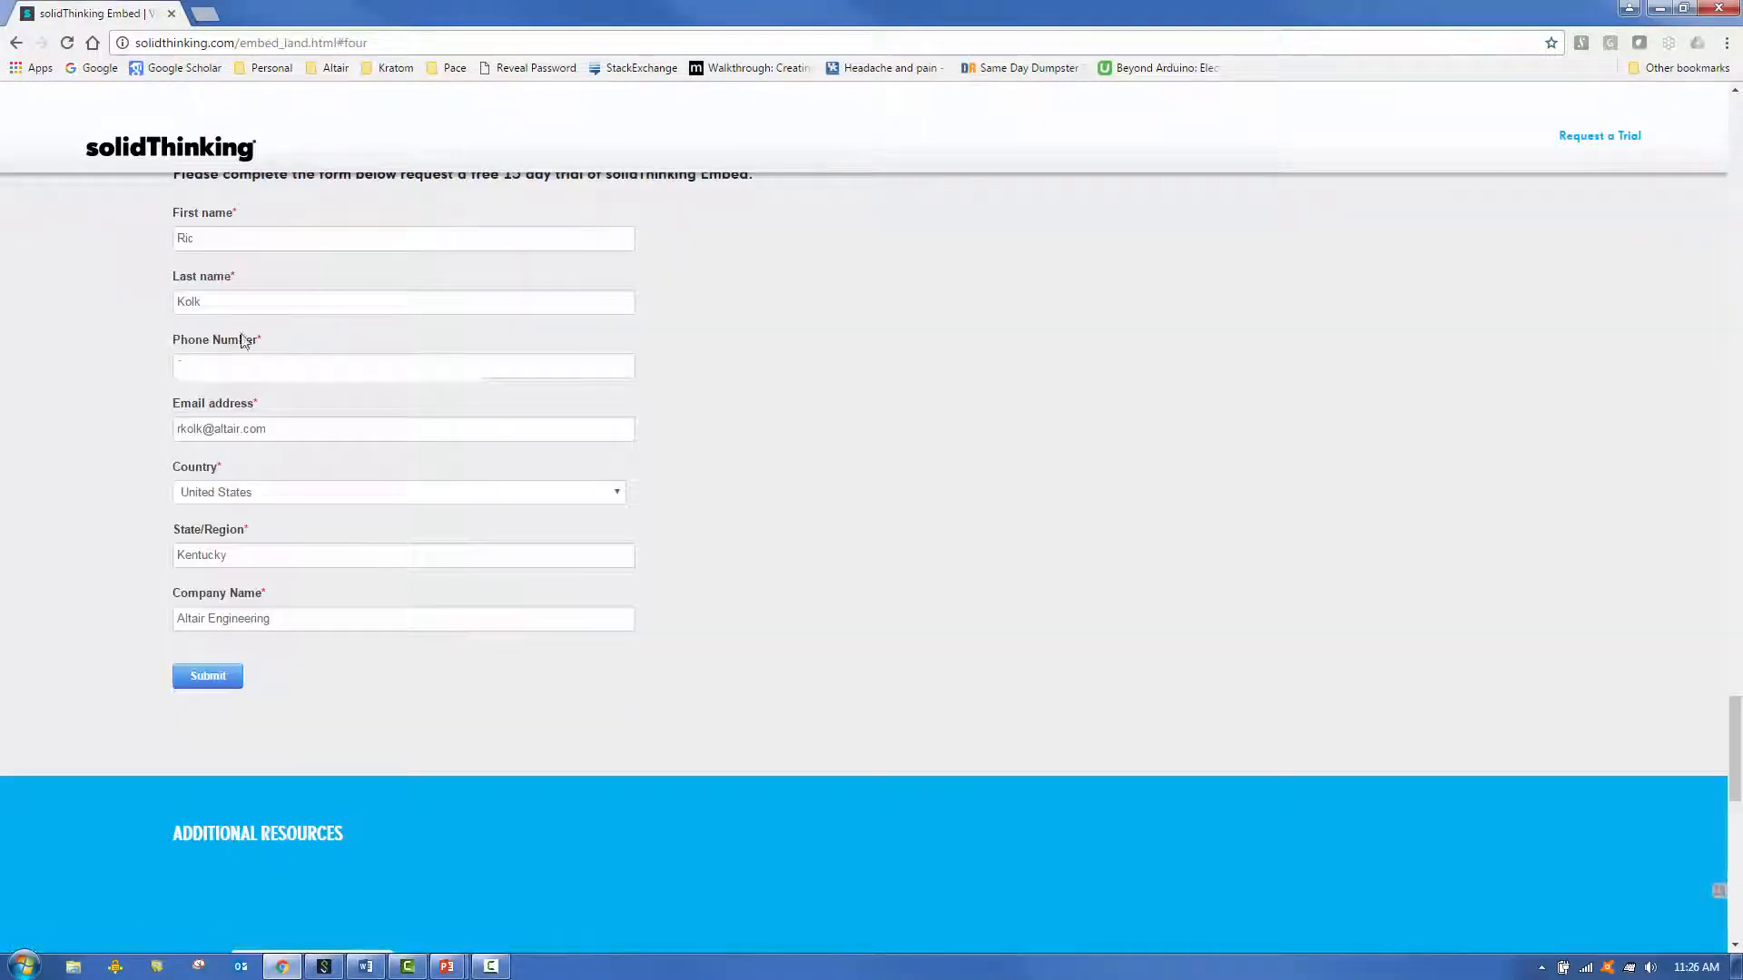
{"action": "mouse_move", "coordinate": [242, 756]}
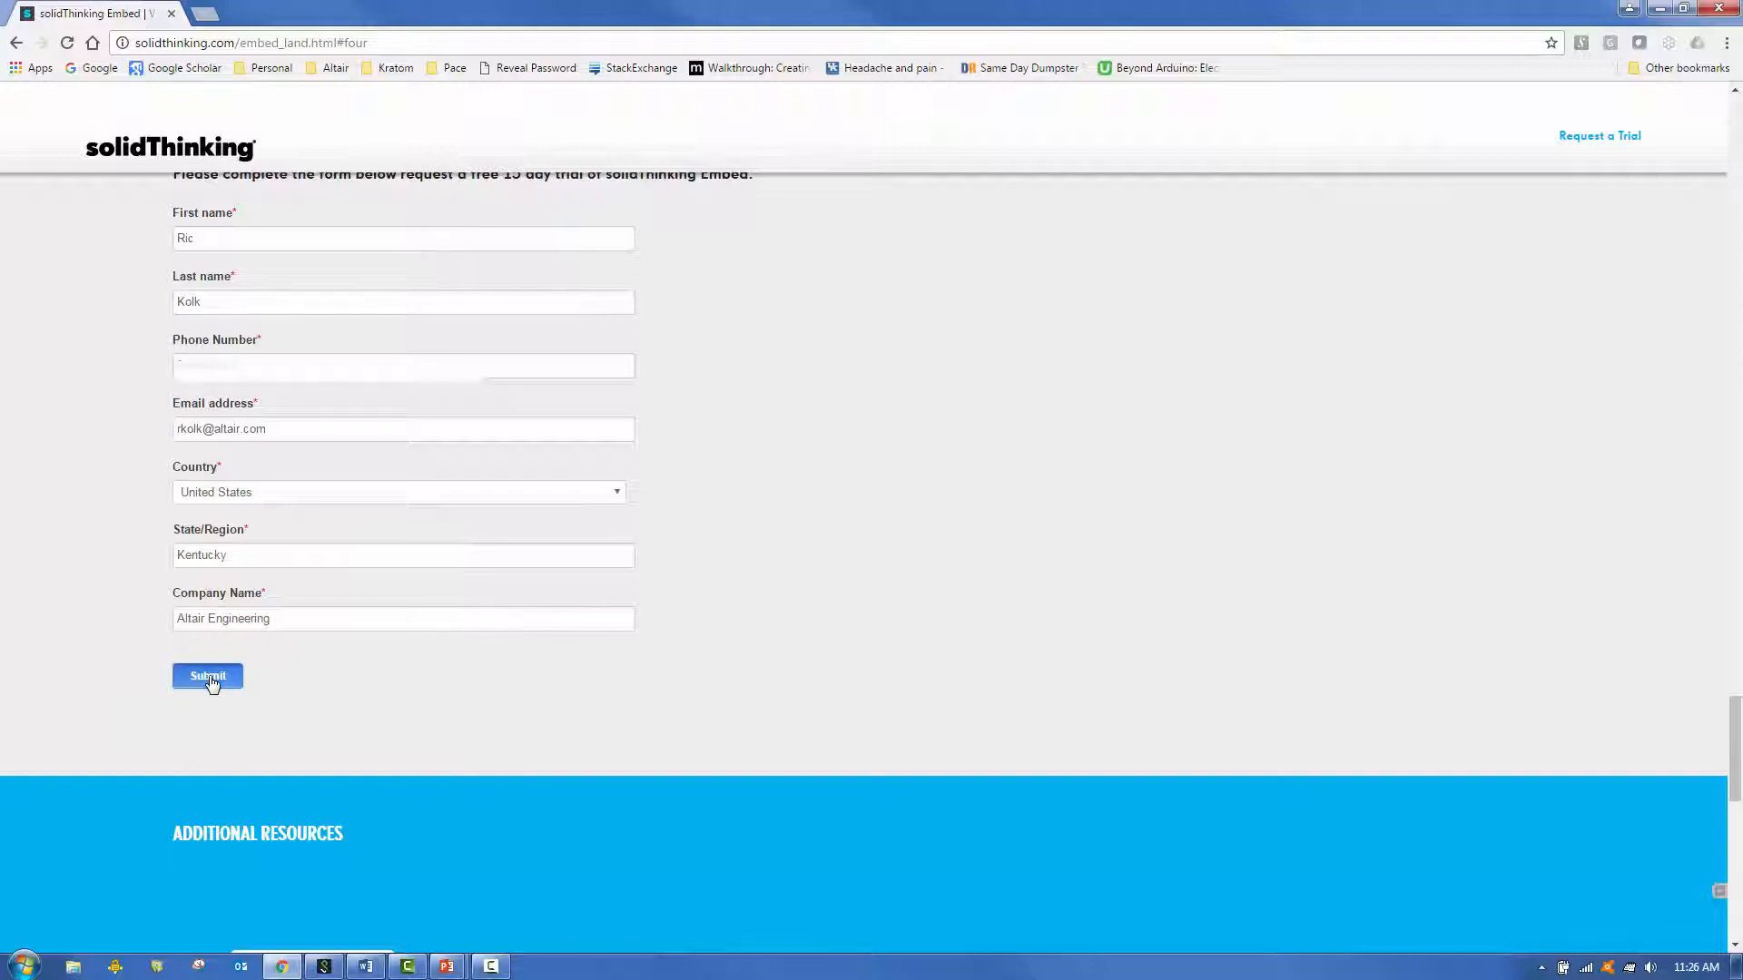
{"action": "left_click", "coordinate": [207, 678]}
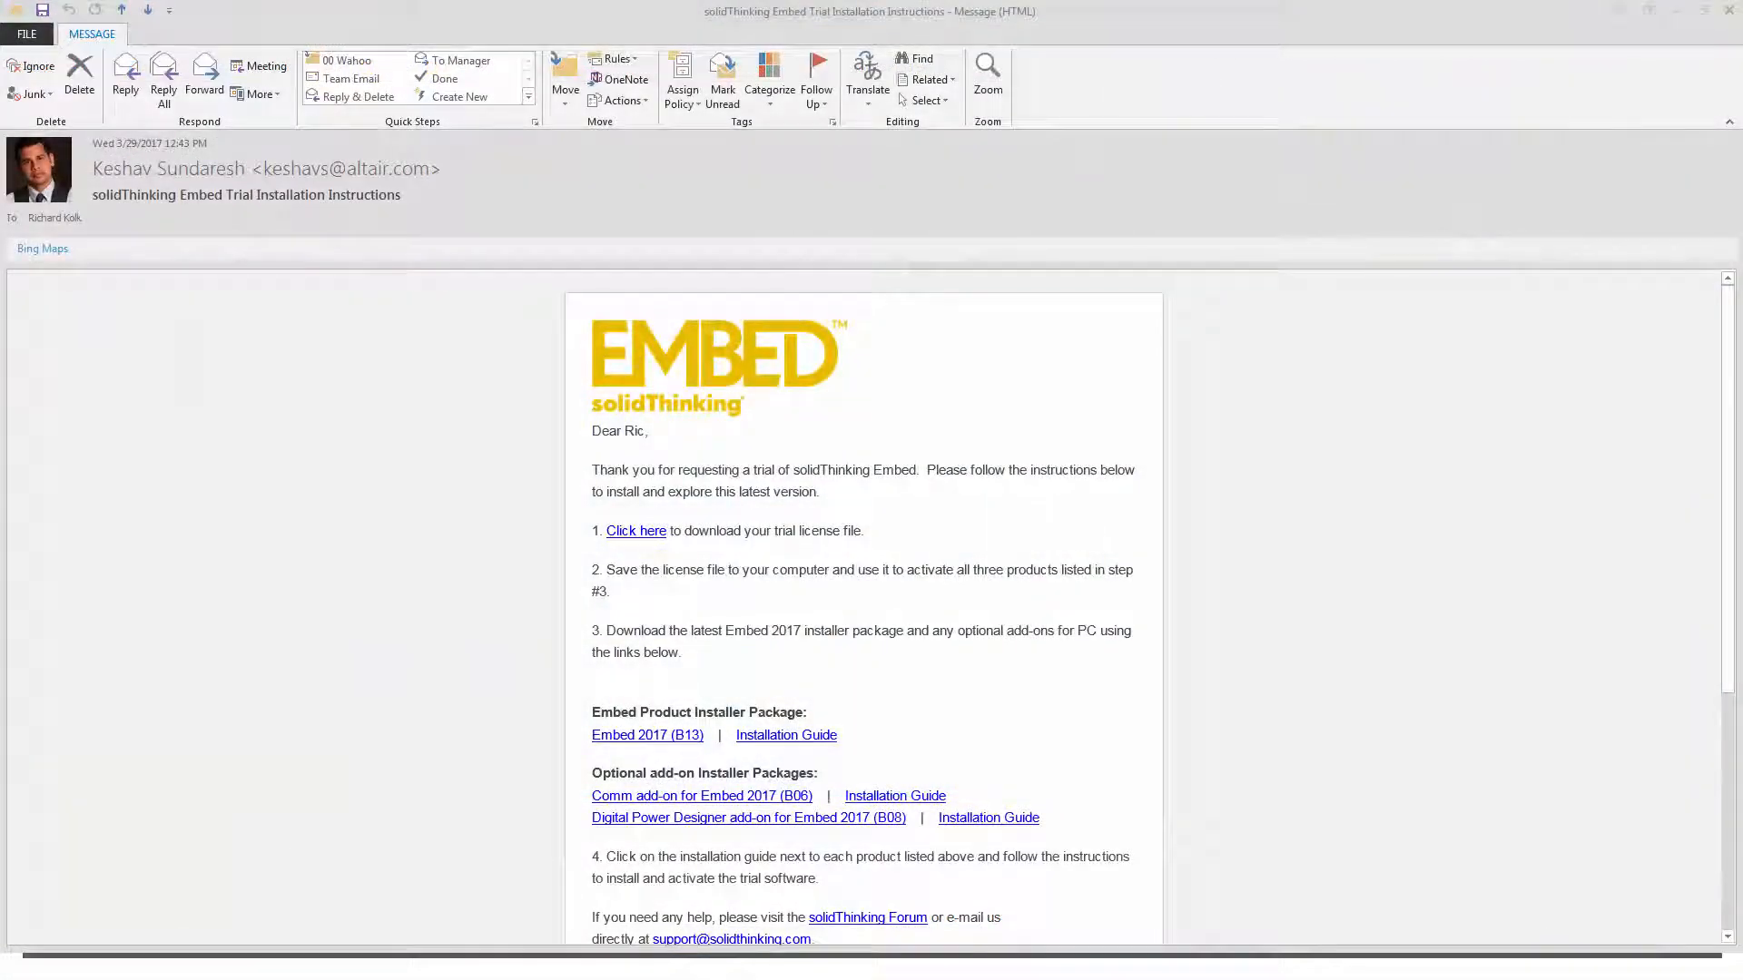
{"action": "mouse_move", "coordinate": [699, 609]}
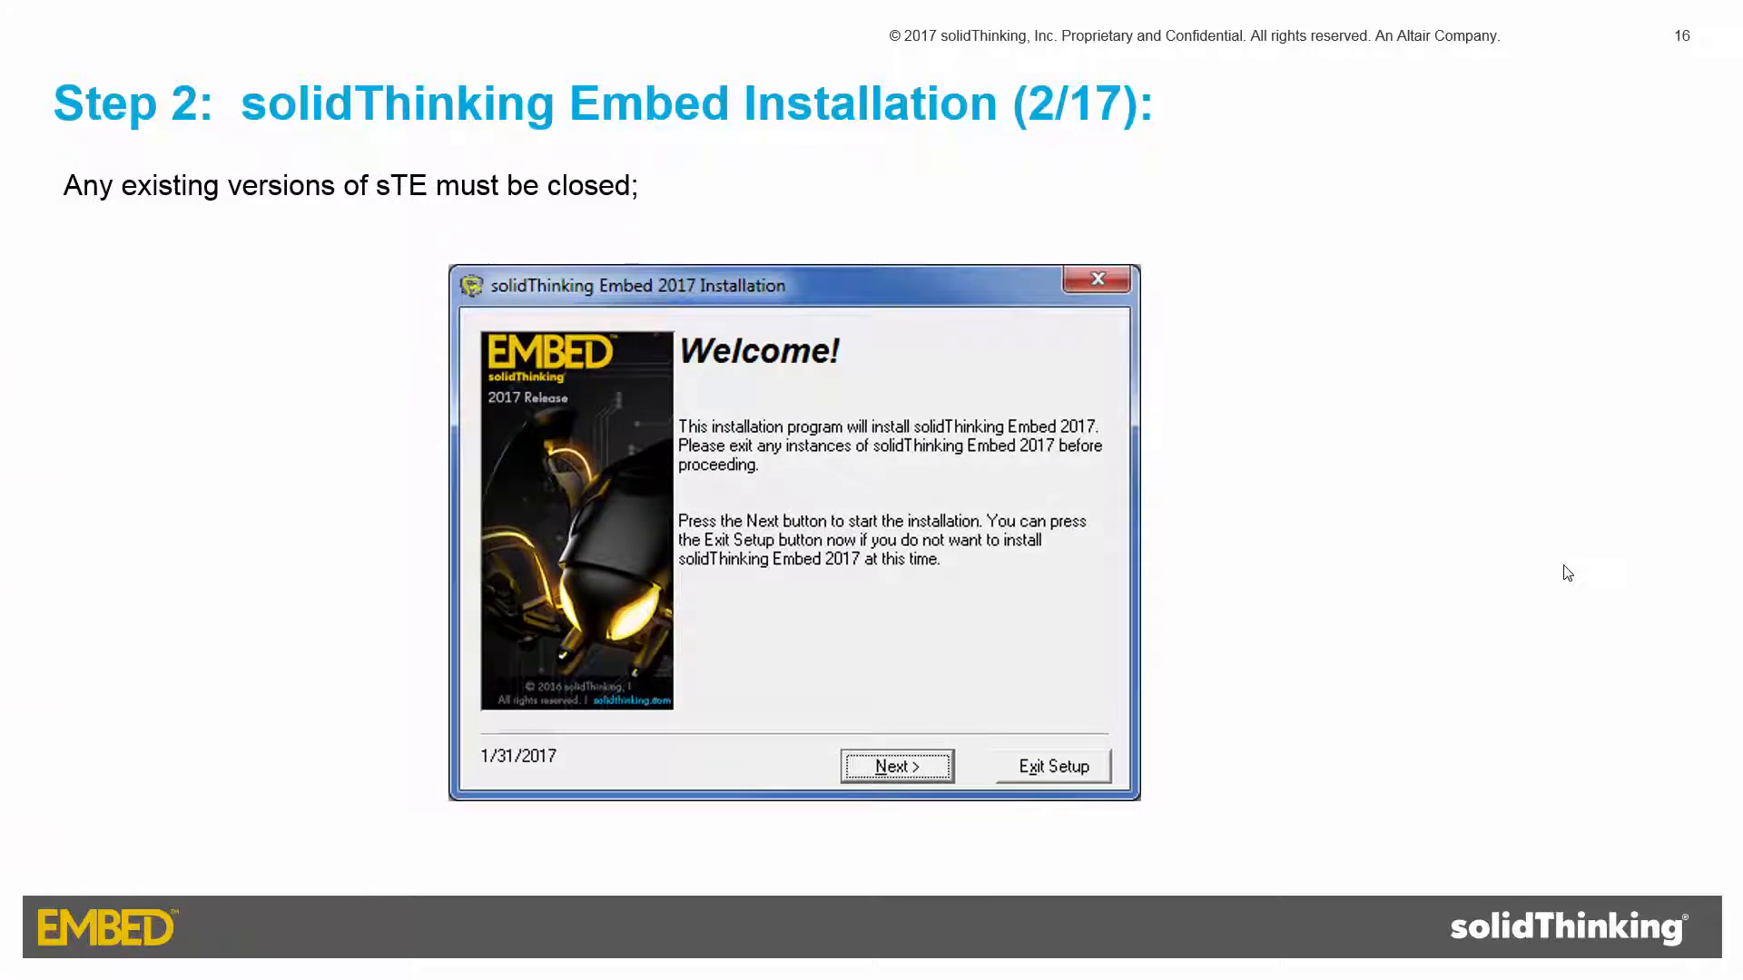
Step: Step through the Embed installation slides 2/17 to 17/17, installation completed
{"action": "left_click", "coordinate": [895, 766]}
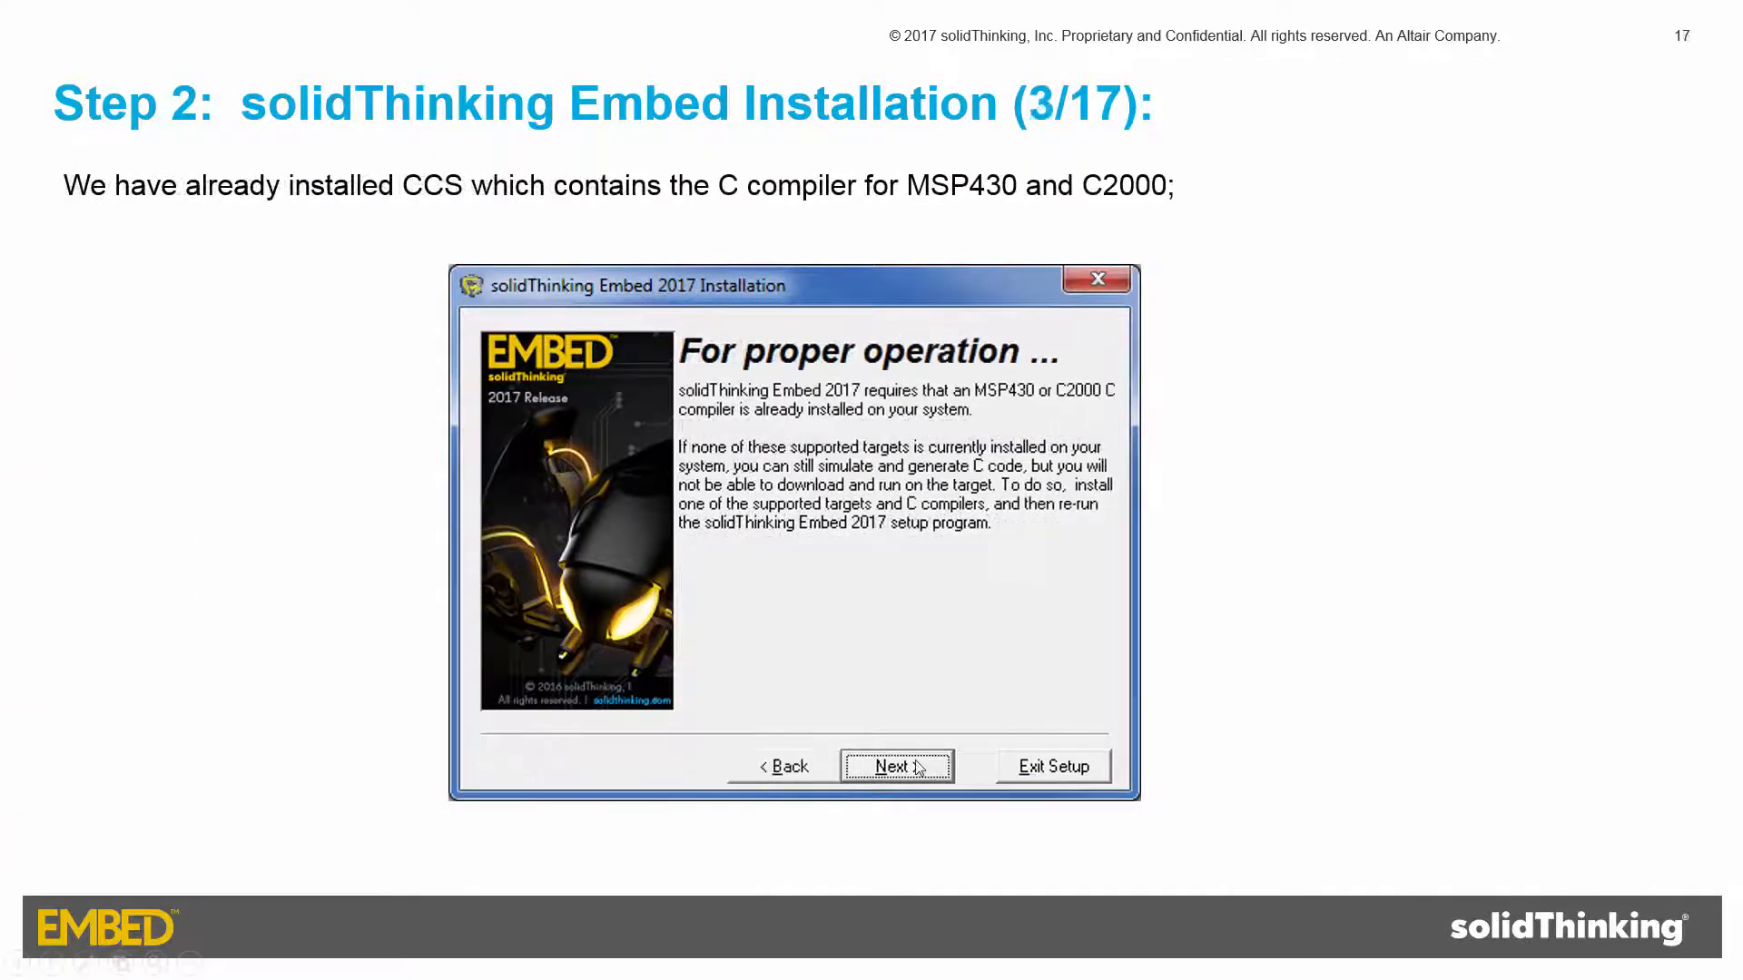
{"action": "left_click", "coordinate": [896, 766]}
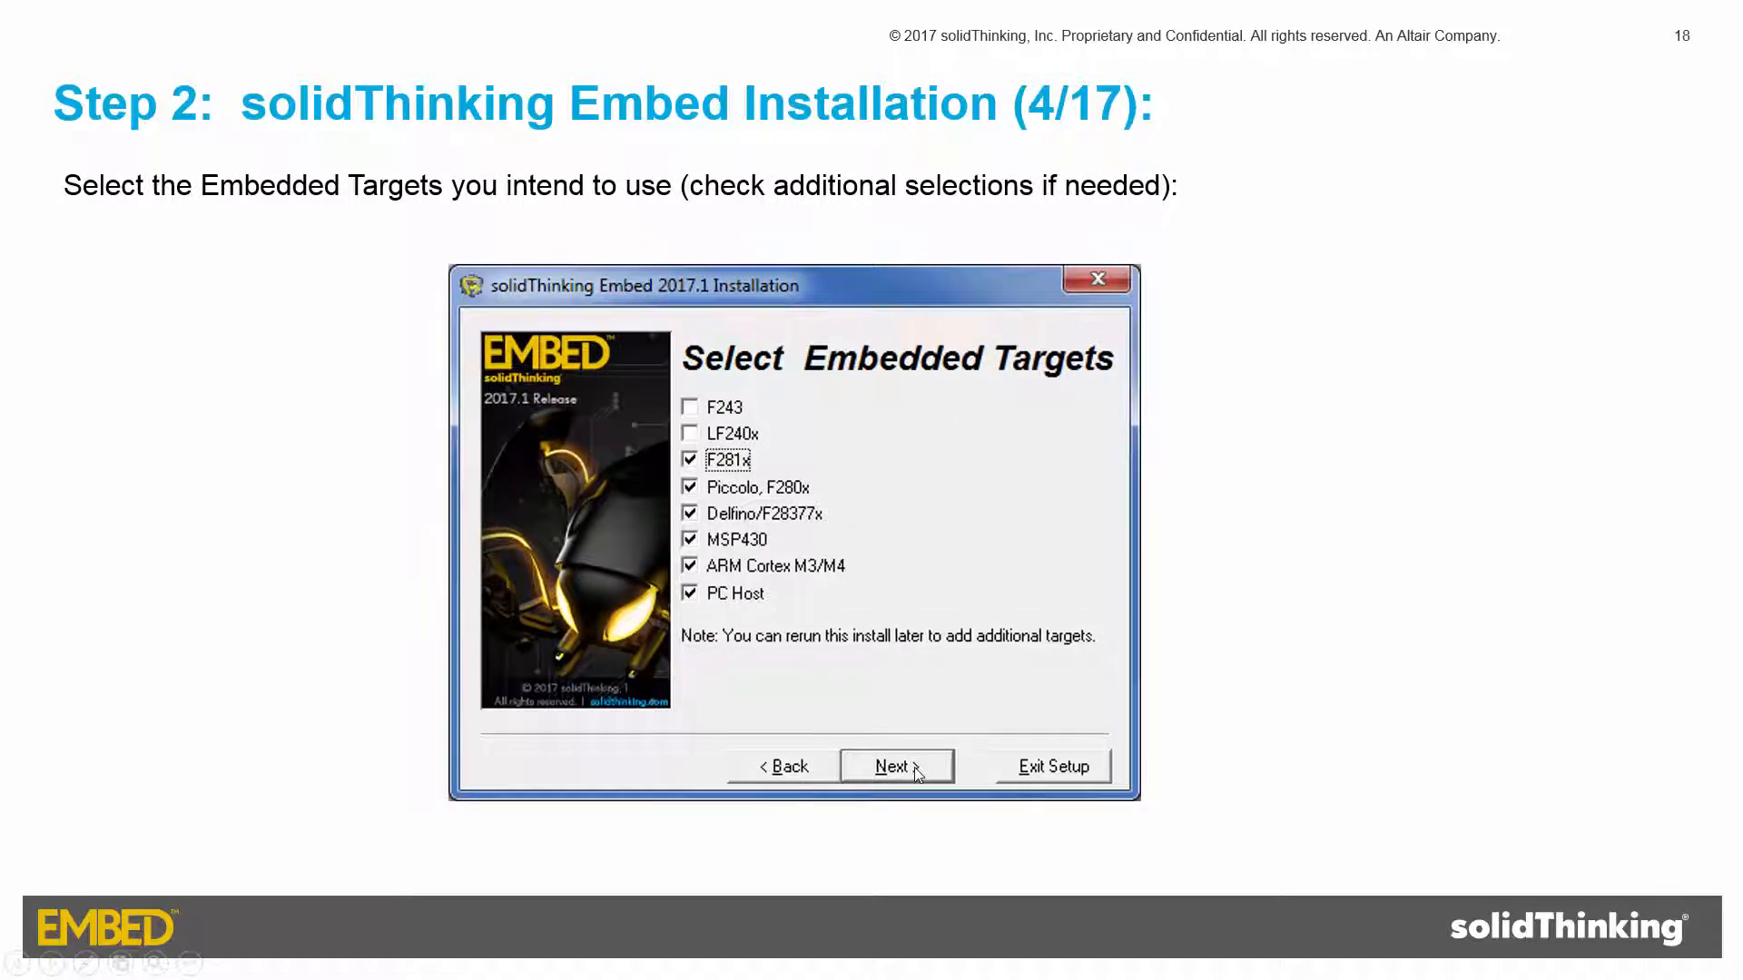
{"action": "left_click", "coordinate": [896, 766]}
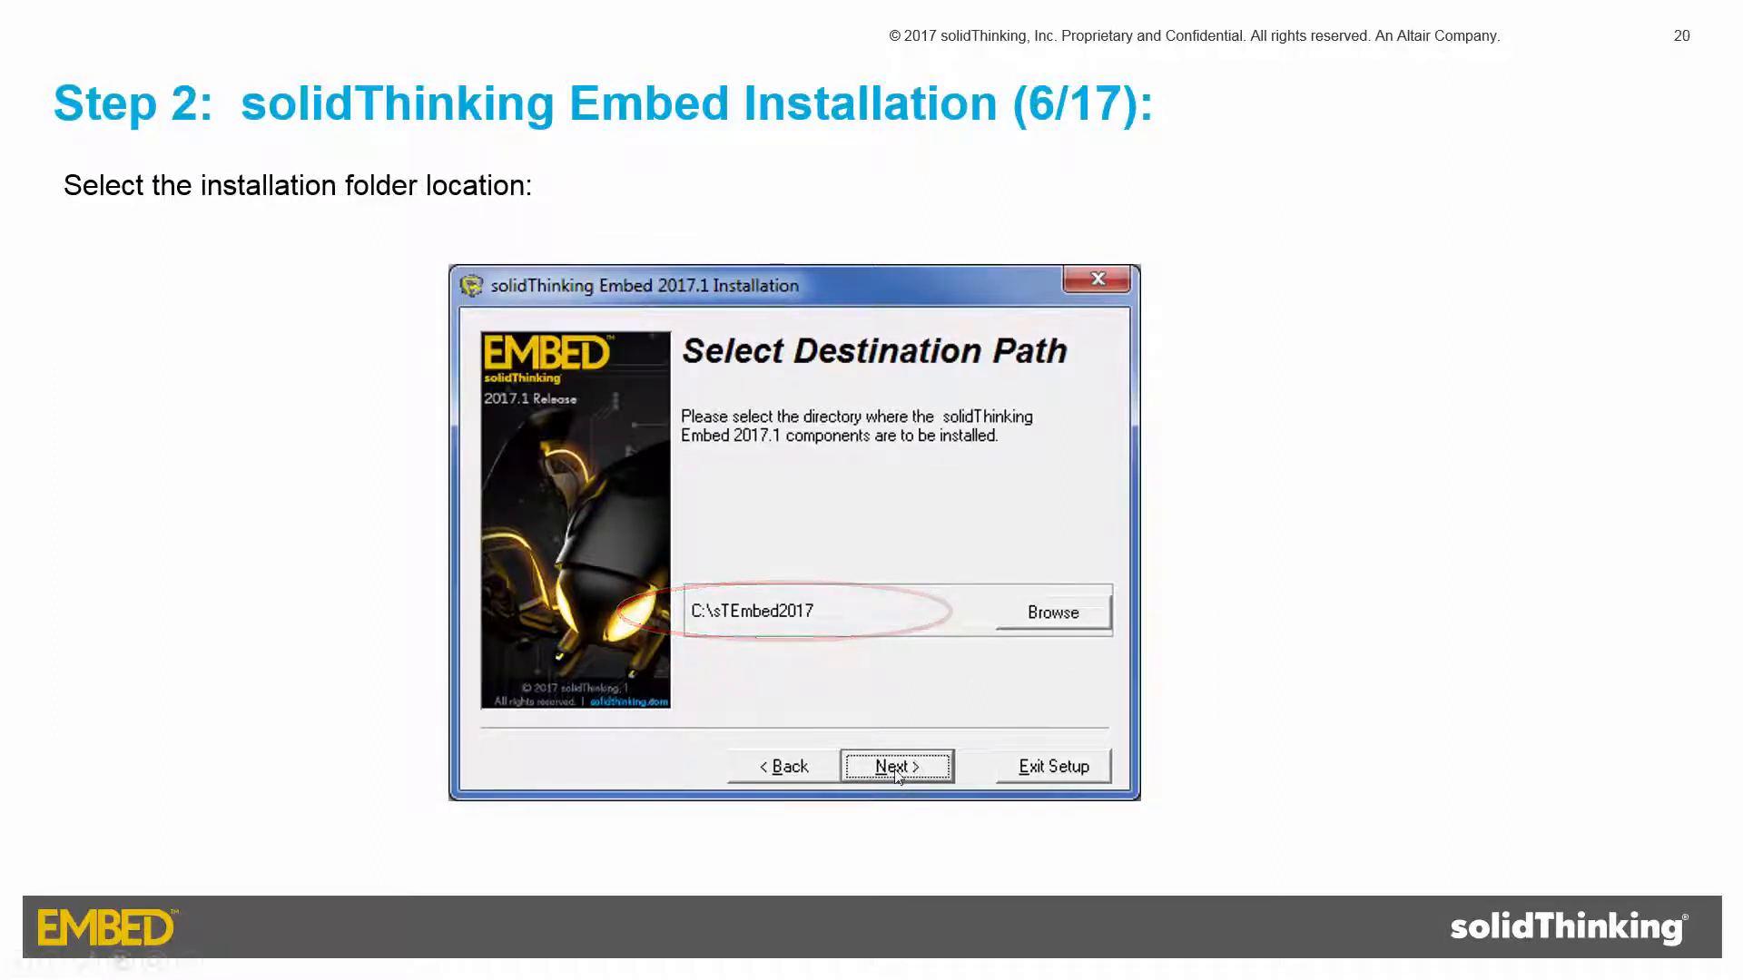
{"action": "left_click", "coordinate": [896, 766]}
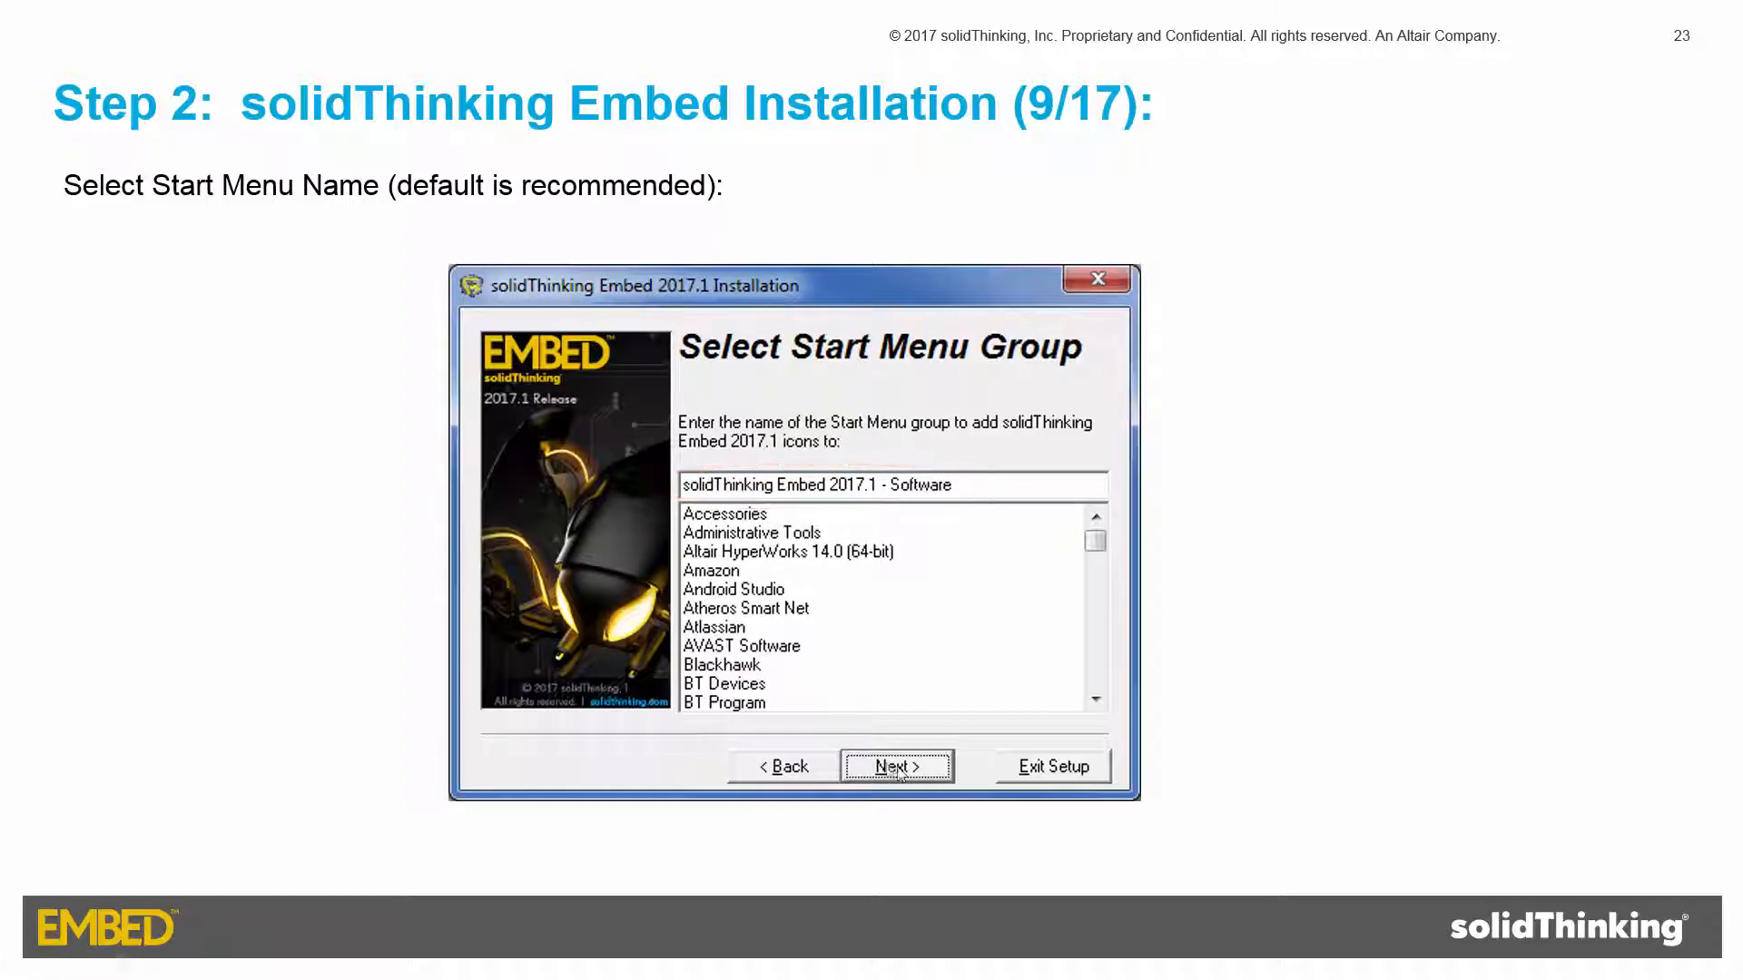
{"action": "left_click", "coordinate": [897, 766]}
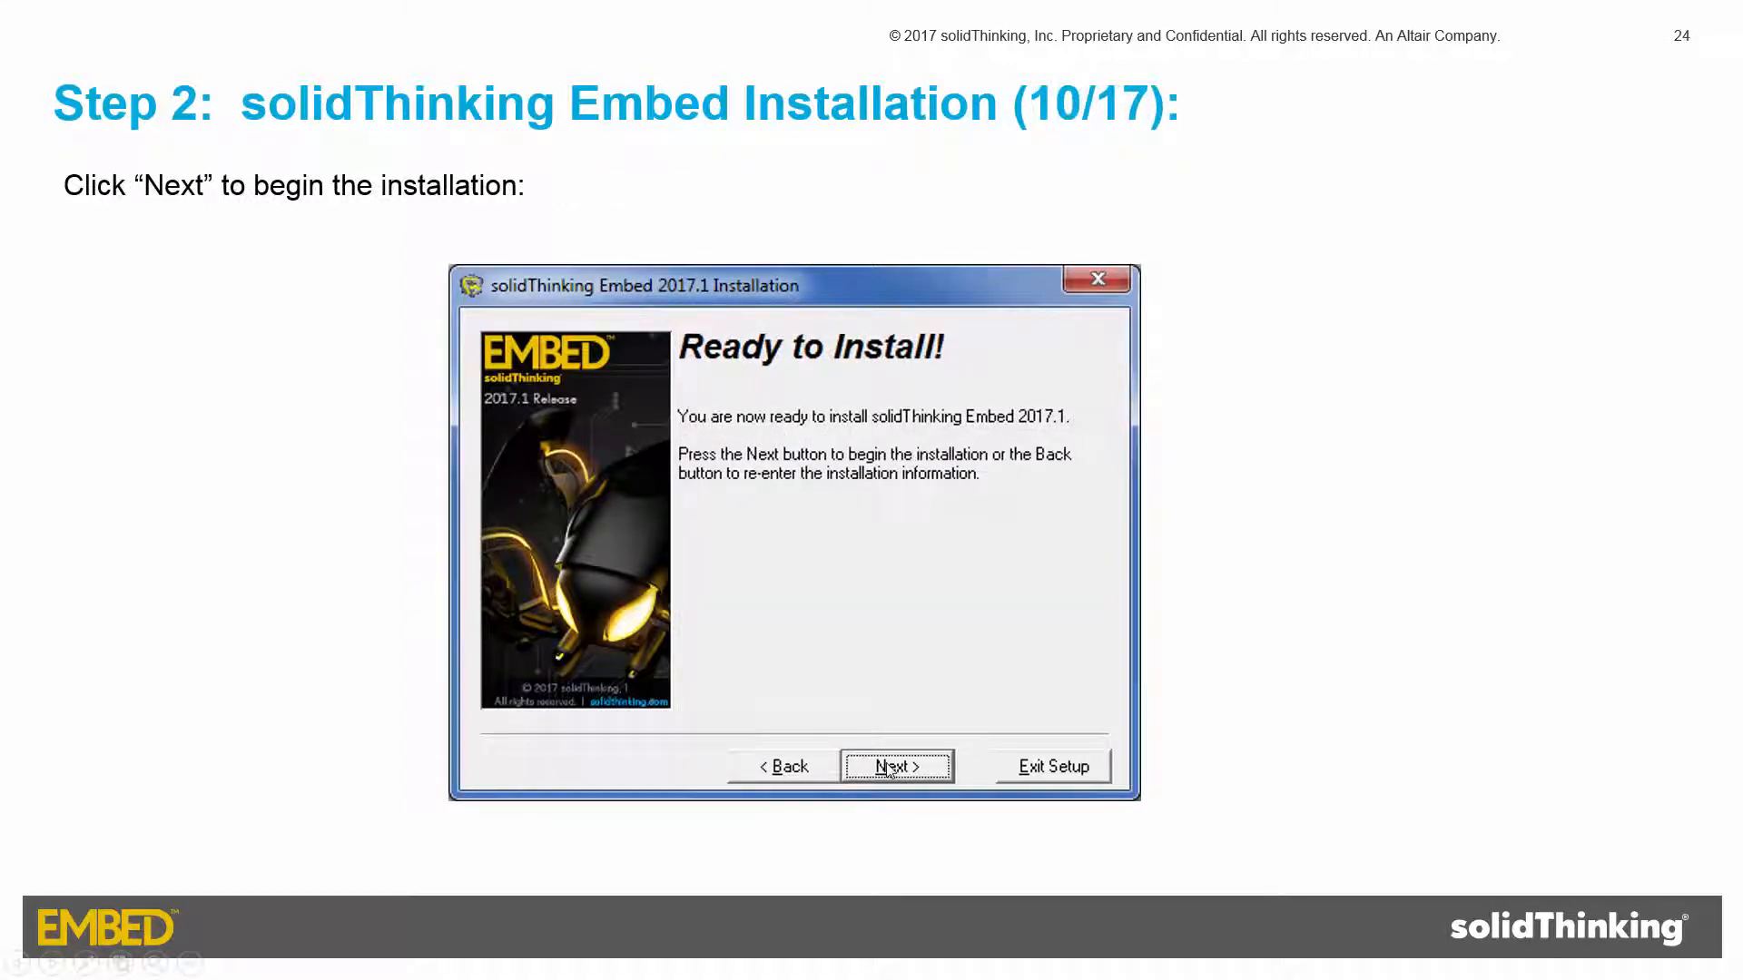
{"action": "left_click", "coordinate": [896, 766]}
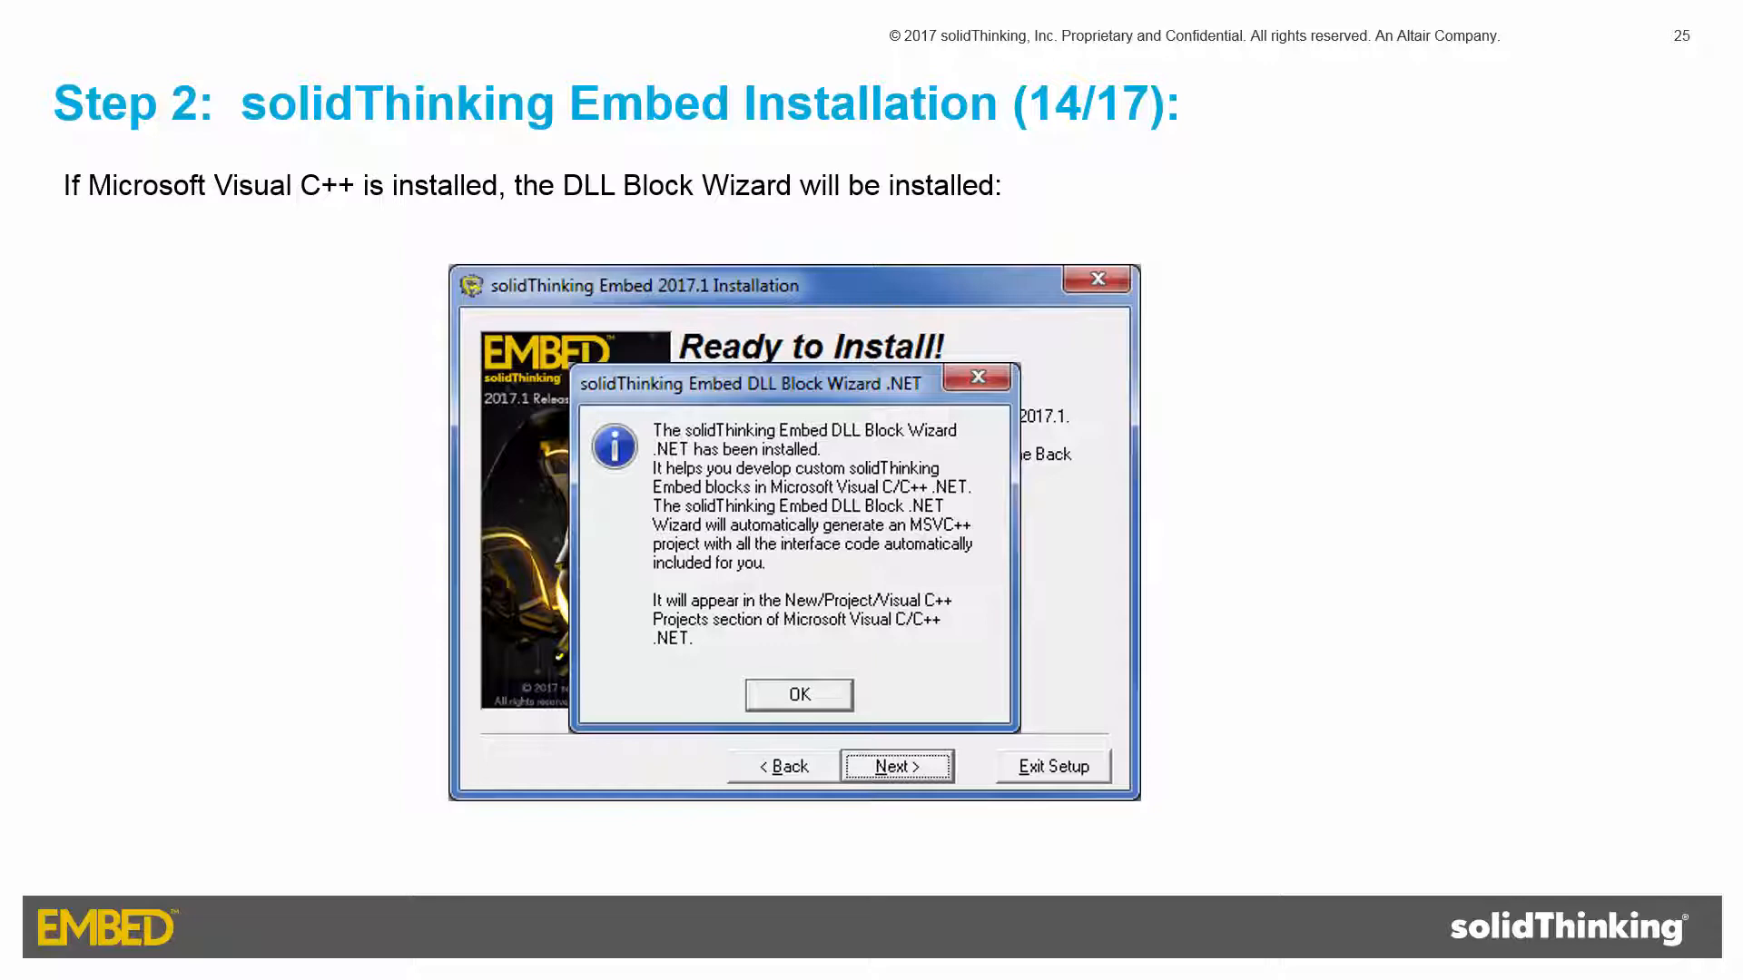
{"action": "left_click", "coordinate": [798, 693]}
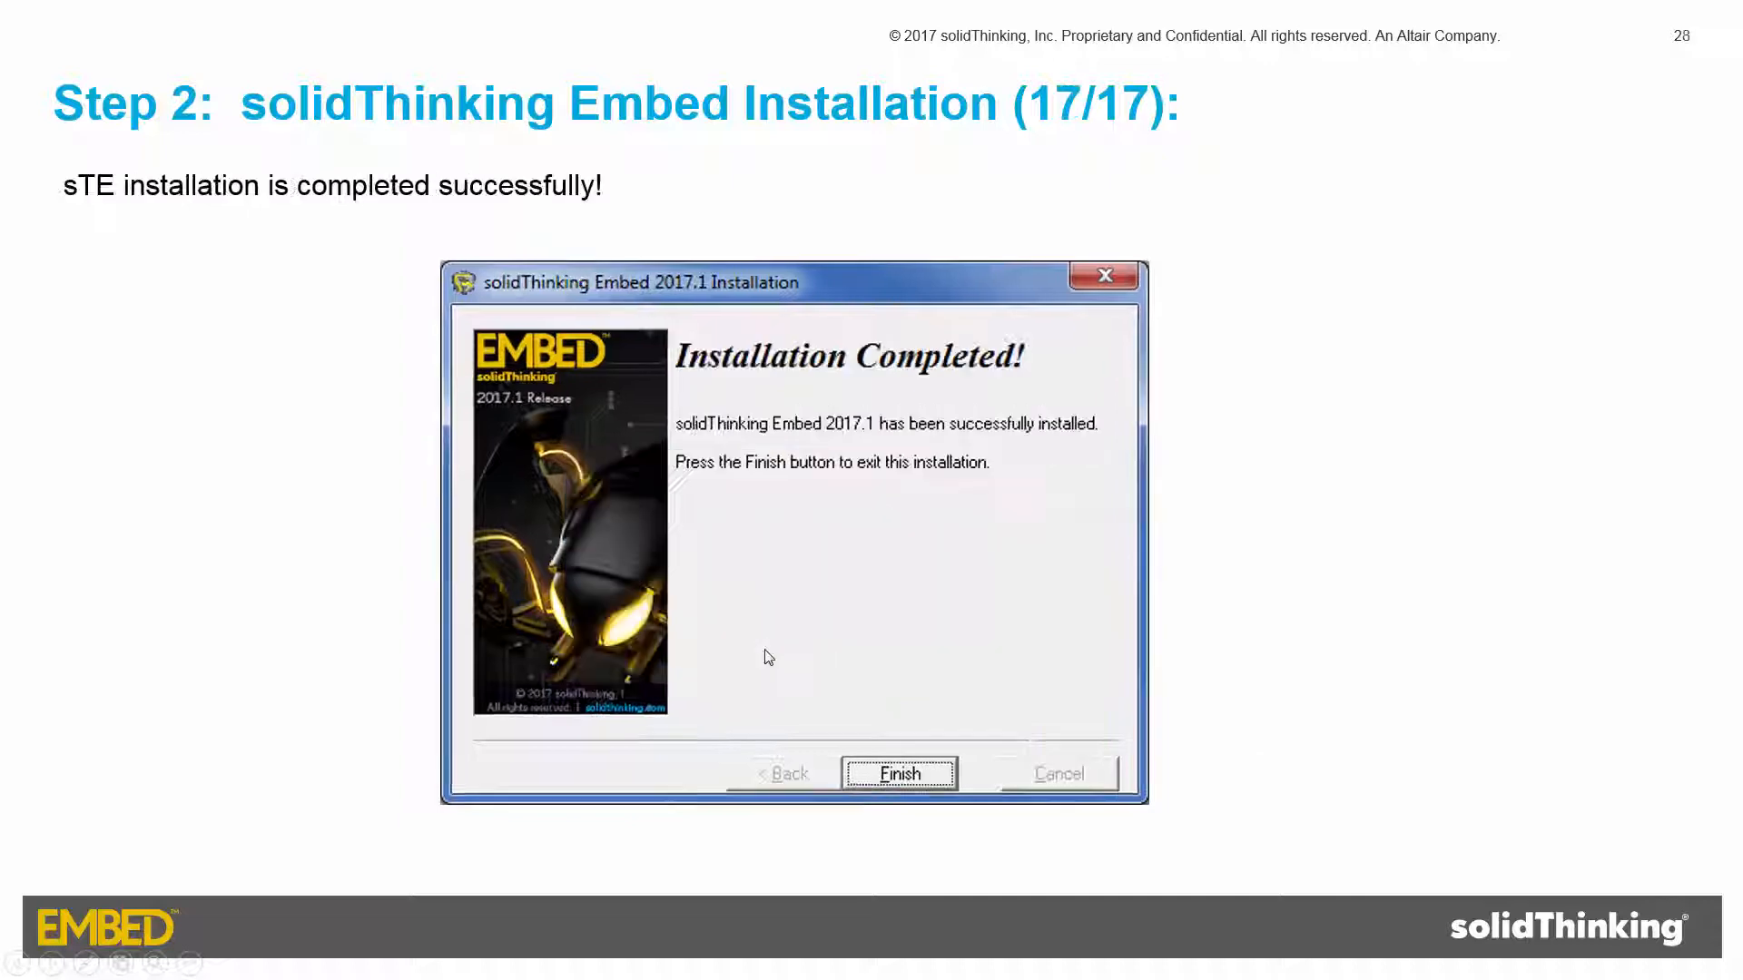
{"action": "mouse_move", "coordinate": [839, 722]}
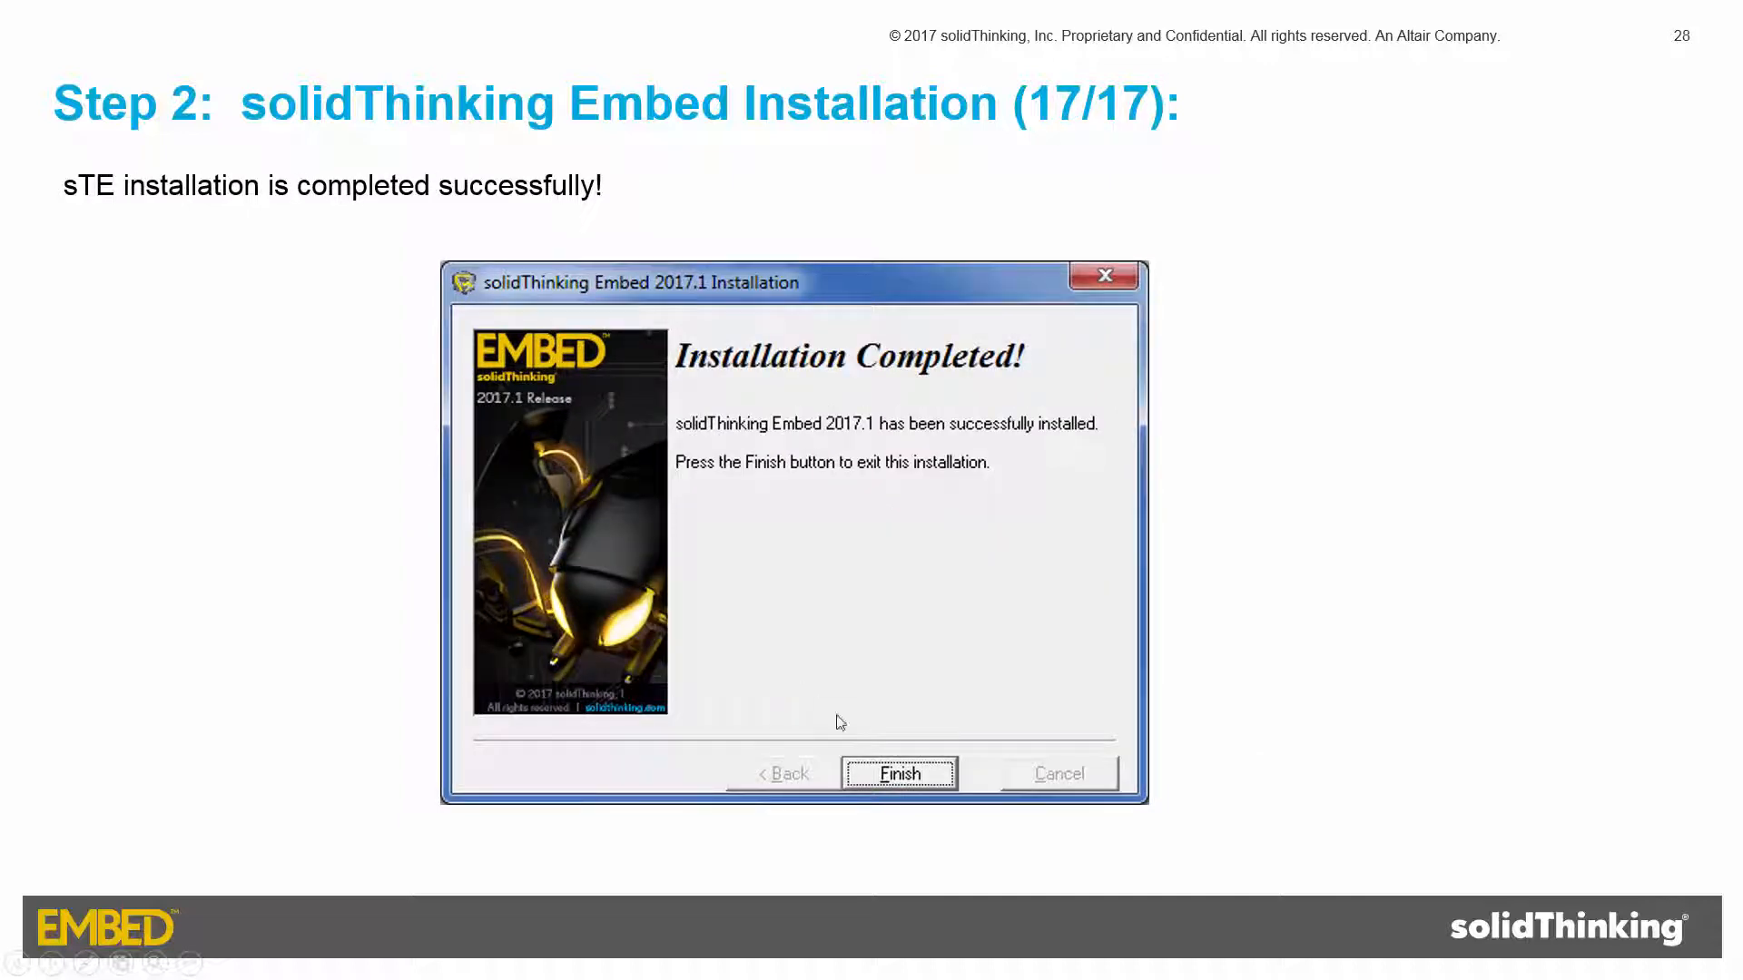
{"action": "left_click", "coordinate": [898, 772]}
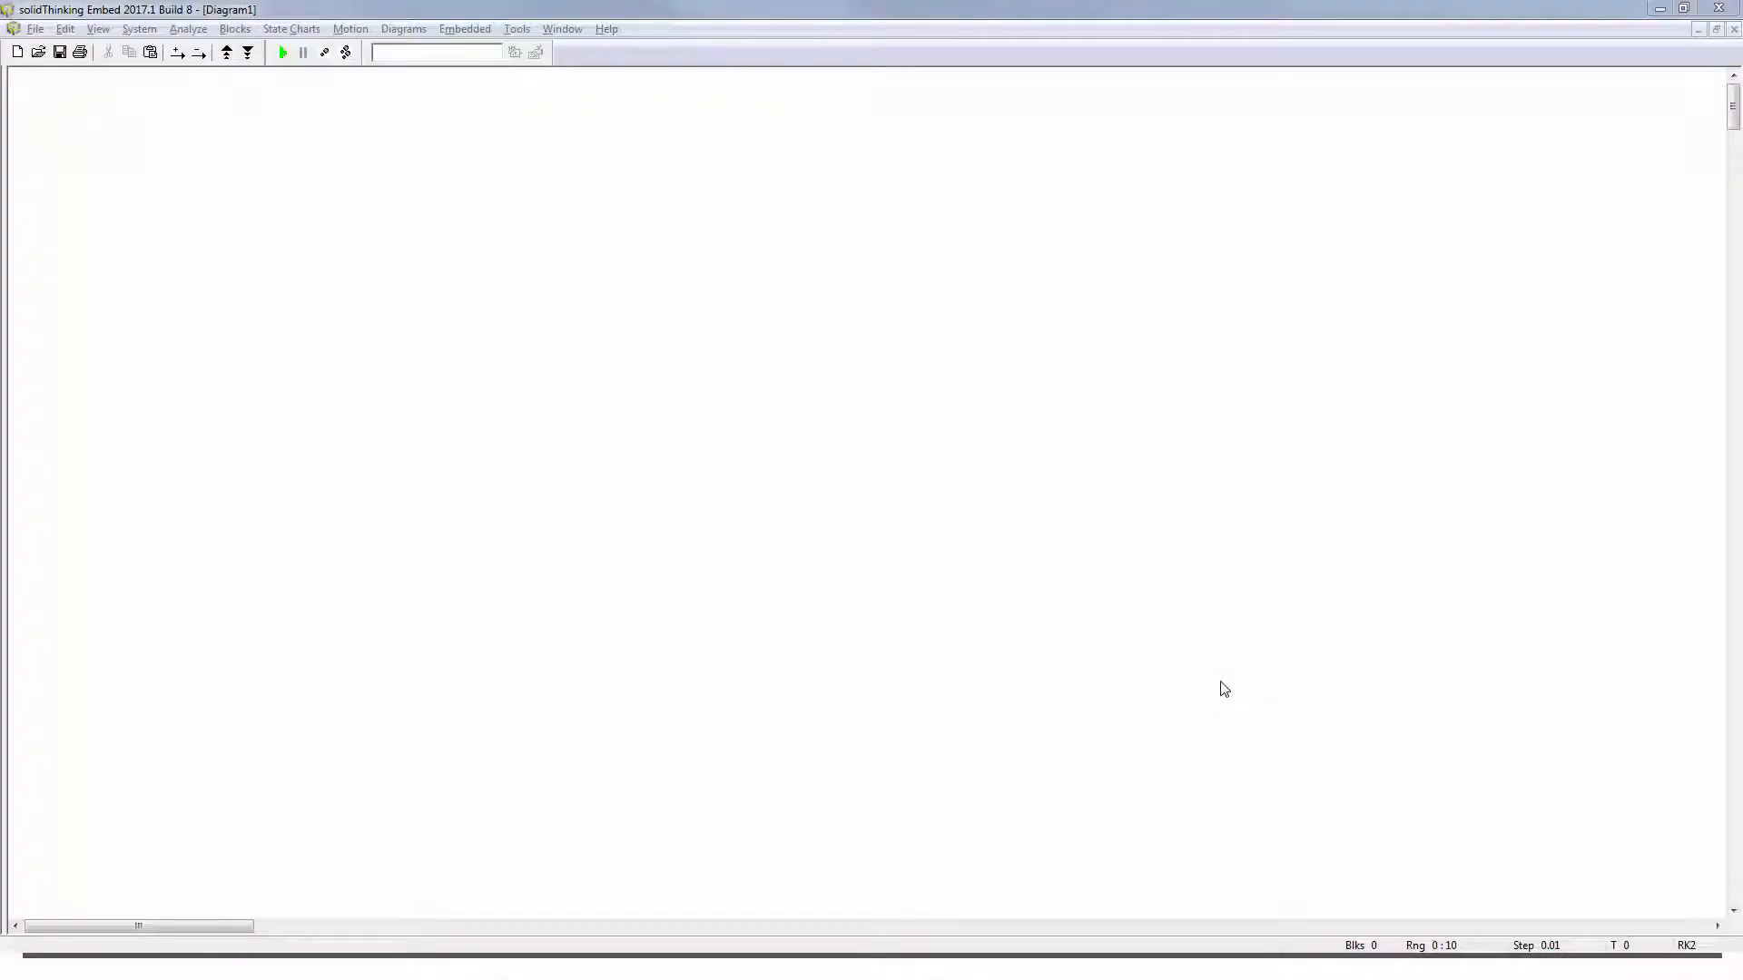
Step: Open the blinkLaunchPad-28069 example and confirm the square wave frequency is 1 Hz
{"action": "left_click", "coordinate": [465, 28]}
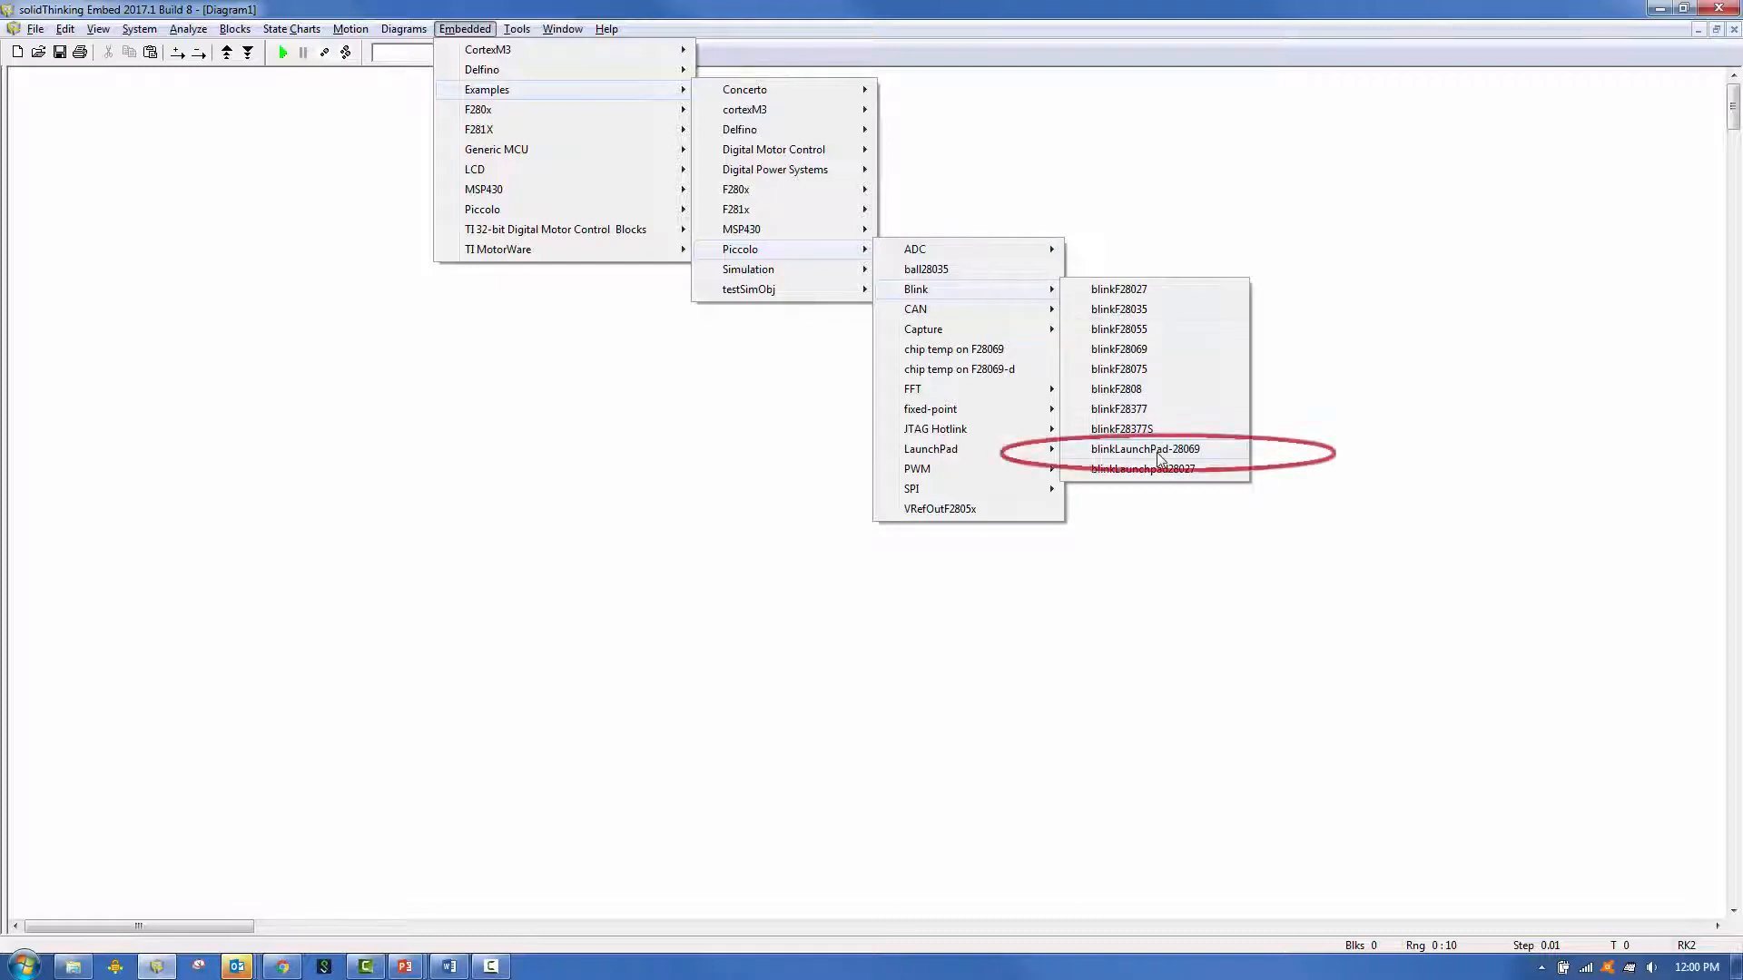
{"action": "left_click", "coordinate": [1146, 449]}
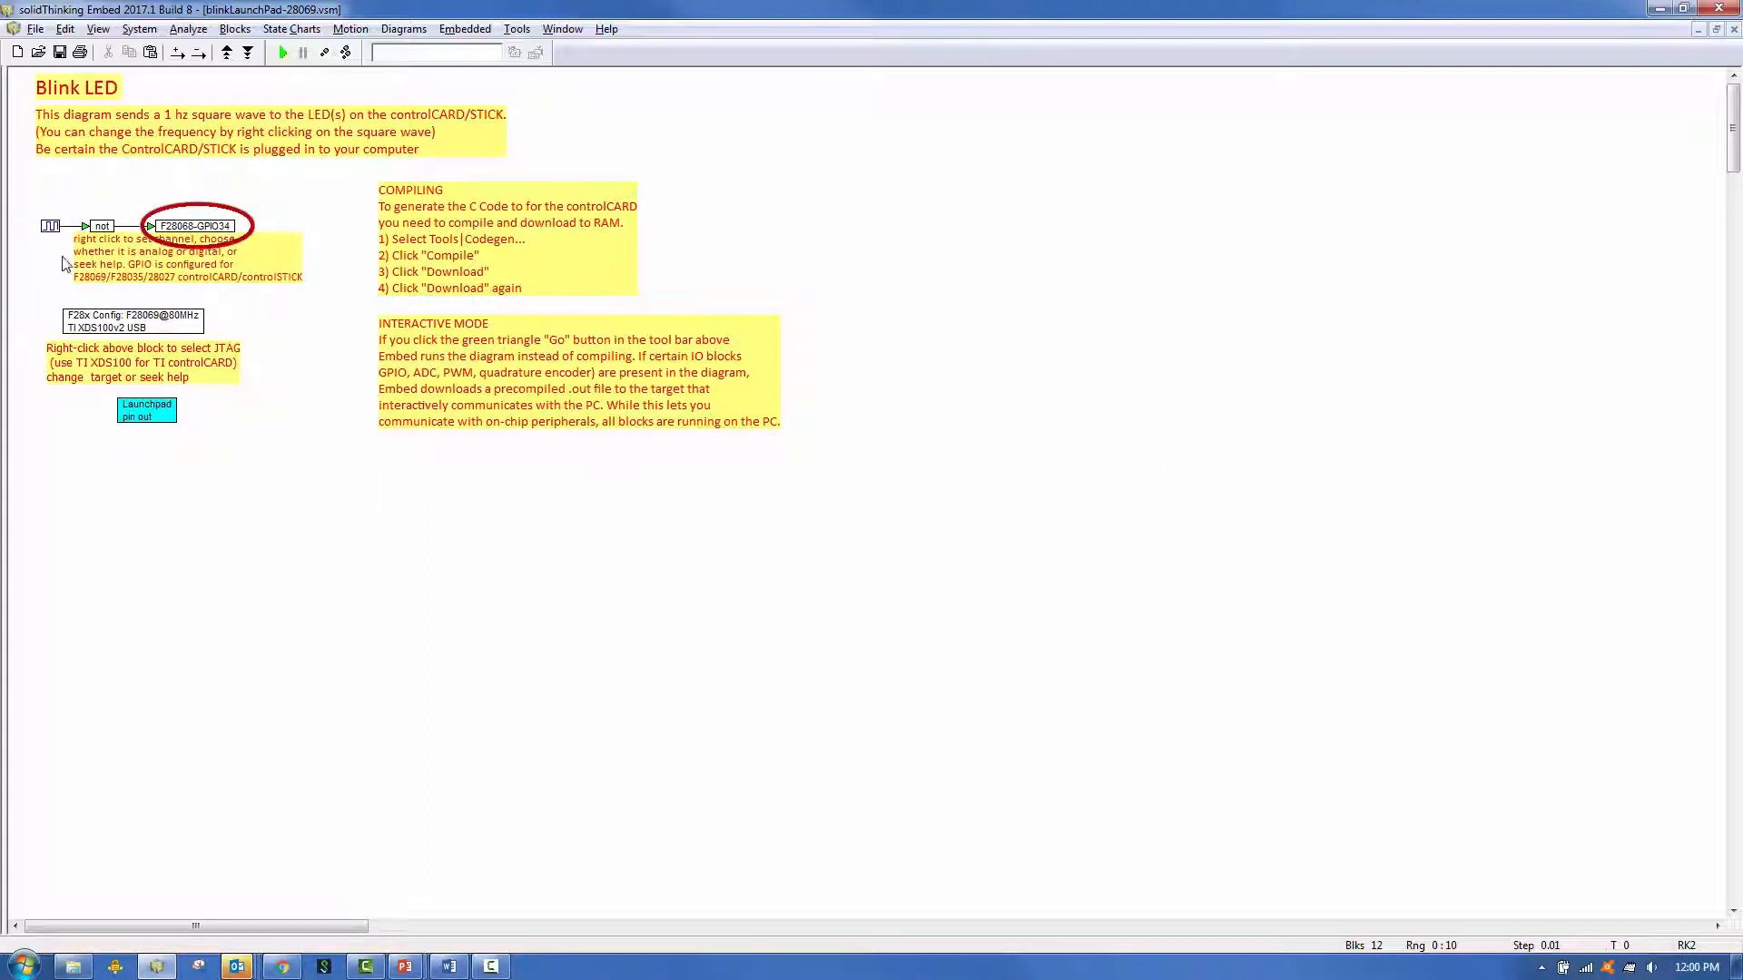
{"action": "double_click", "coordinate": [50, 226]}
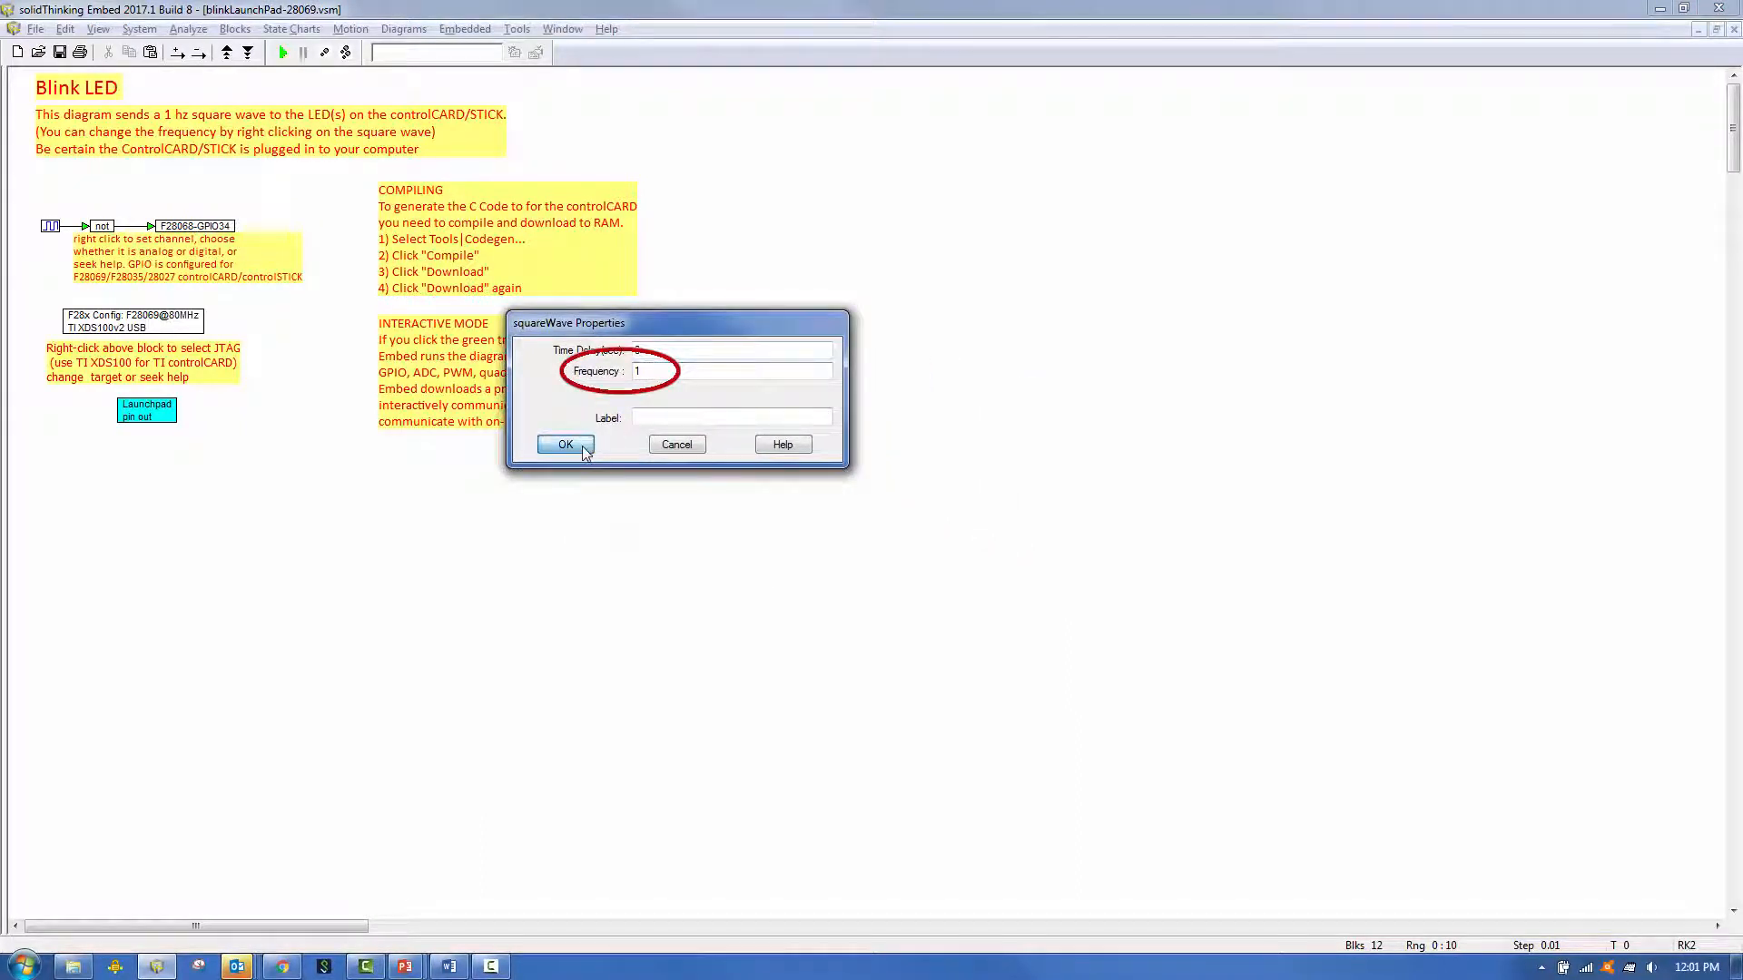
{"action": "left_click", "coordinate": [563, 443]}
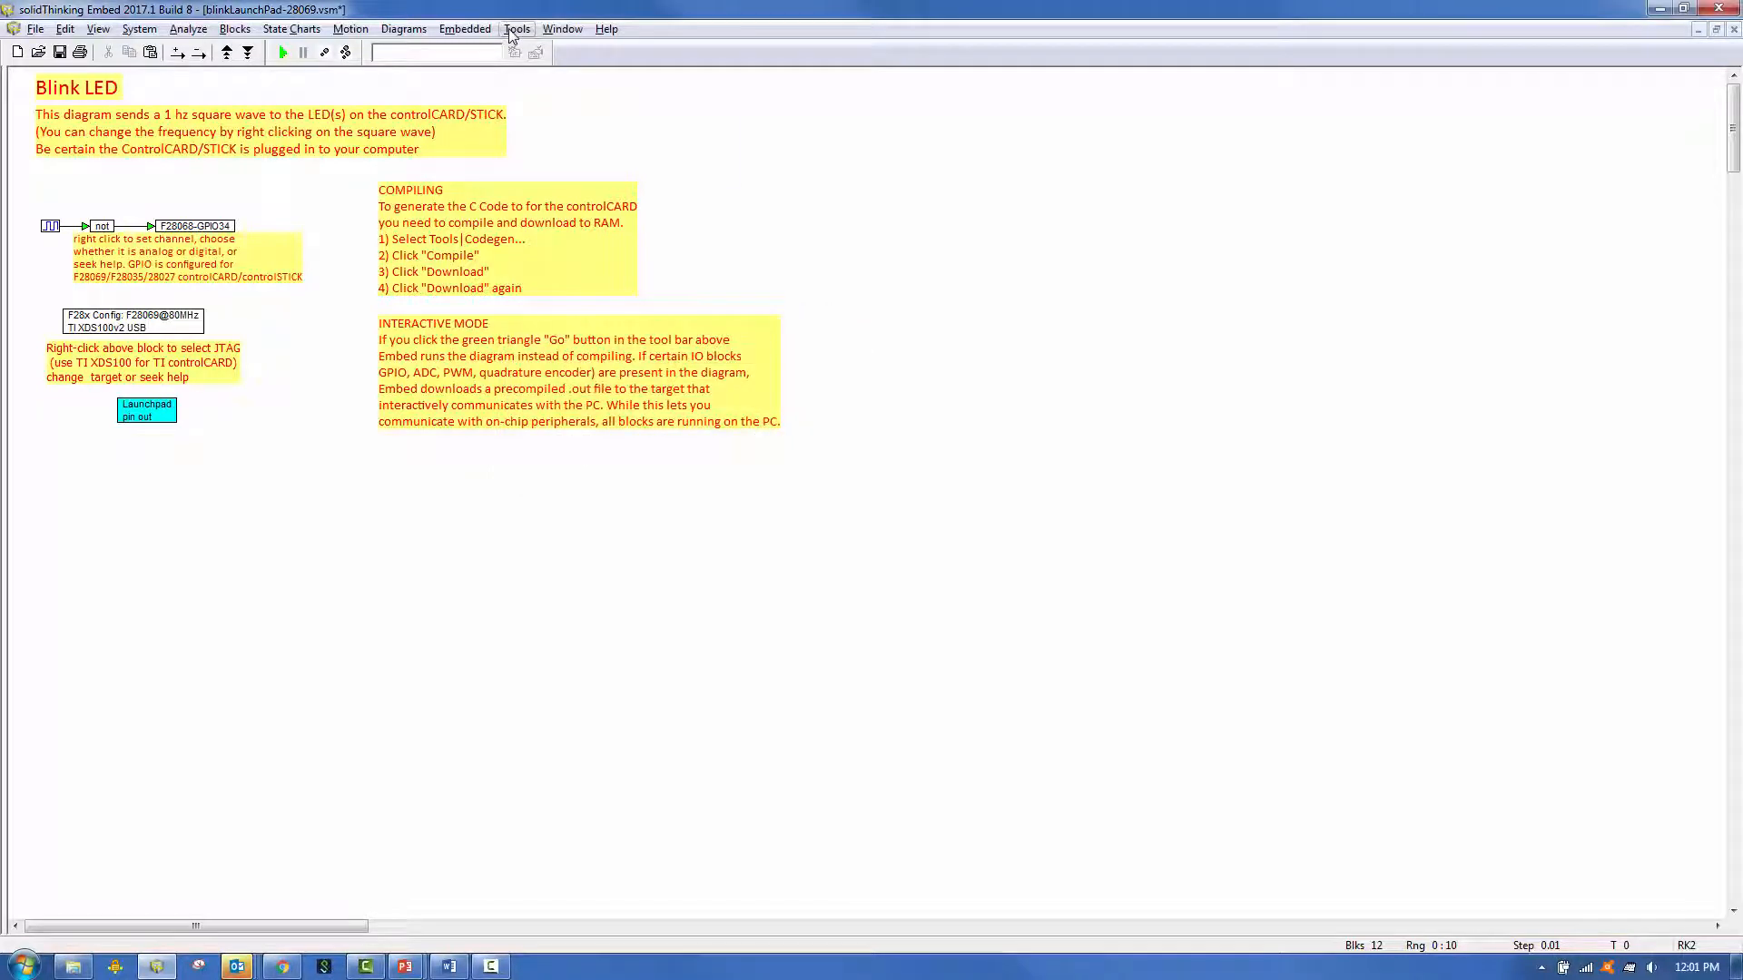
Step: Open Code Generation Properties via Tools and compile the Blink LED model
{"action": "left_click", "coordinate": [516, 28]}
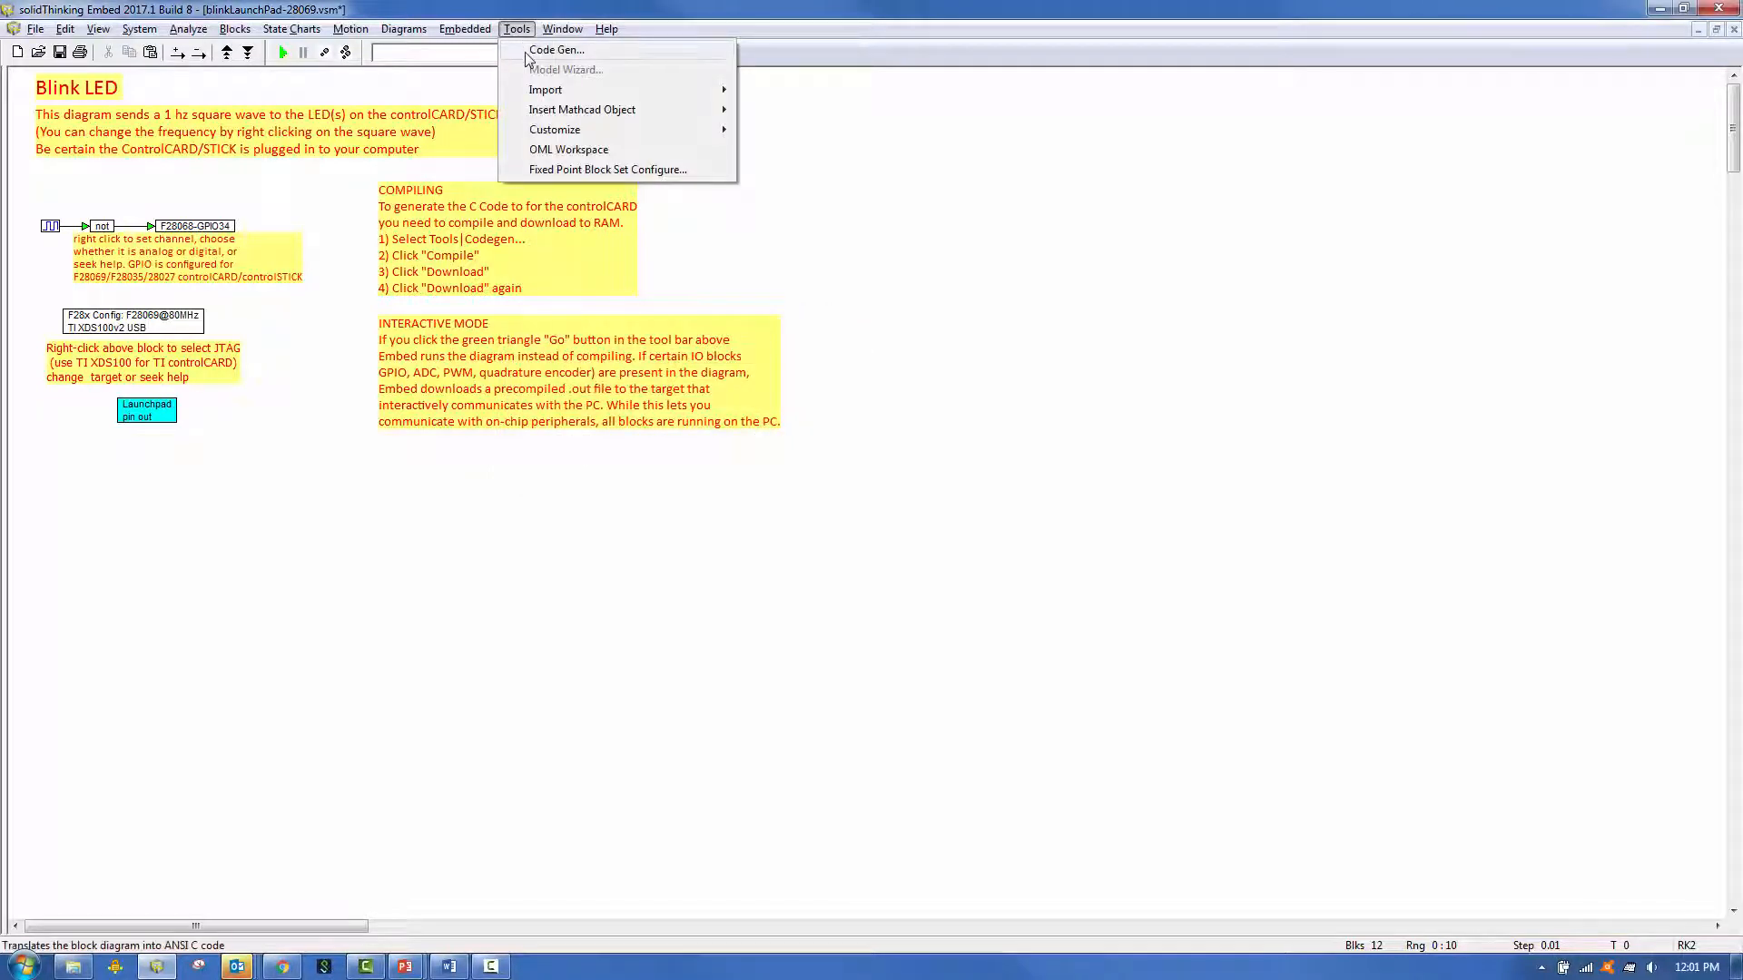
{"action": "left_click", "coordinate": [554, 49]}
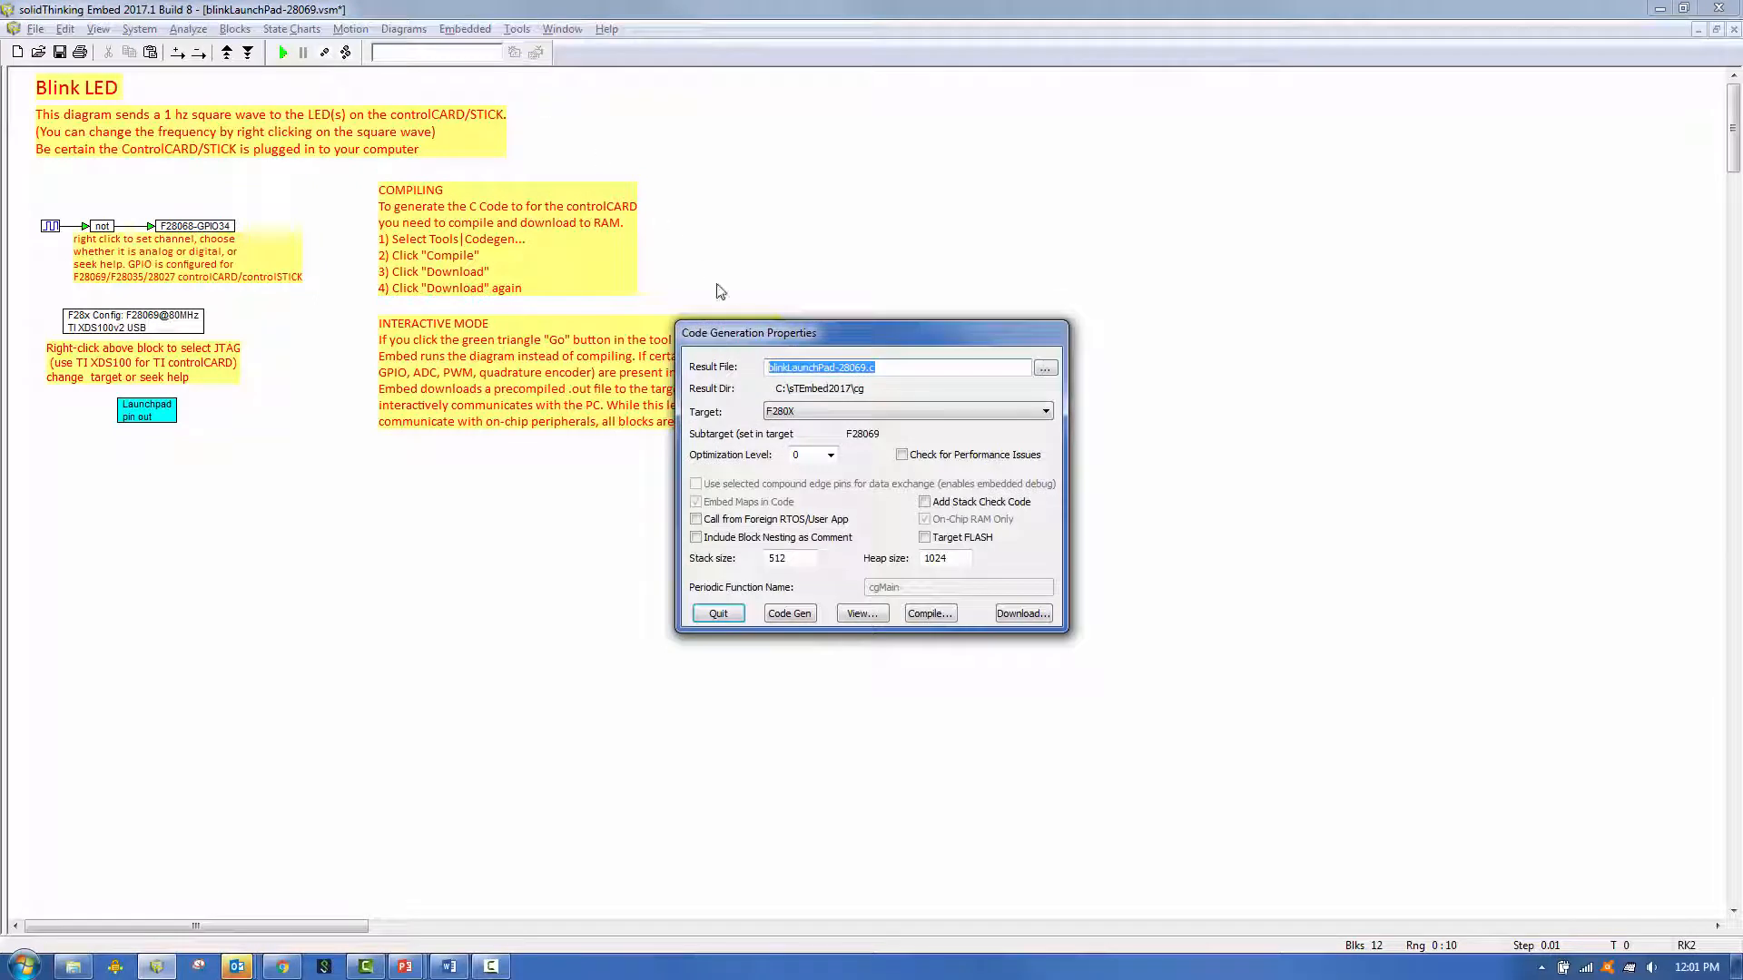
{"action": "left_click_drag", "start_coordinate": [747, 332], "coordinate": [508, 144]}
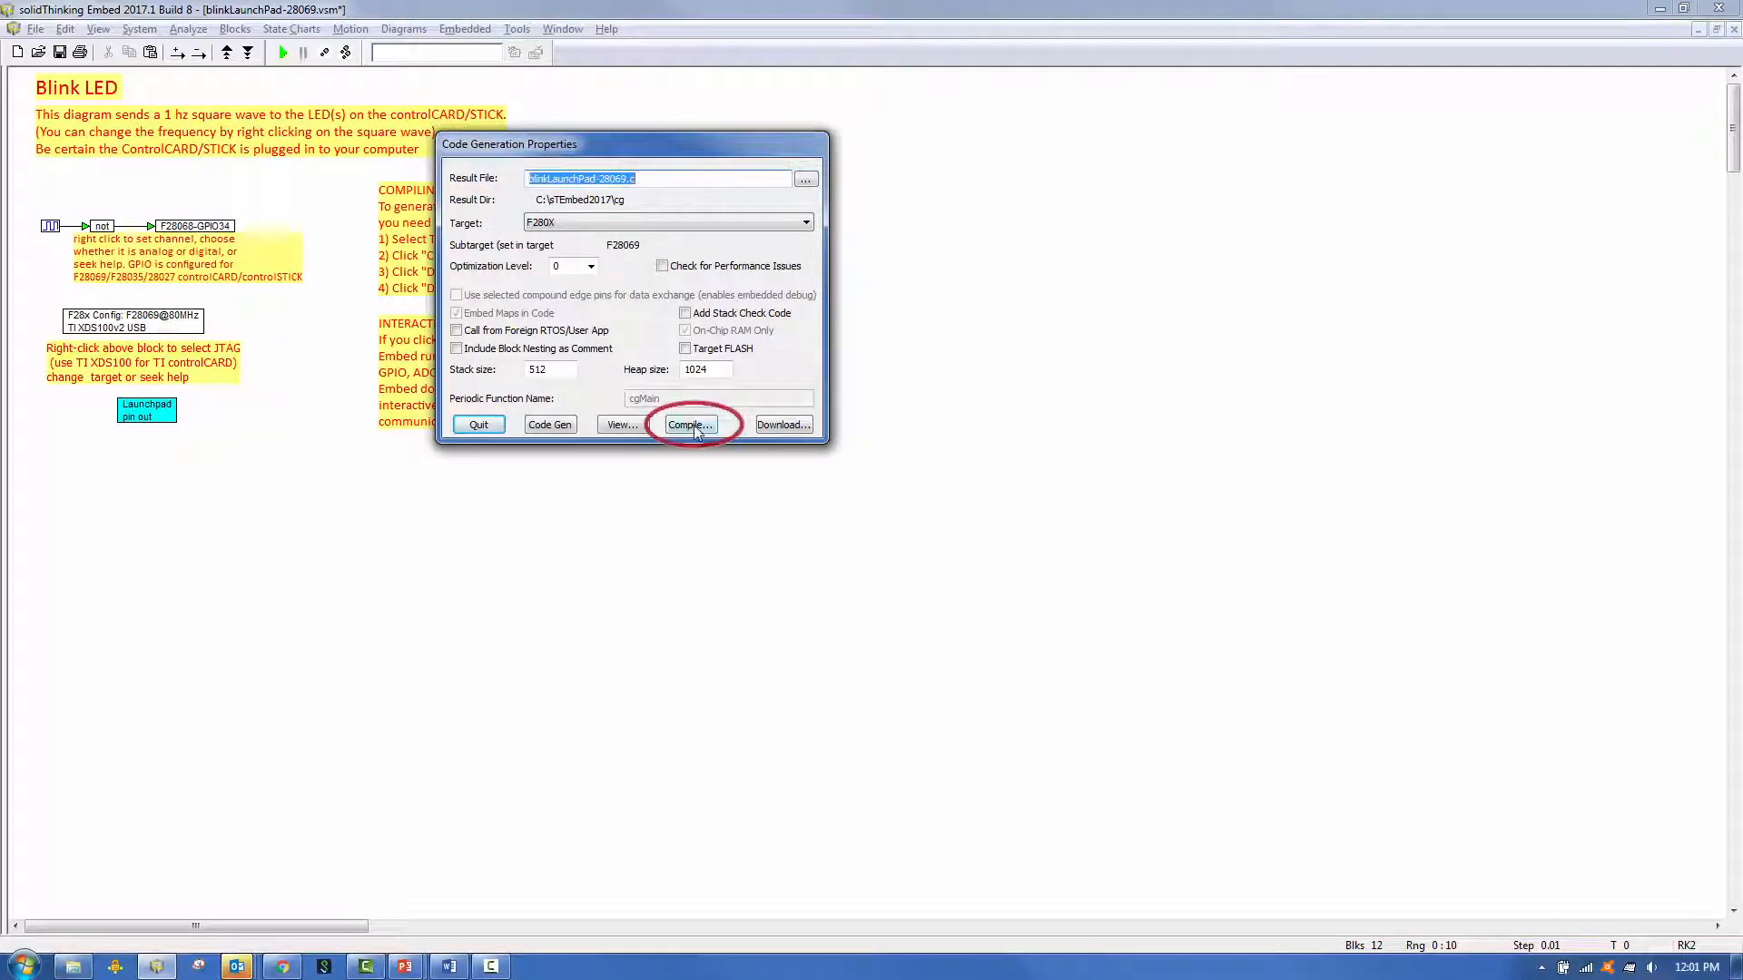
{"action": "left_click", "coordinate": [689, 424]}
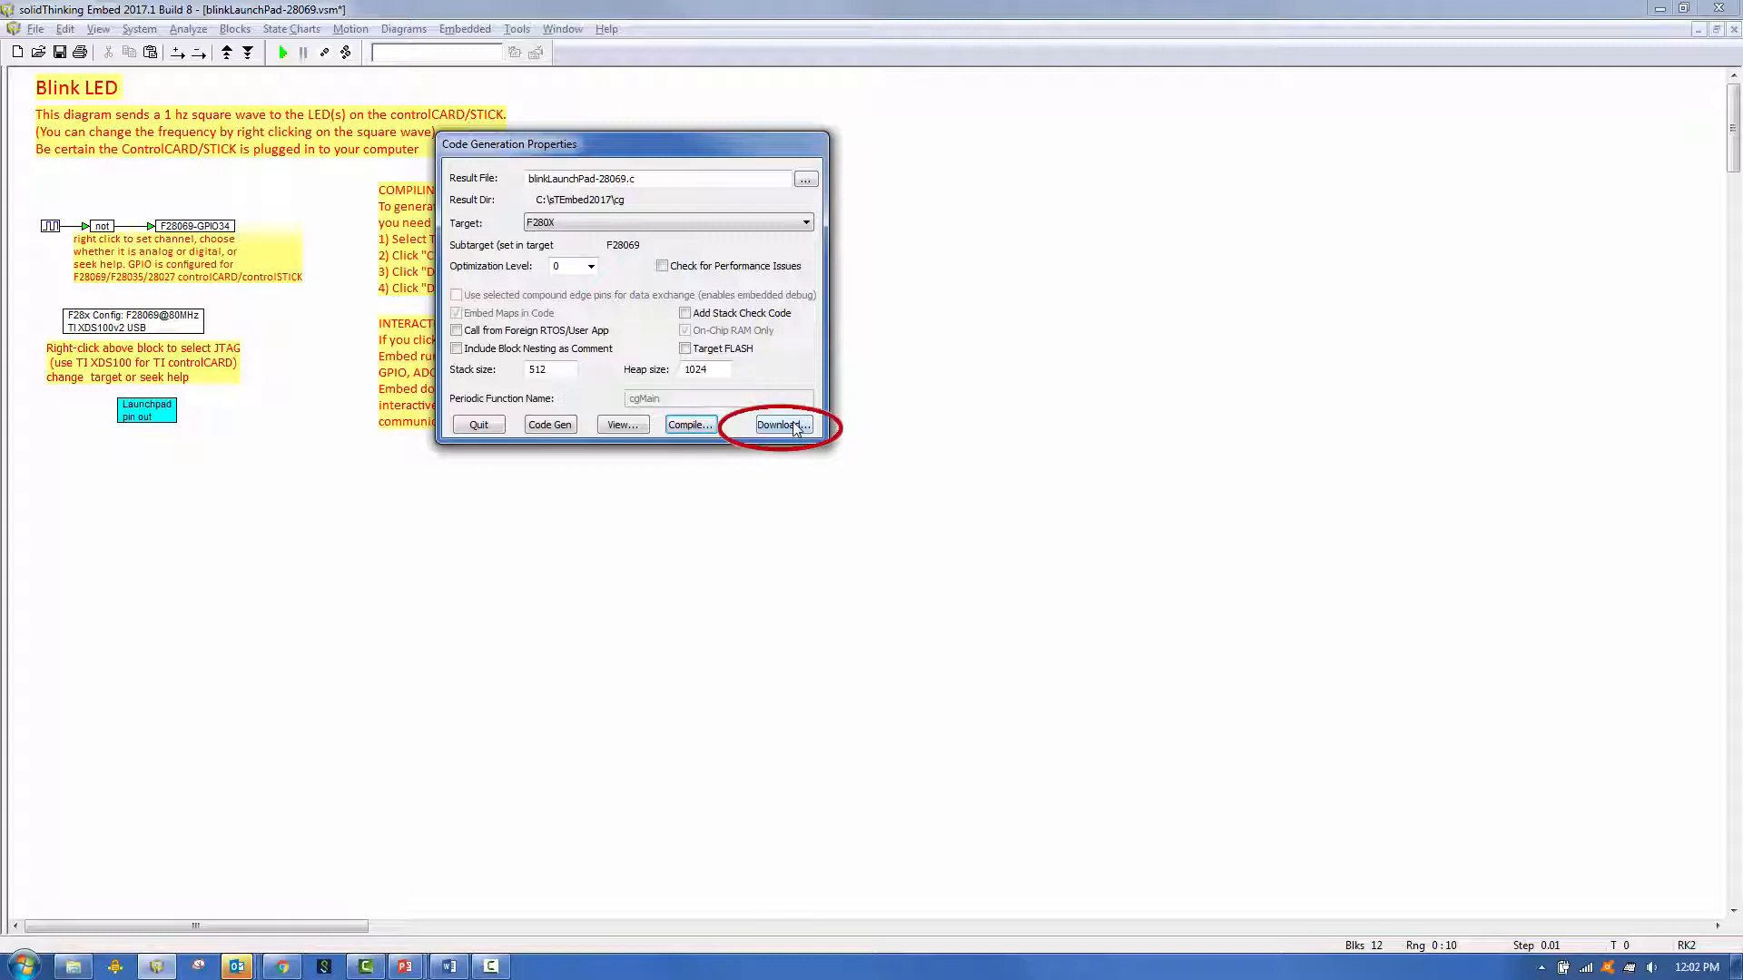
Step: Download the compiled blinkLaunchPad-28069.out to the F280X board's RAM
{"action": "left_click", "coordinate": [781, 425]}
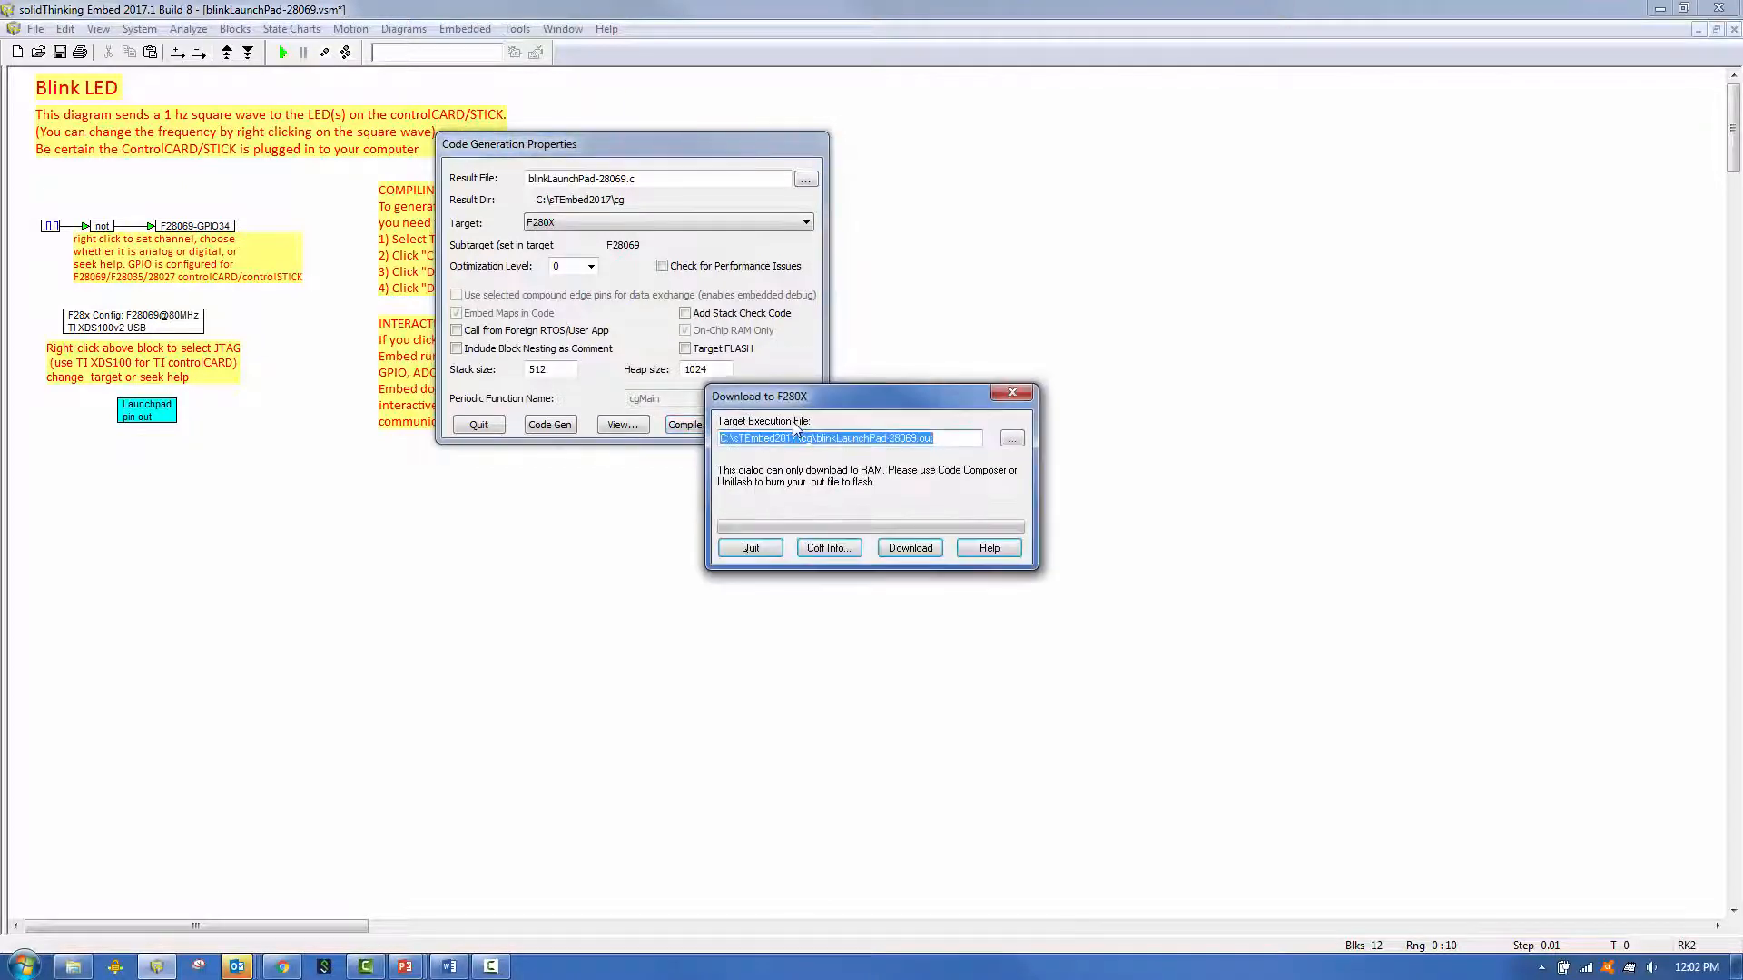
{"action": "left_click", "coordinate": [908, 546]}
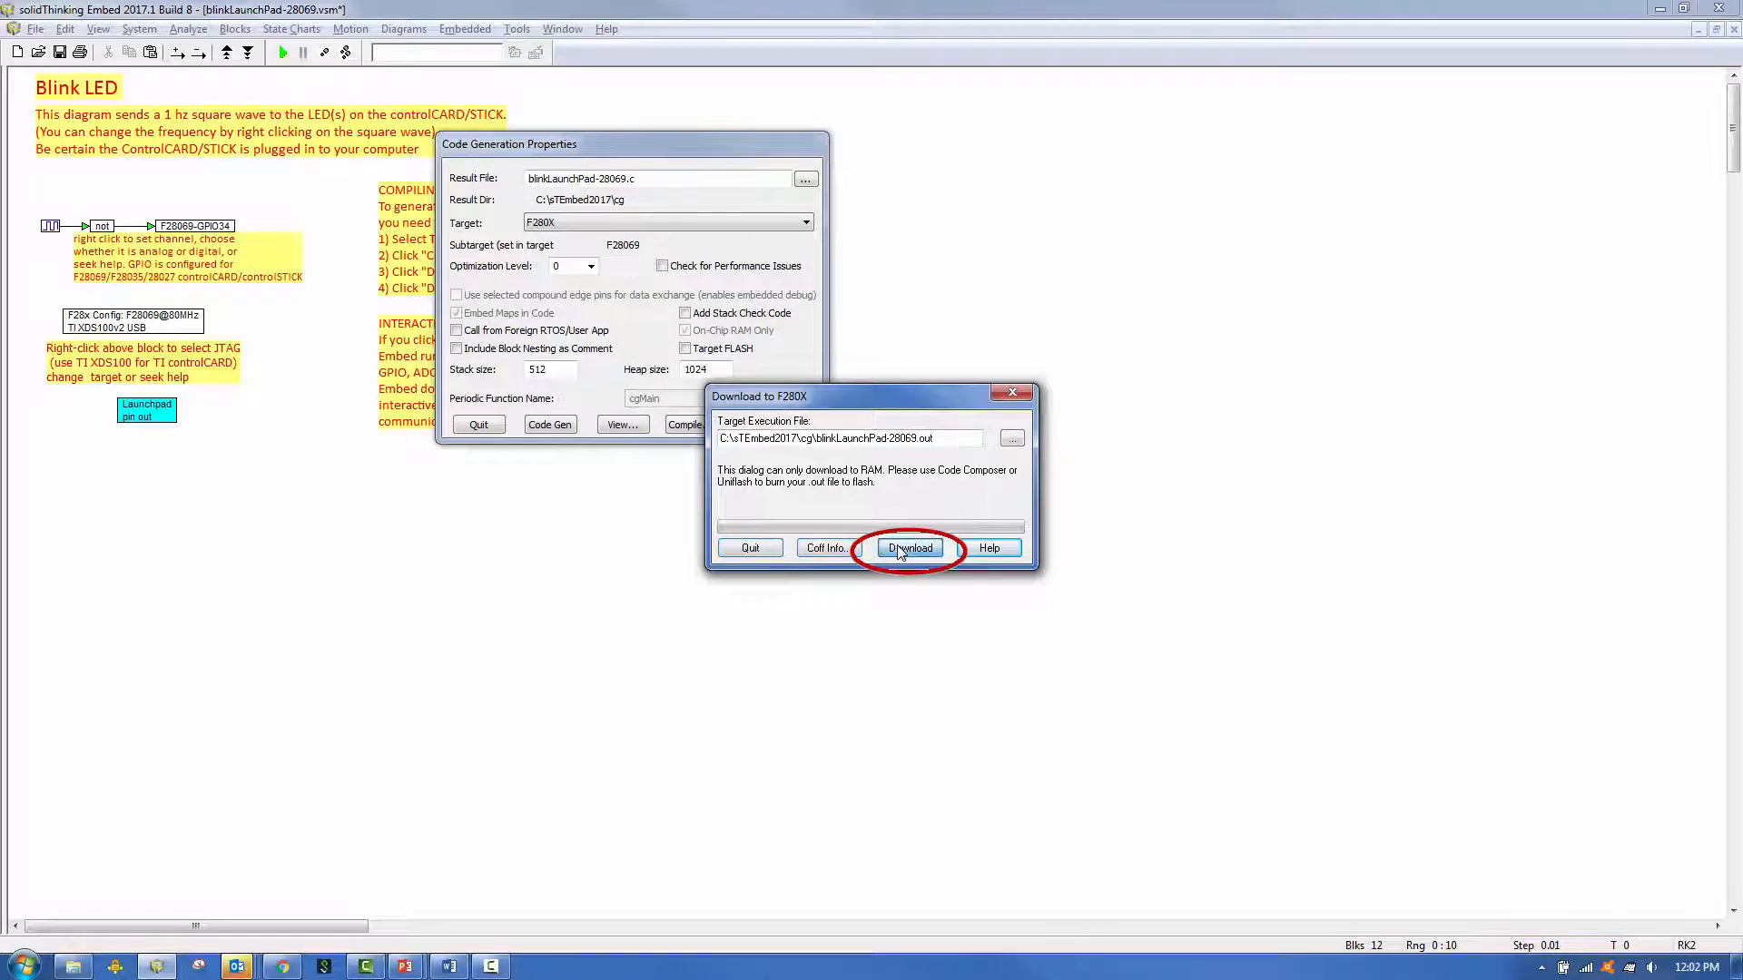
{"action": "left_click", "coordinate": [907, 547]}
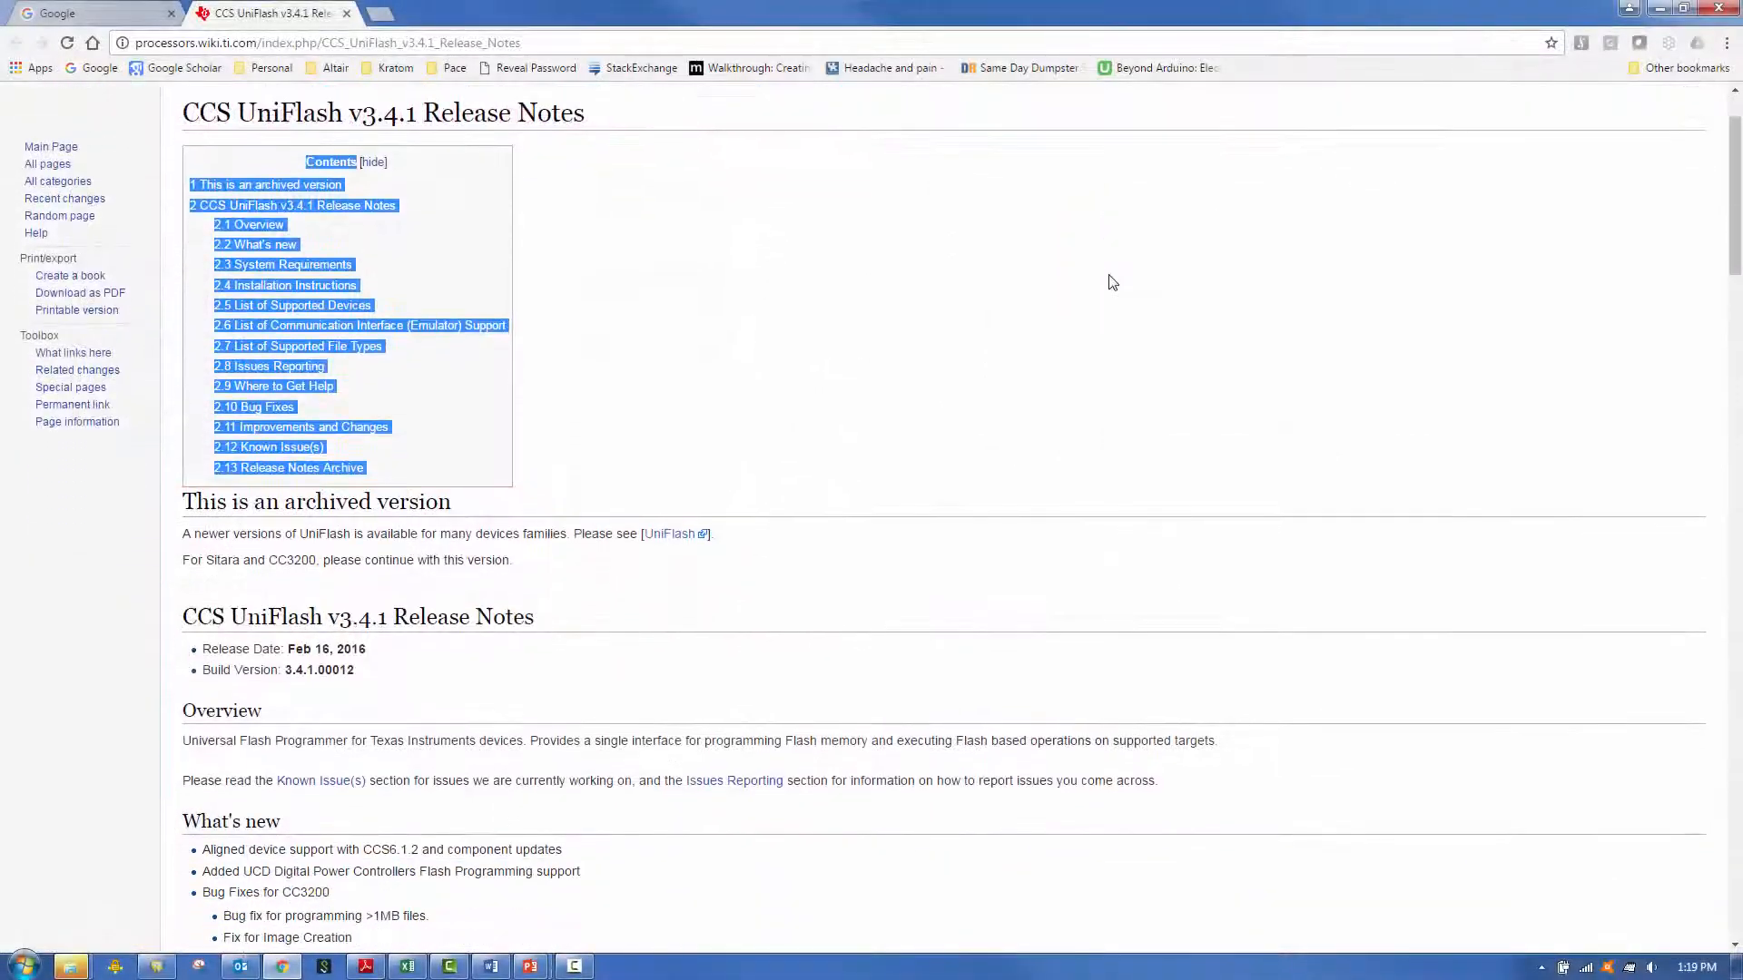
Step: Scroll the UniFlash v3.4.1 release notes down to the Installation Instructions table
{"action": "scroll", "scroll_direction": "down", "scroll_amount": 3}
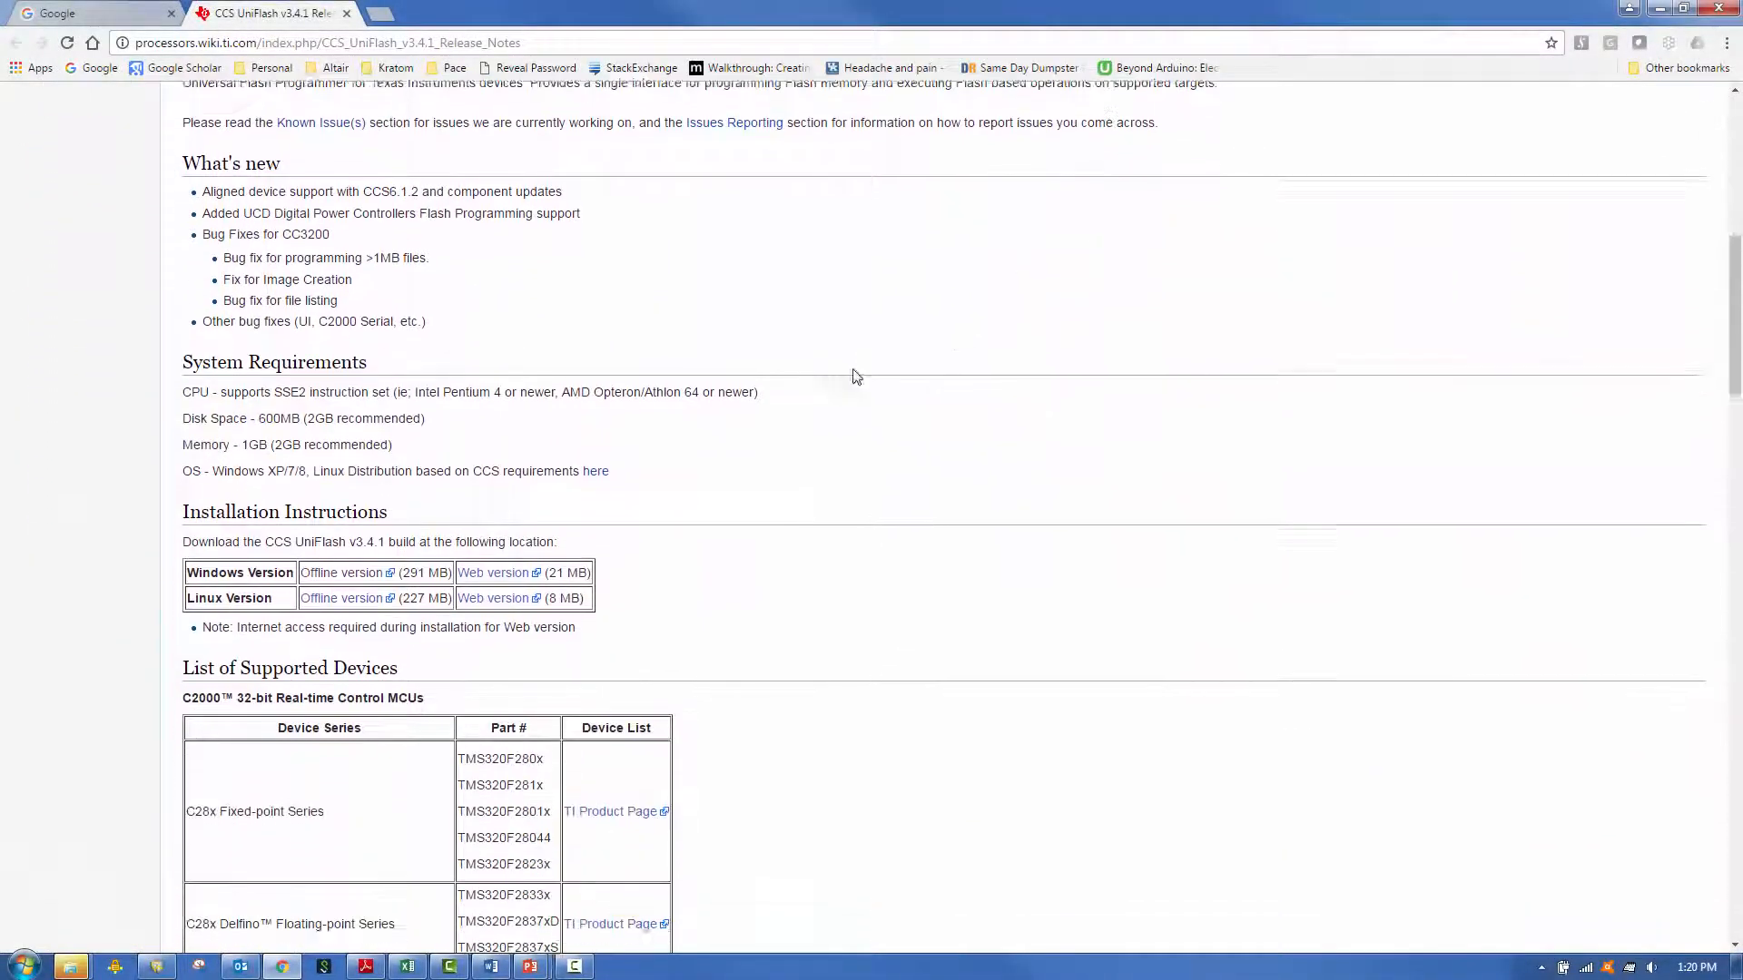
{"action": "scroll", "scroll_direction": "down", "scroll_amount": 3}
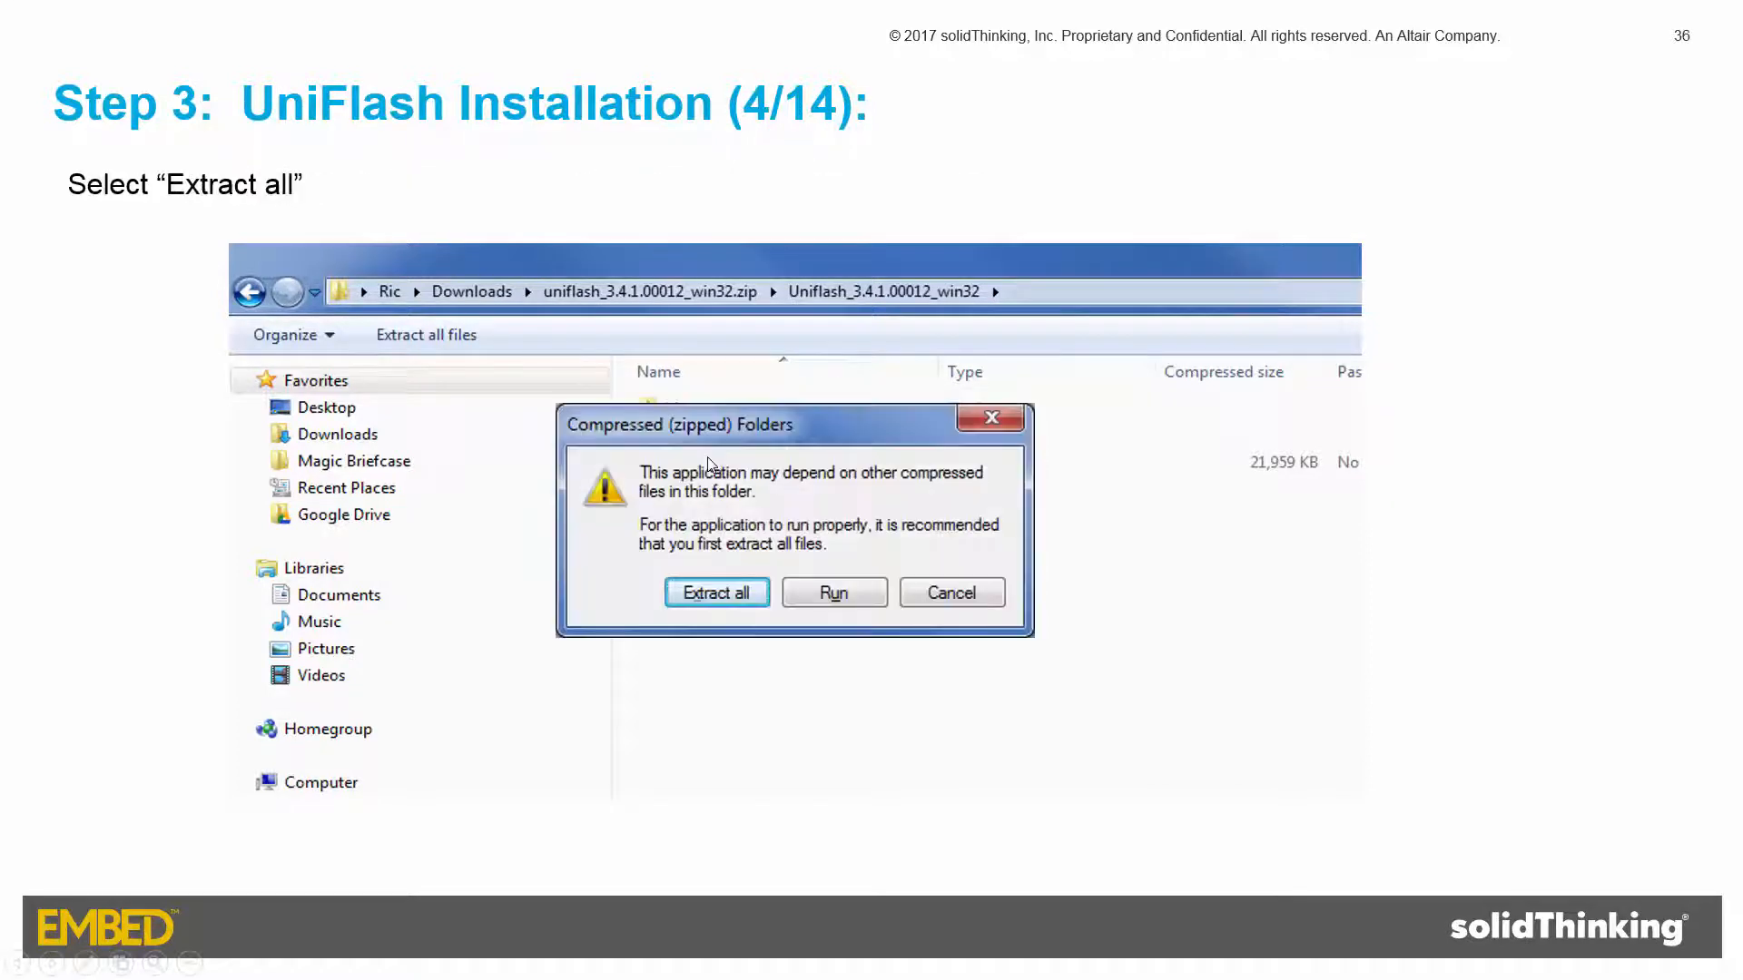
Step: Step through UniFlash installation slides 36-47 to 'Test the UniFlash Installation'
{"action": "left_click", "coordinate": [717, 591]}
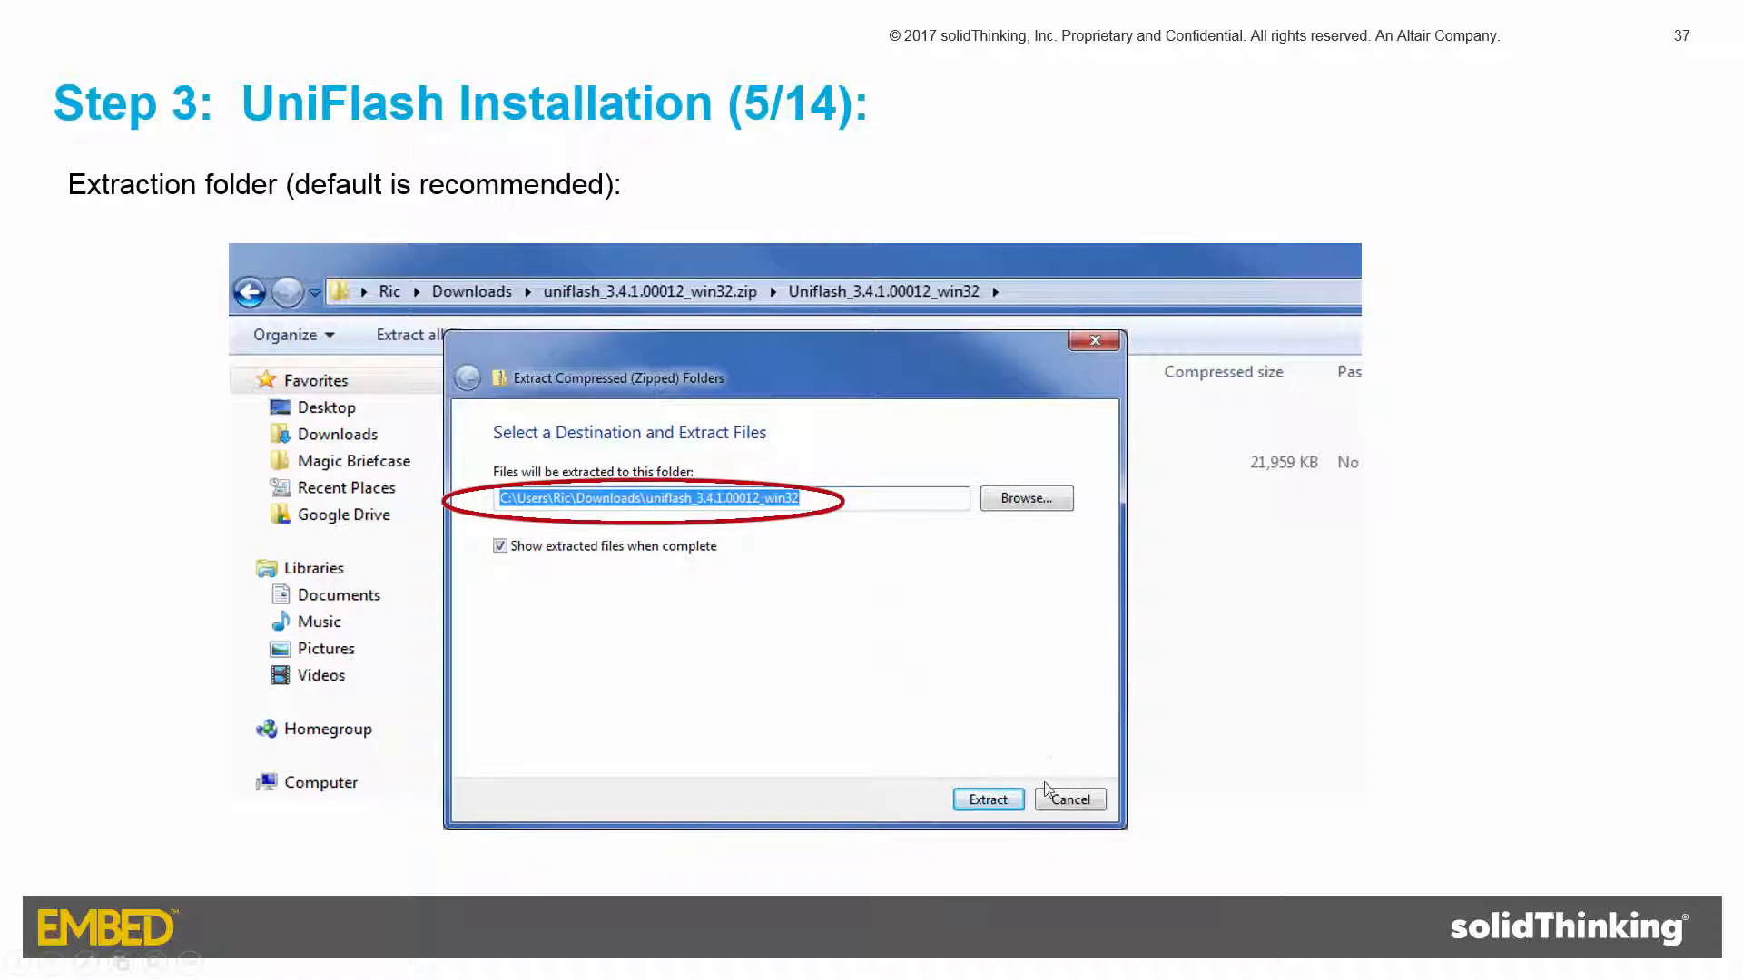
{"action": "left_click", "coordinate": [986, 799]}
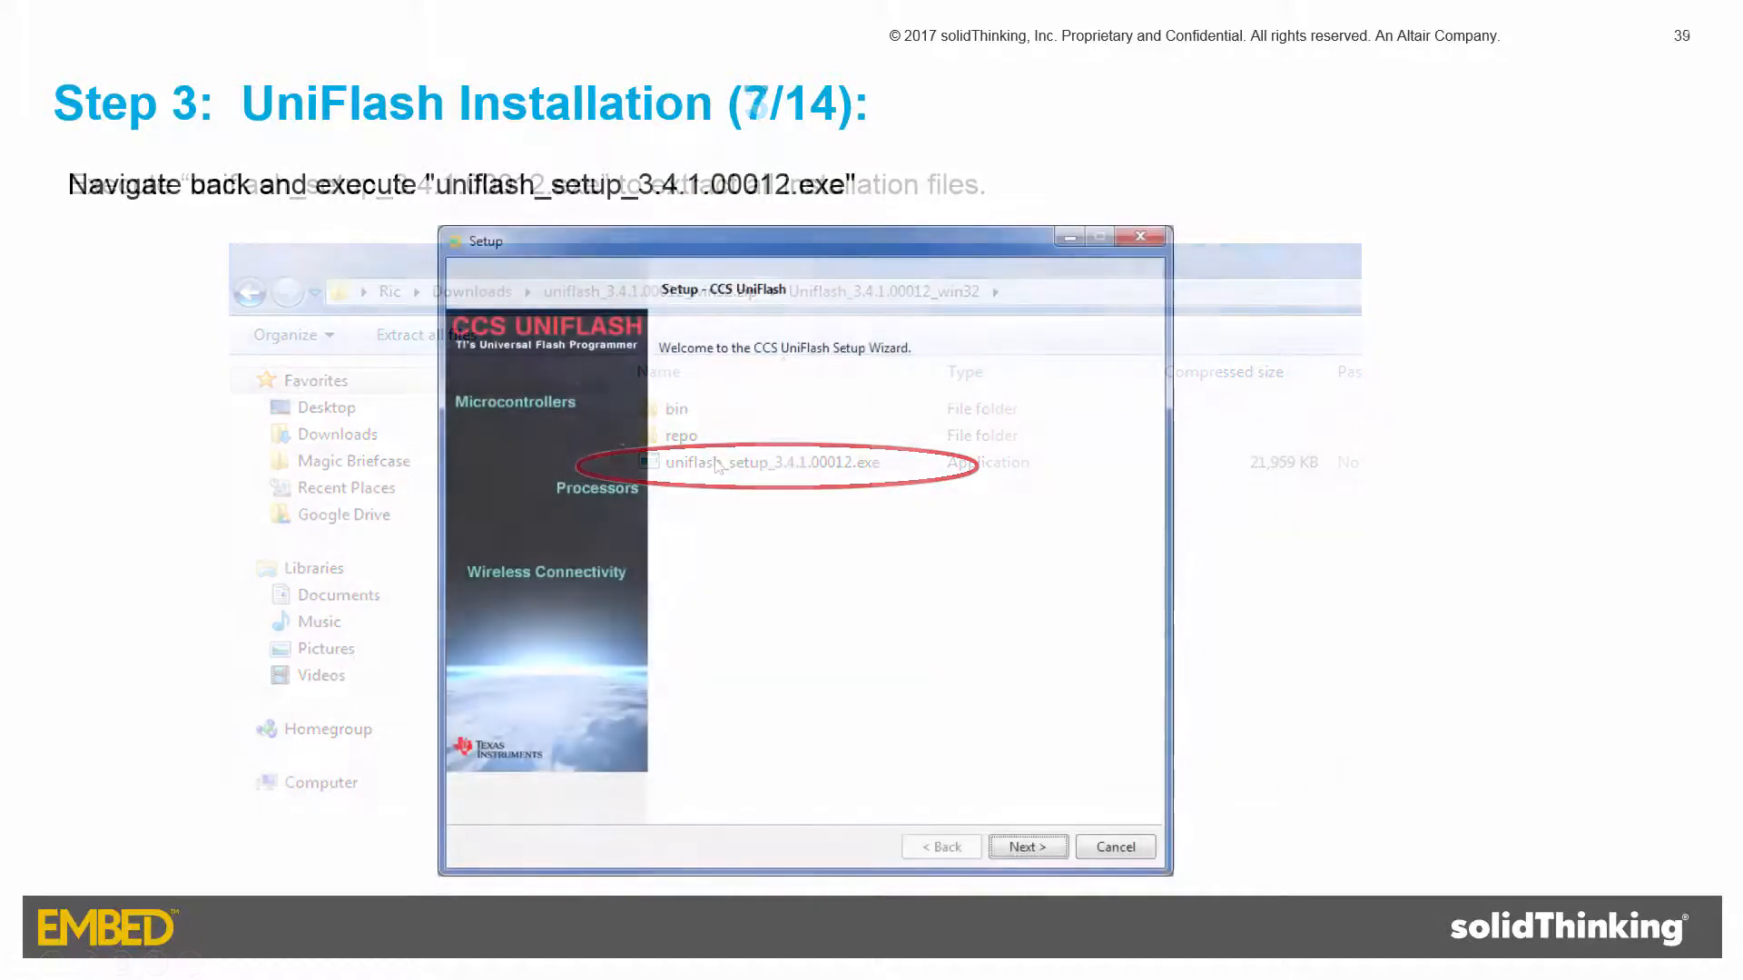
{"action": "left_click", "coordinate": [1025, 845]}
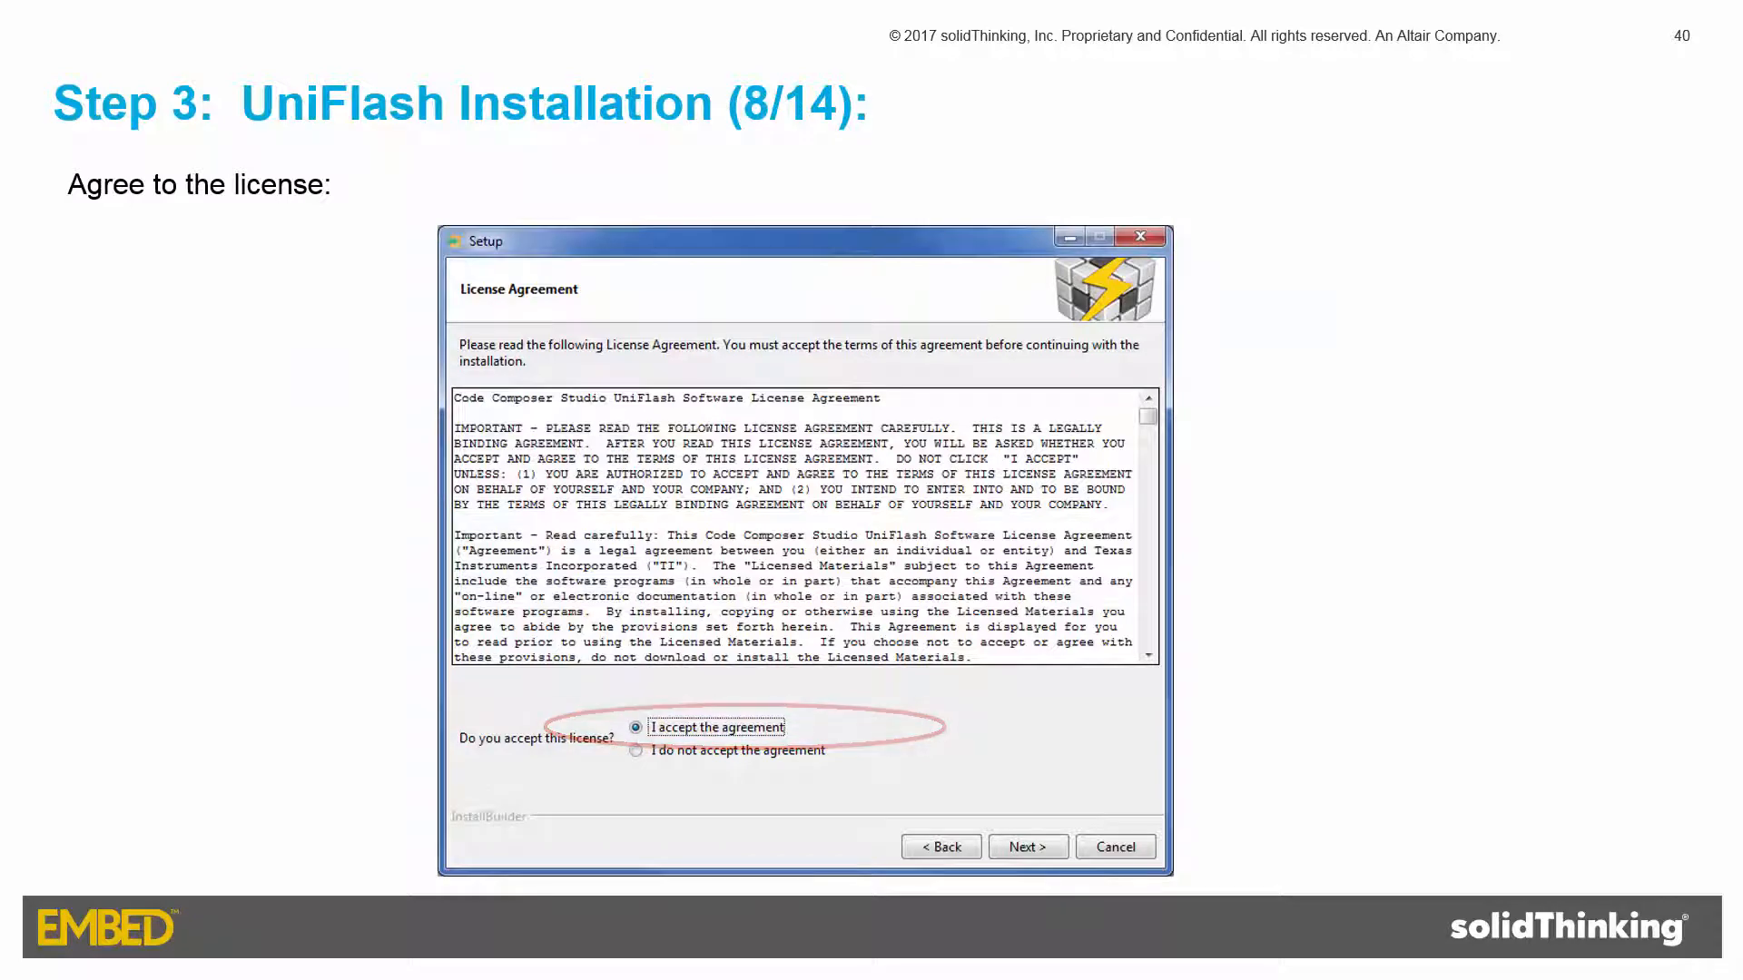
{"action": "left_click", "coordinate": [1025, 846]}
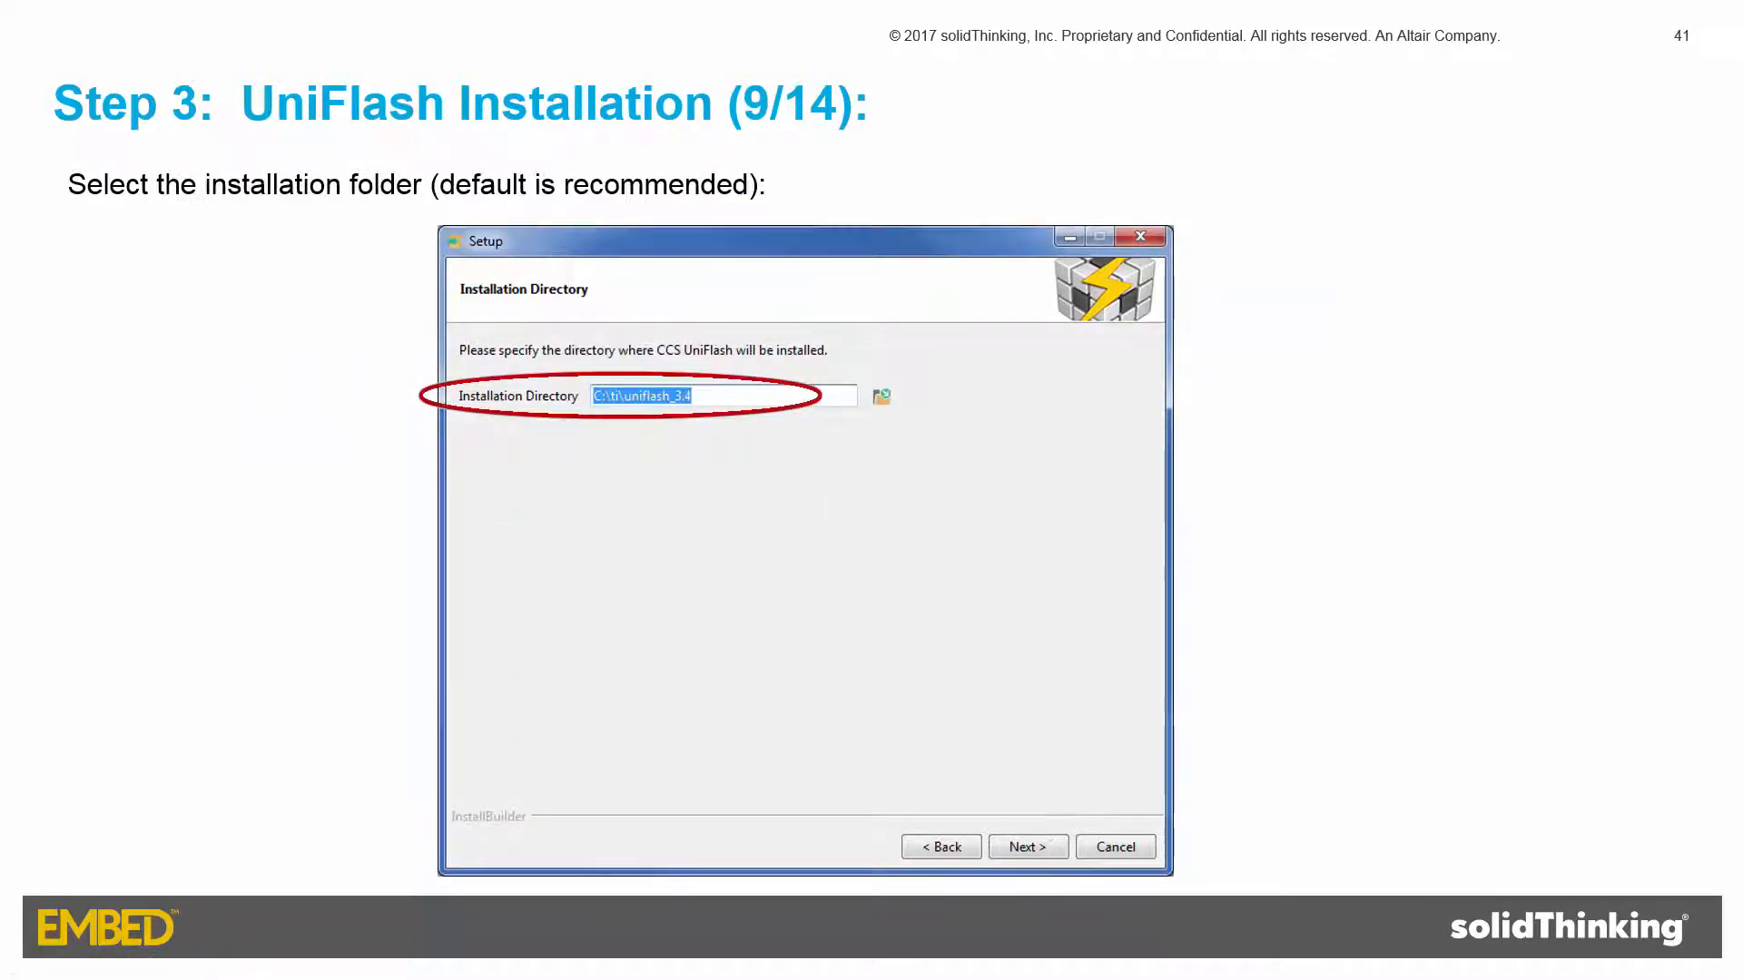
{"action": "left_click", "coordinate": [1025, 846]}
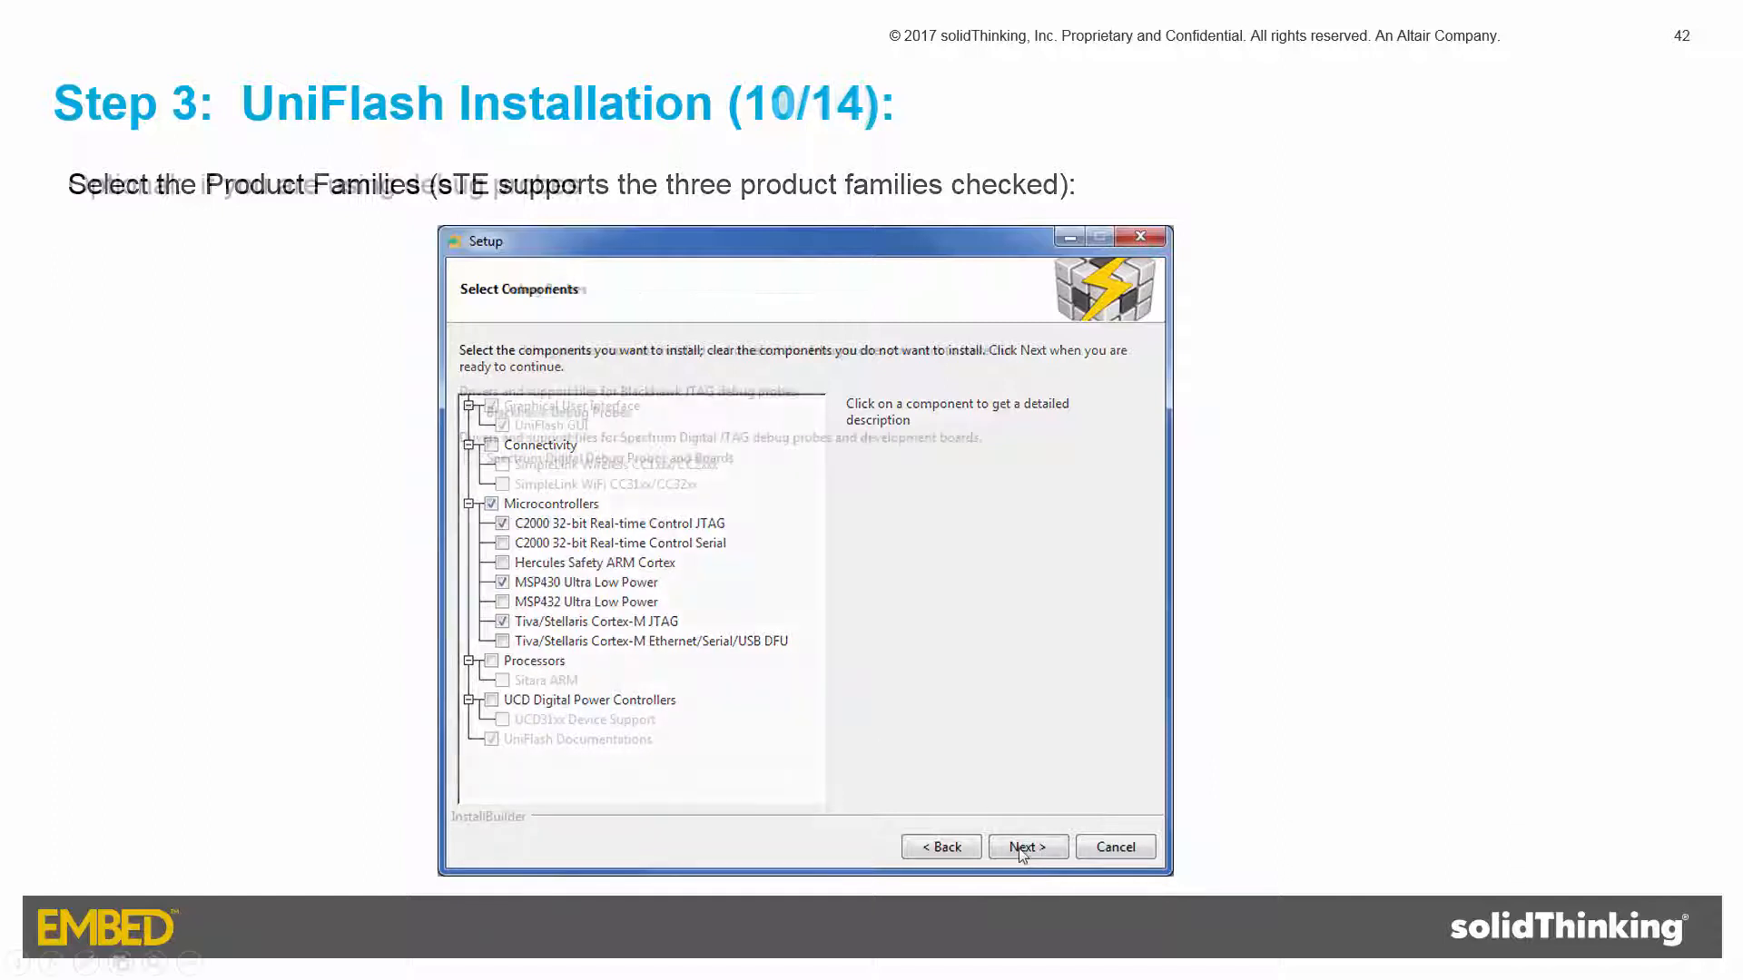
{"action": "left_click", "coordinate": [1025, 846]}
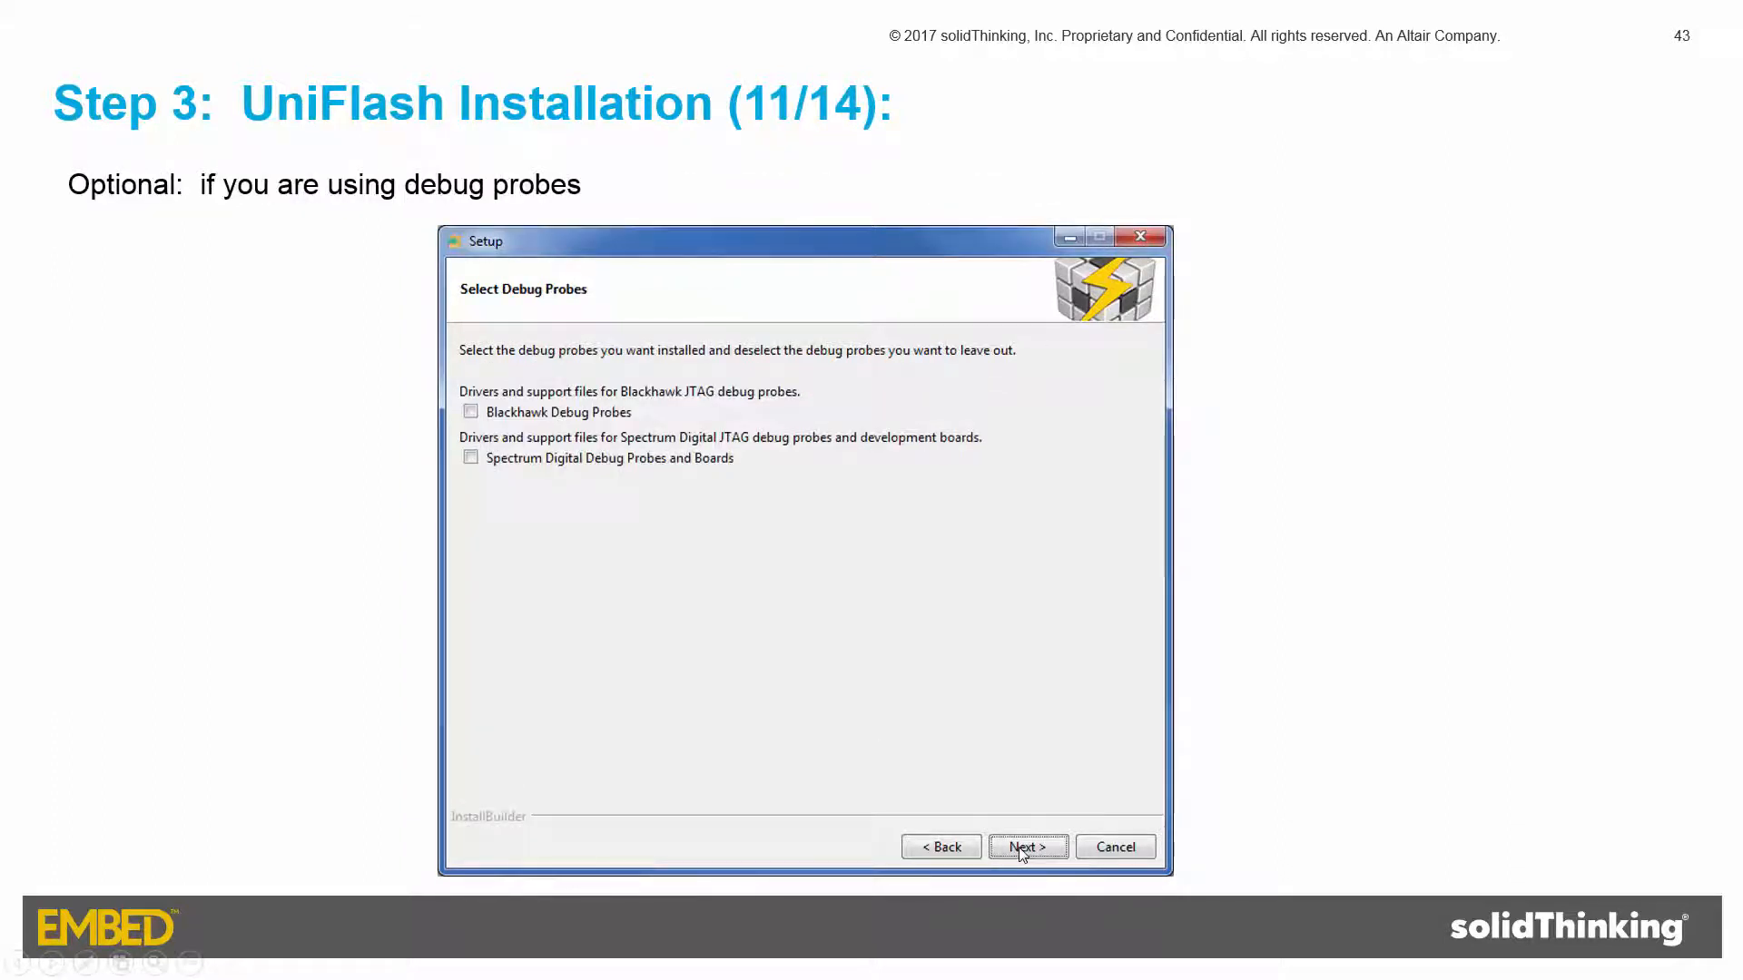
{"action": "mouse_move", "coordinate": [1014, 849]}
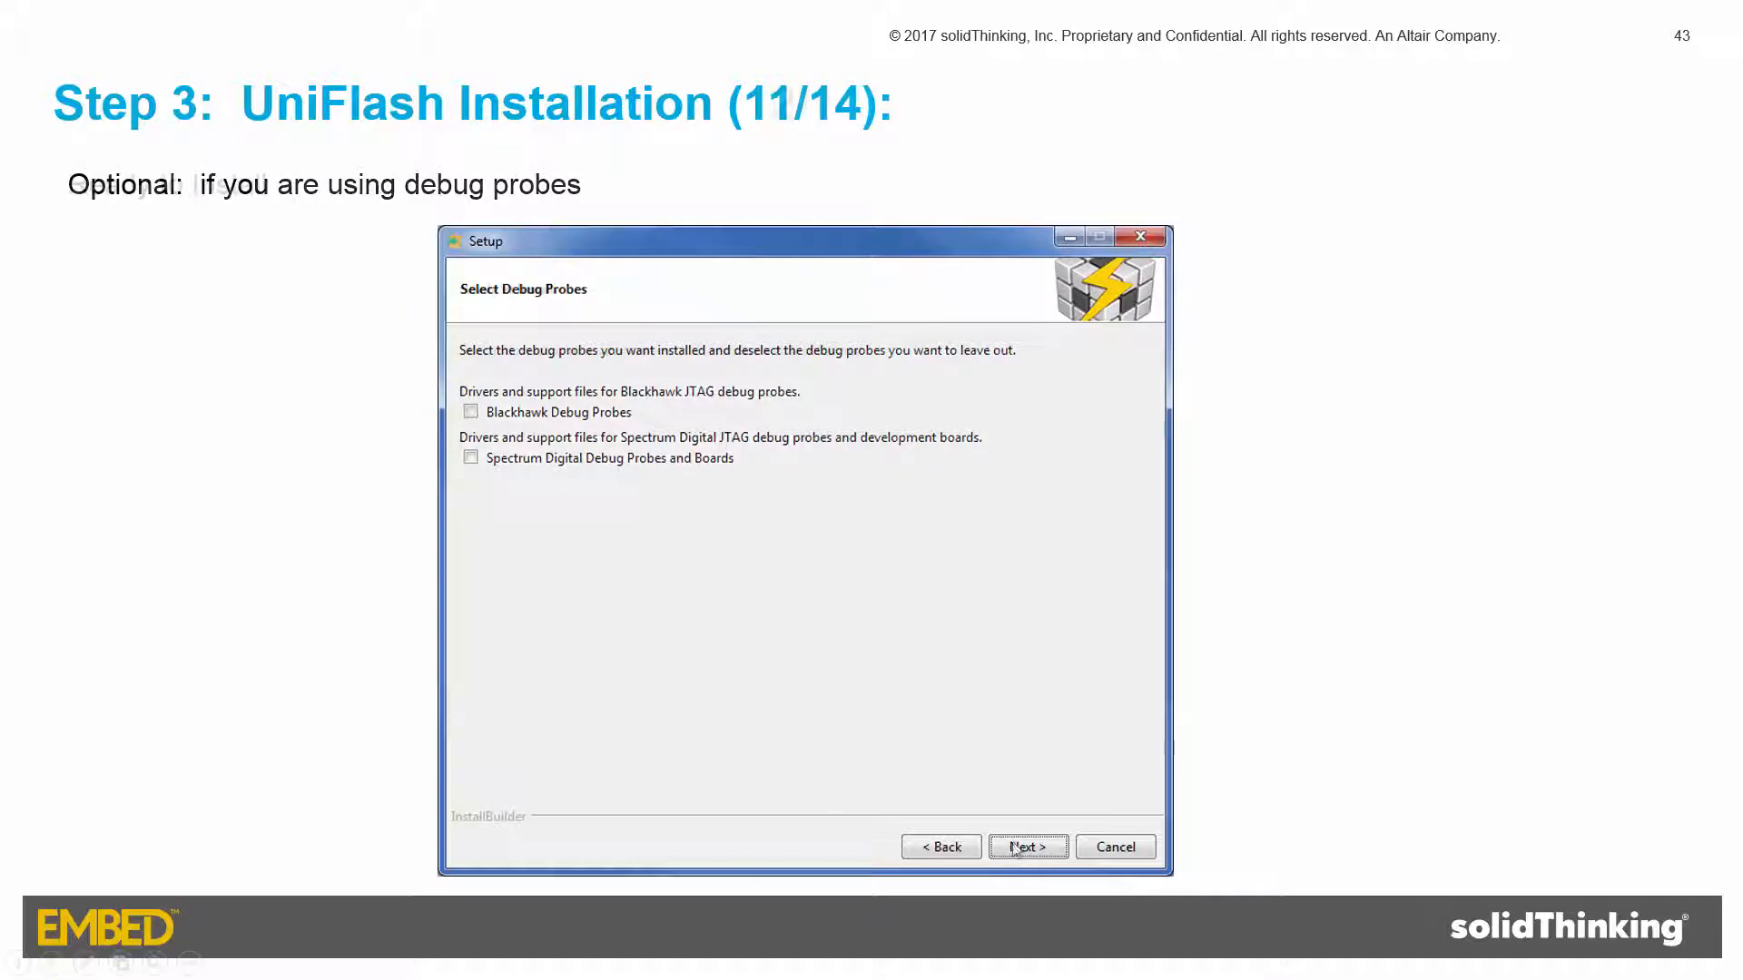
{"action": "left_click", "coordinate": [1024, 846]}
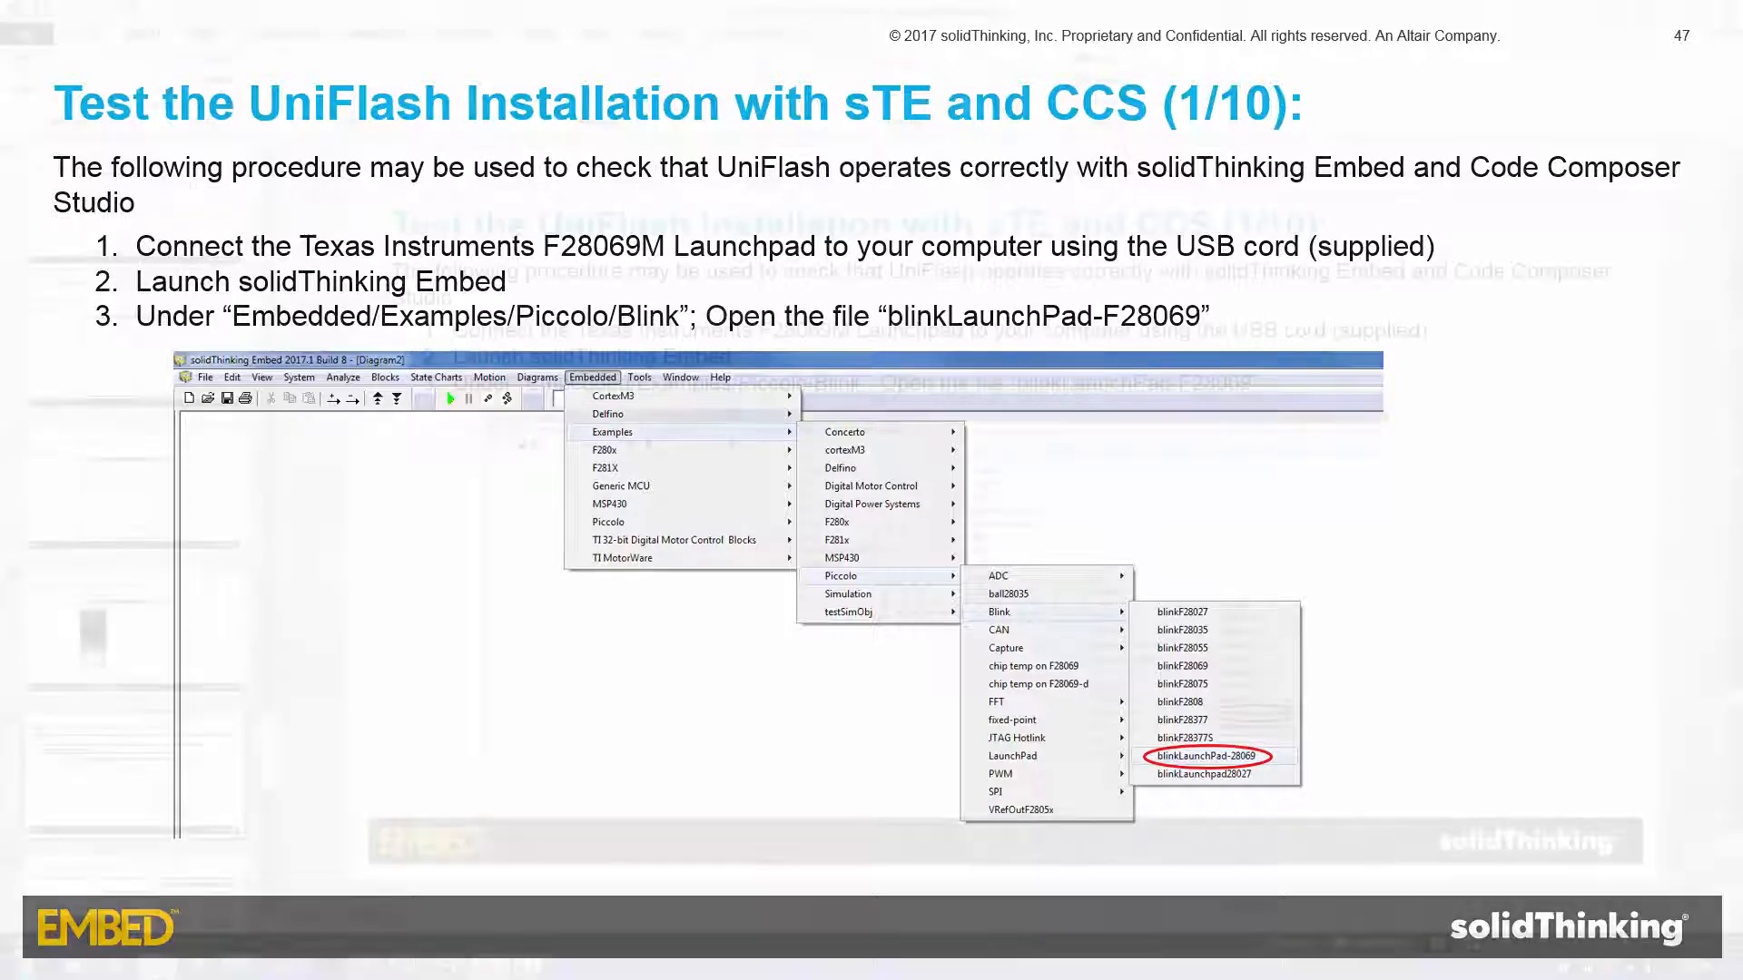
Step: Return to the Blink LED model and open Tools > Code Gen with Target FLASH
{"action": "left_click", "coordinate": [1193, 755]}
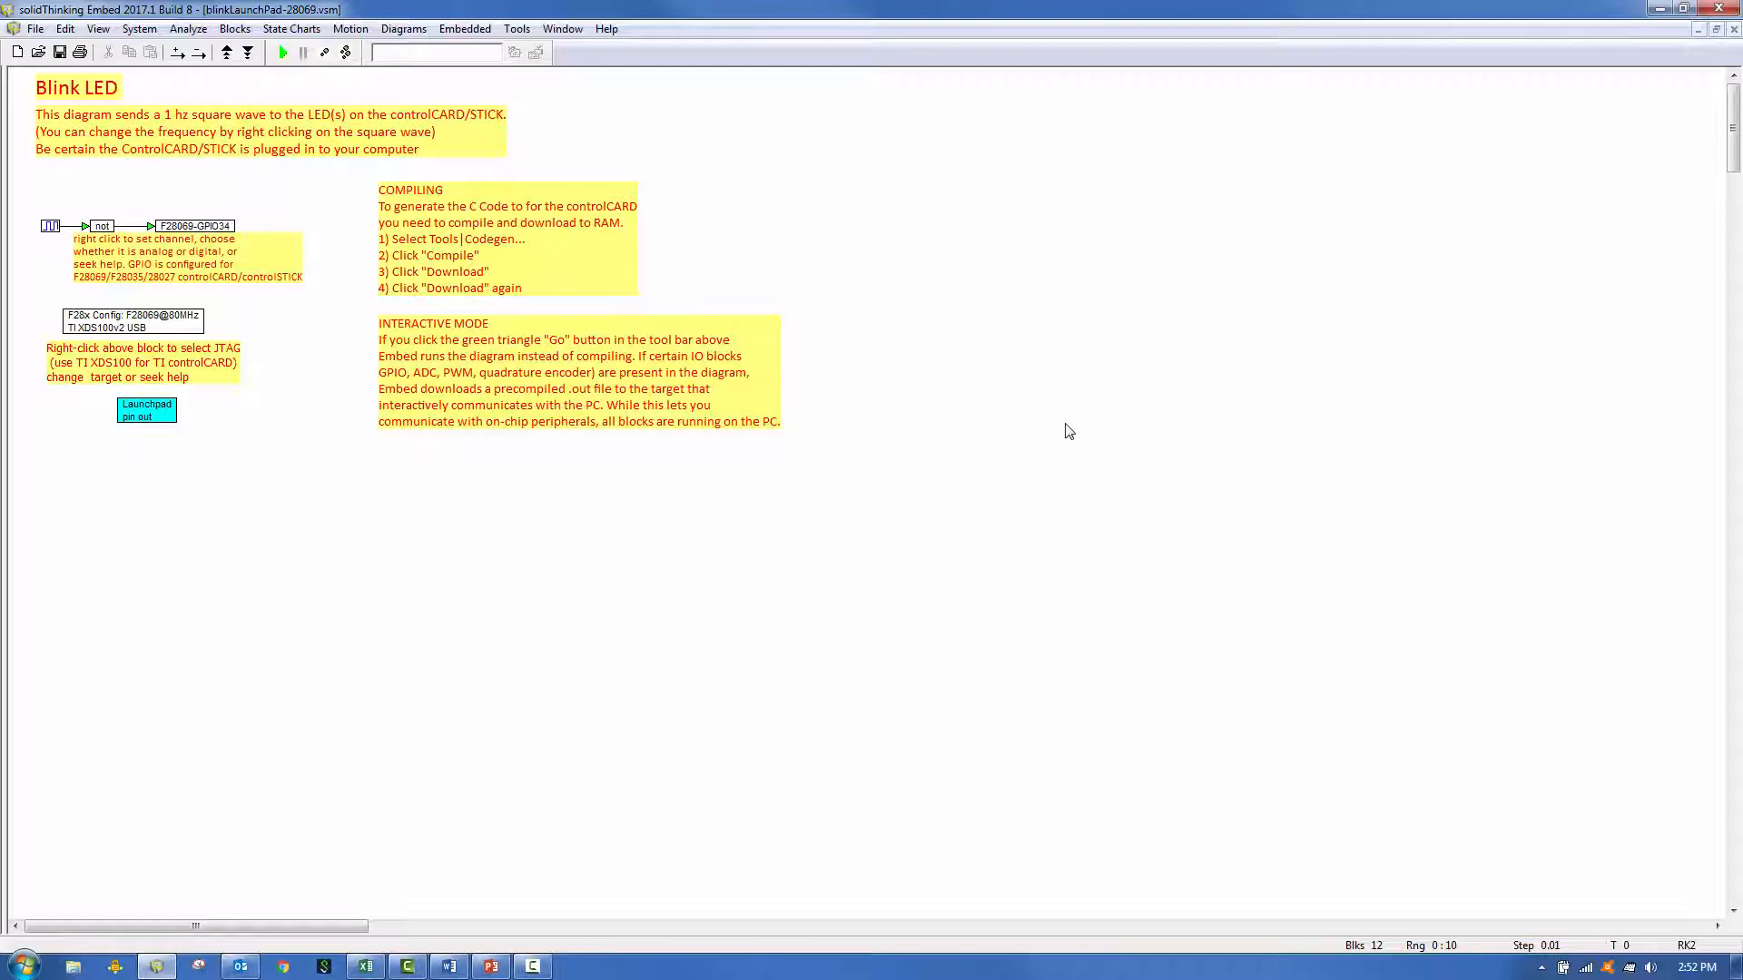
{"action": "left_click", "coordinate": [516, 29]}
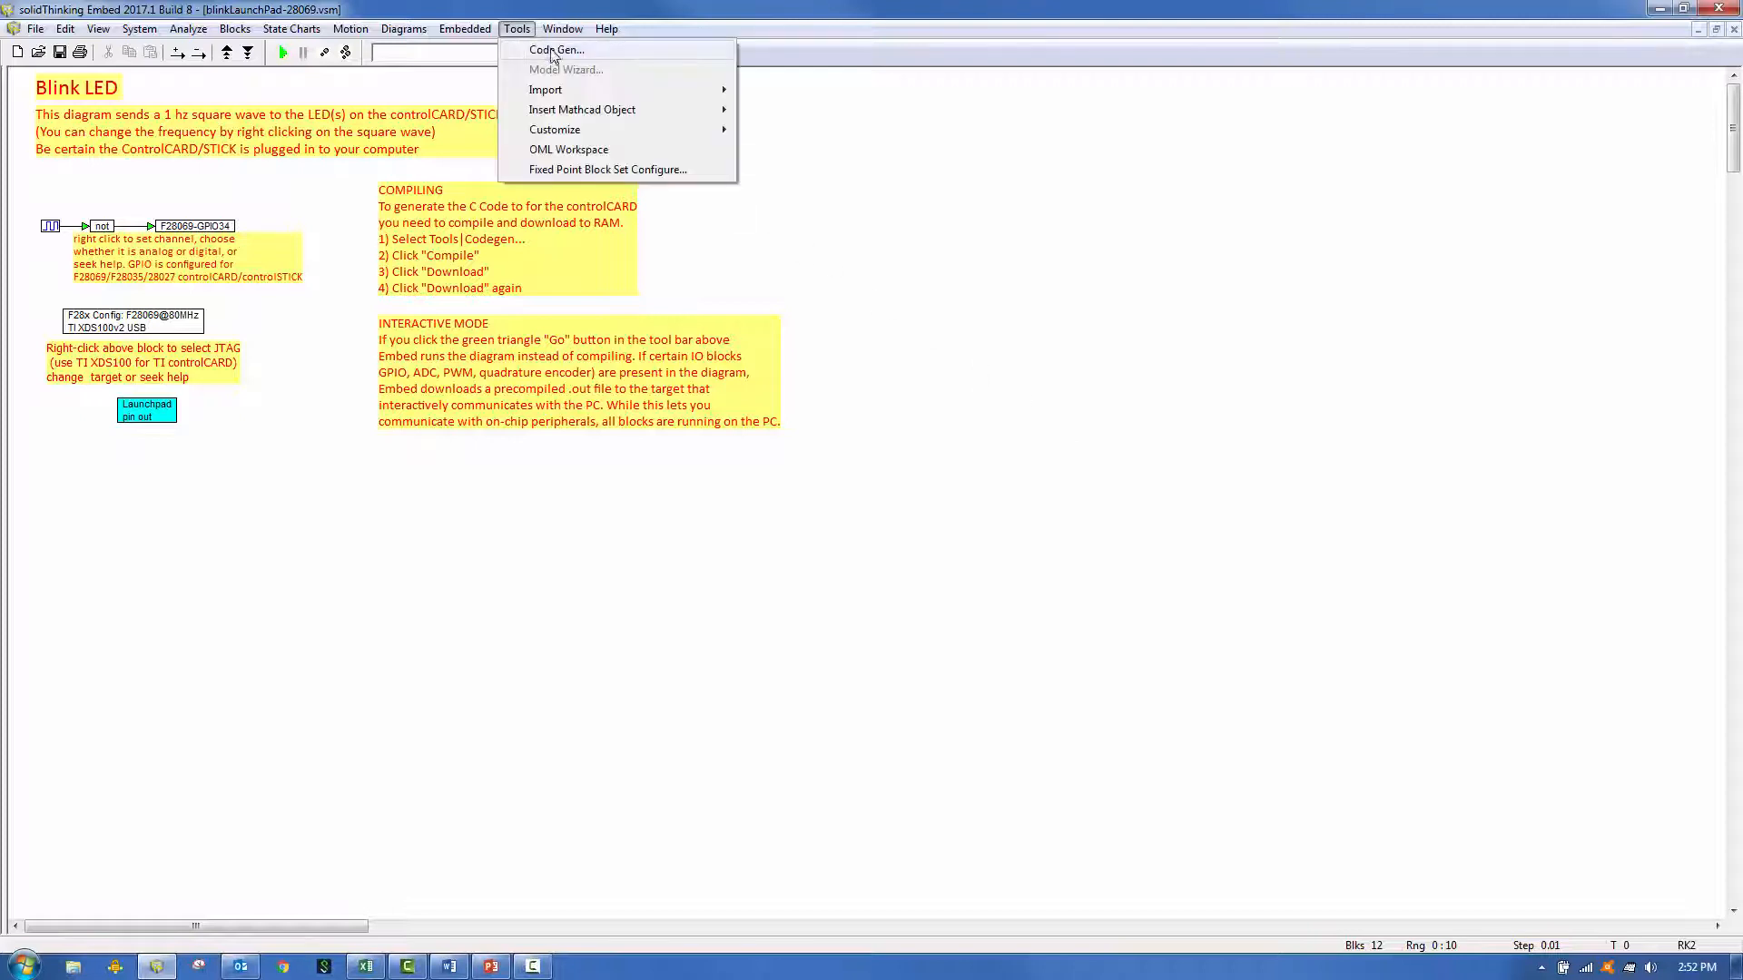
{"action": "left_click", "coordinate": [555, 49]}
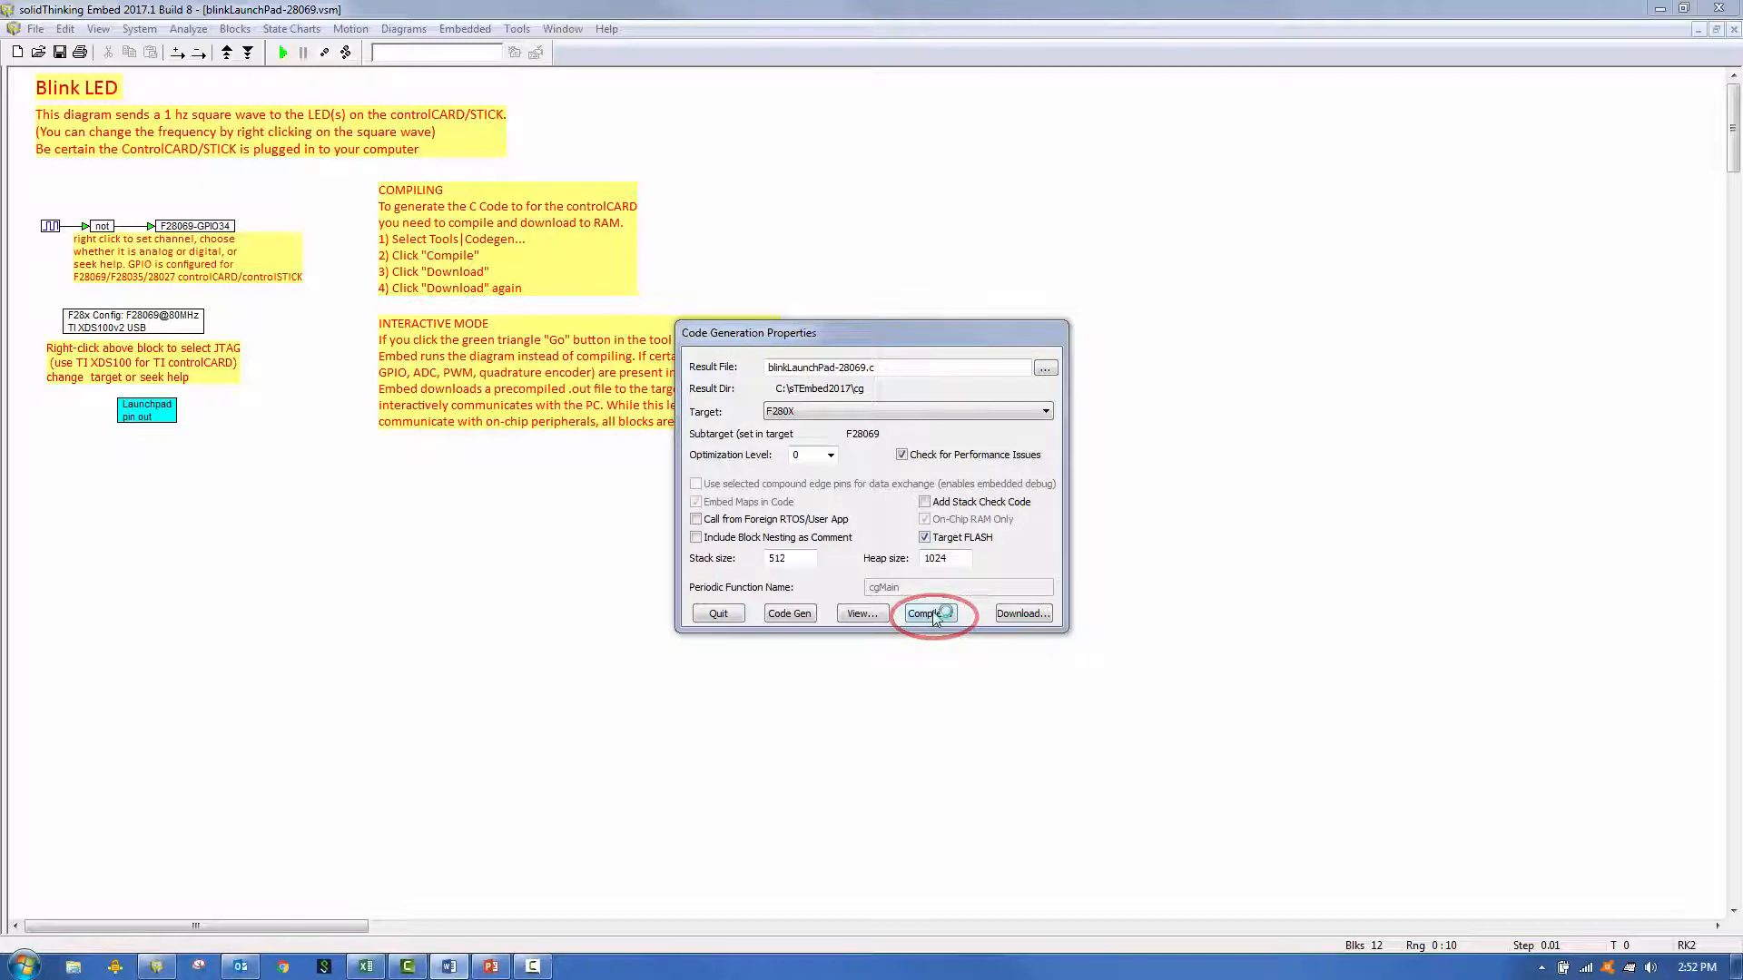
Step: Compile the Blink LED model for flash and close the finished cmd console
{"action": "left_click", "coordinate": [927, 612]}
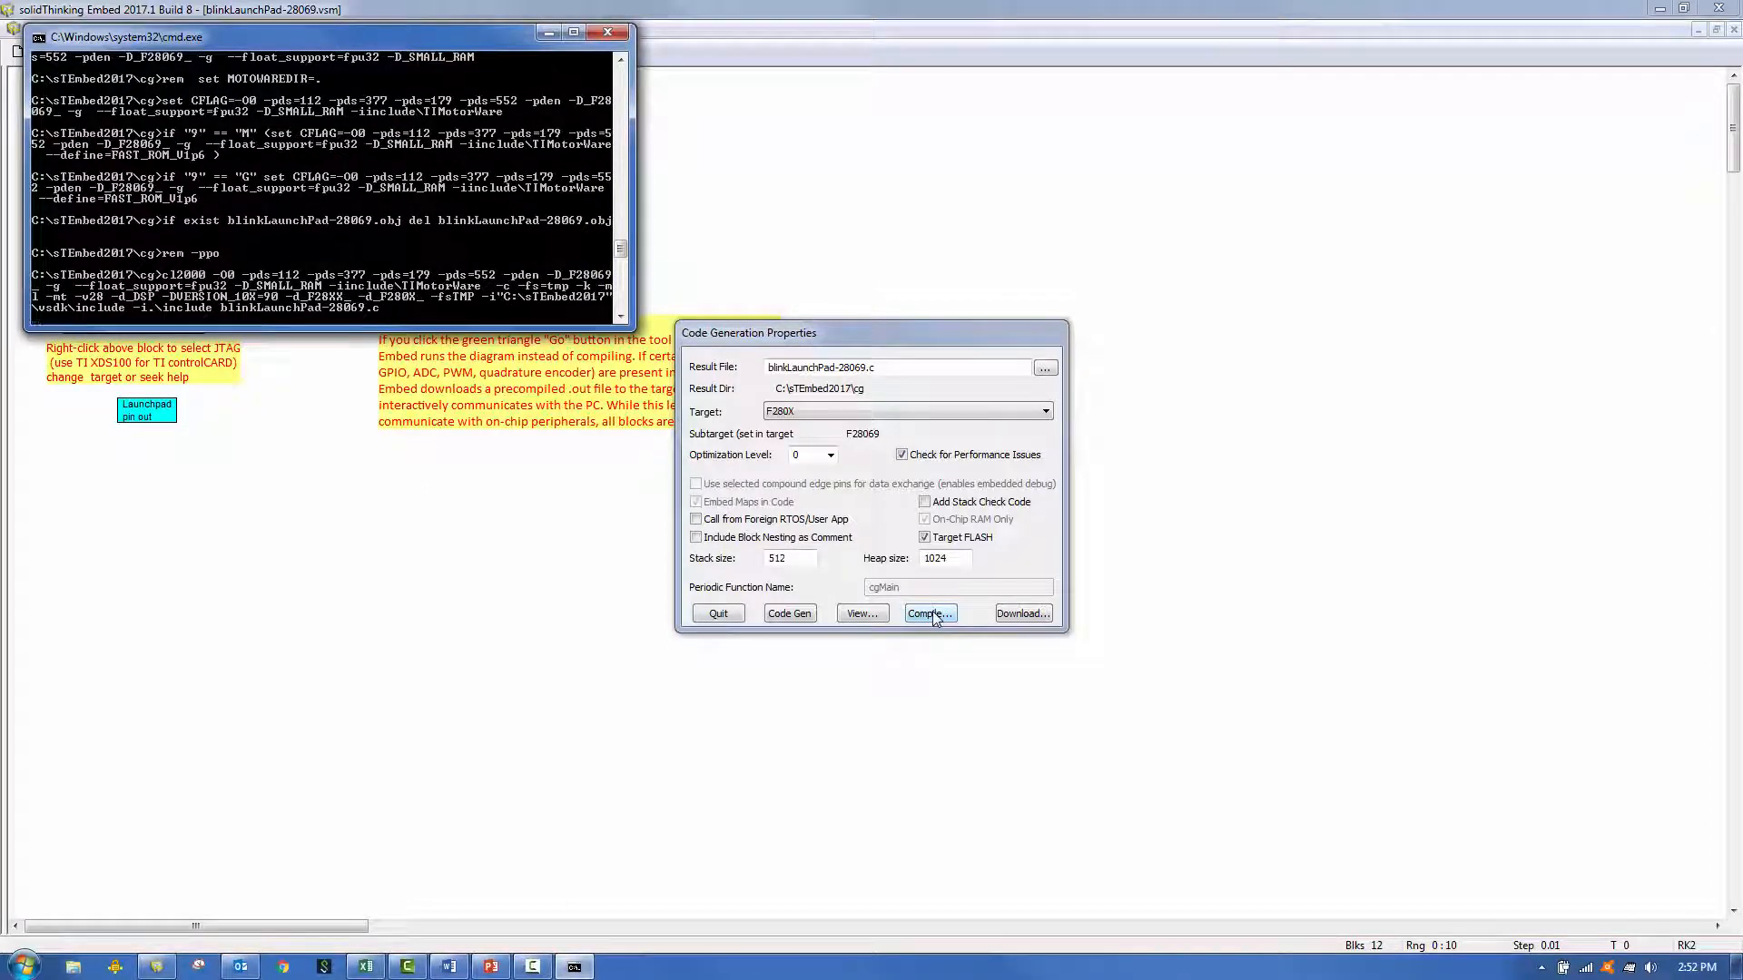
{"action": "left_click", "coordinate": [929, 612]}
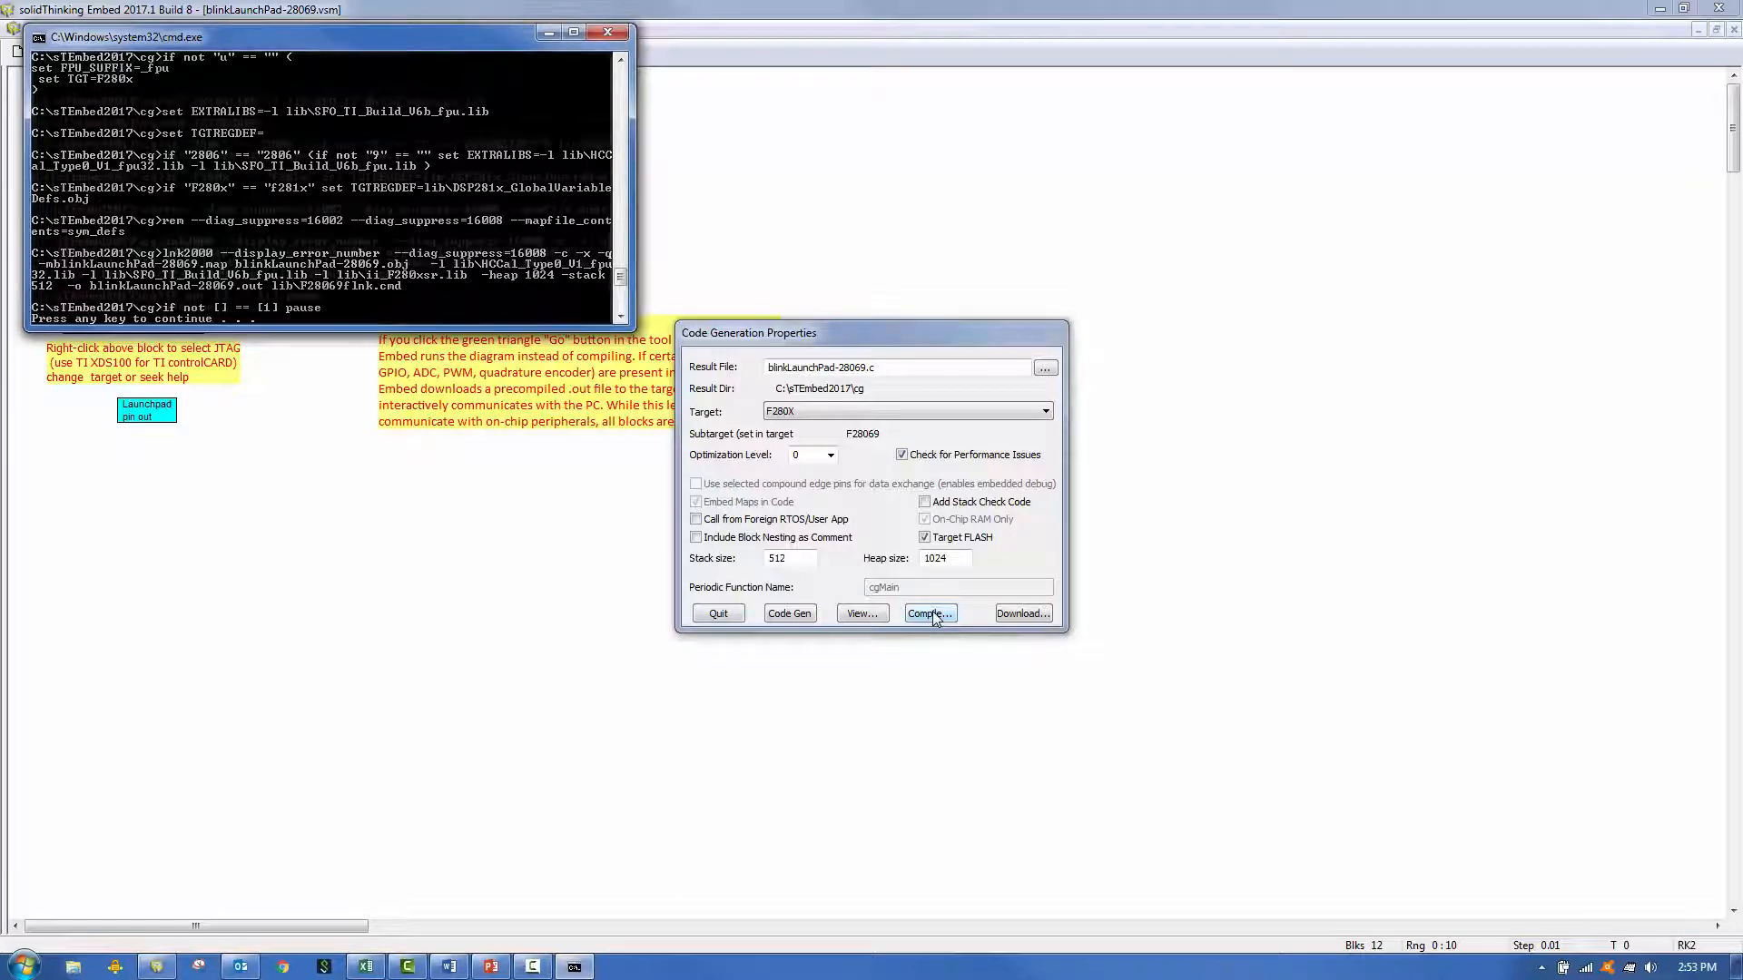
{"action": "left_click", "coordinate": [608, 31]}
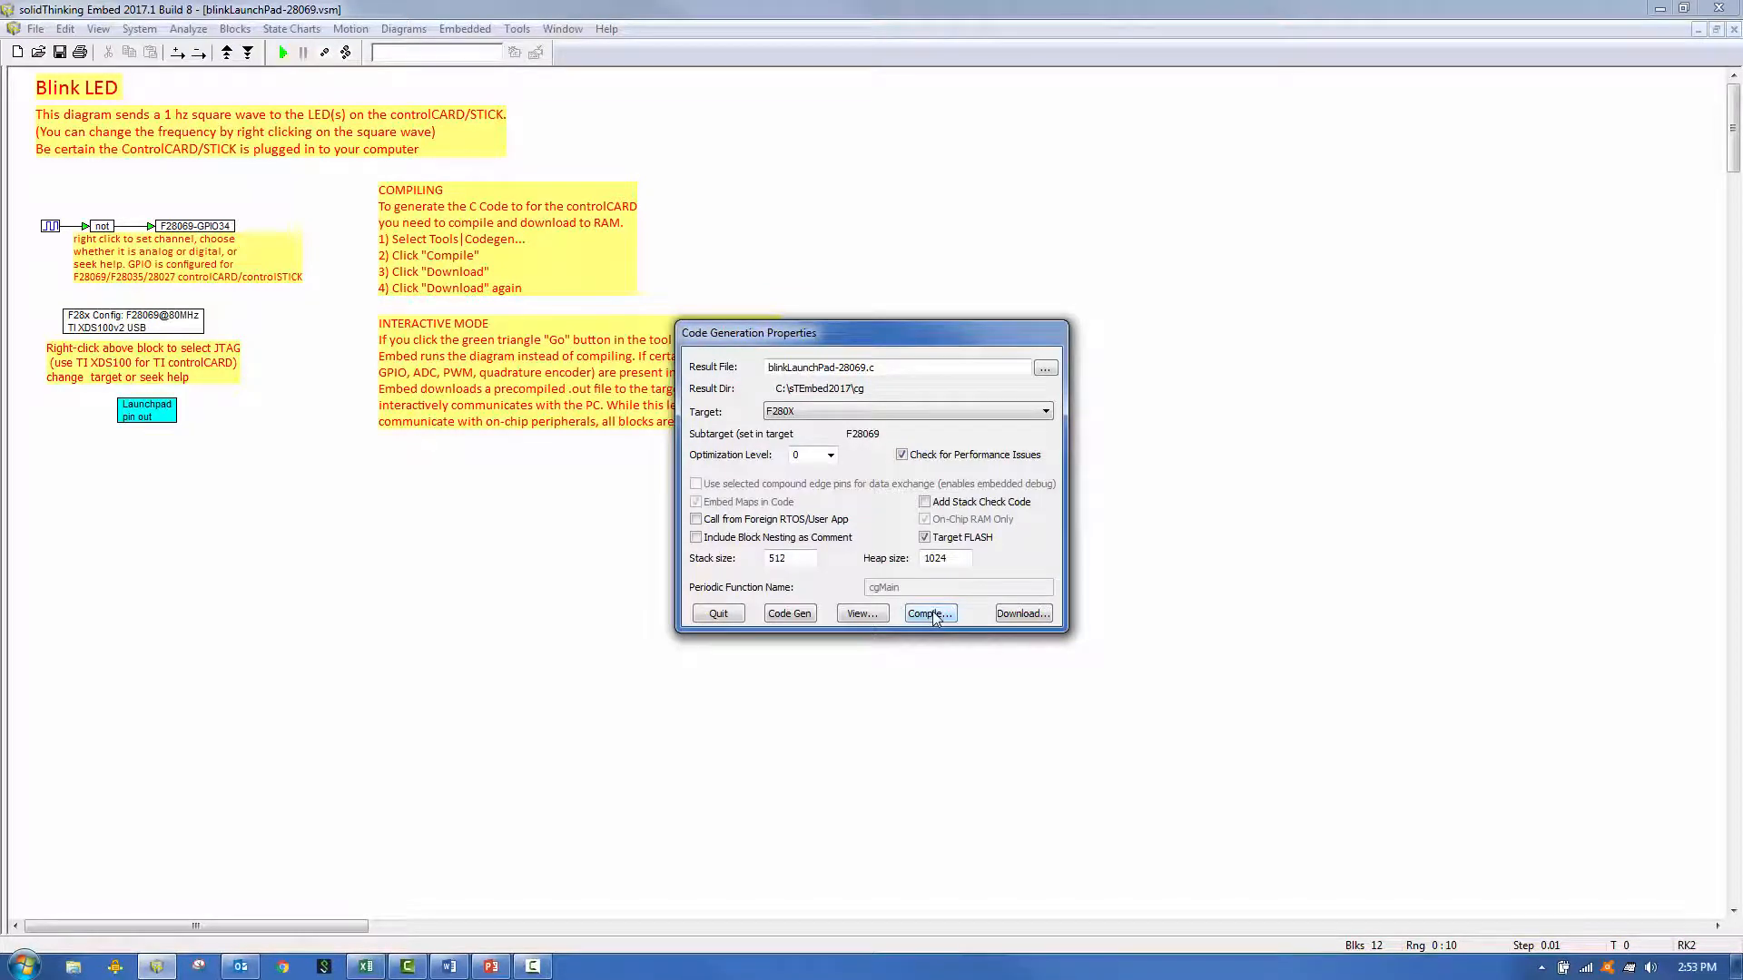
{"action": "mouse_move", "coordinate": [746, 687]}
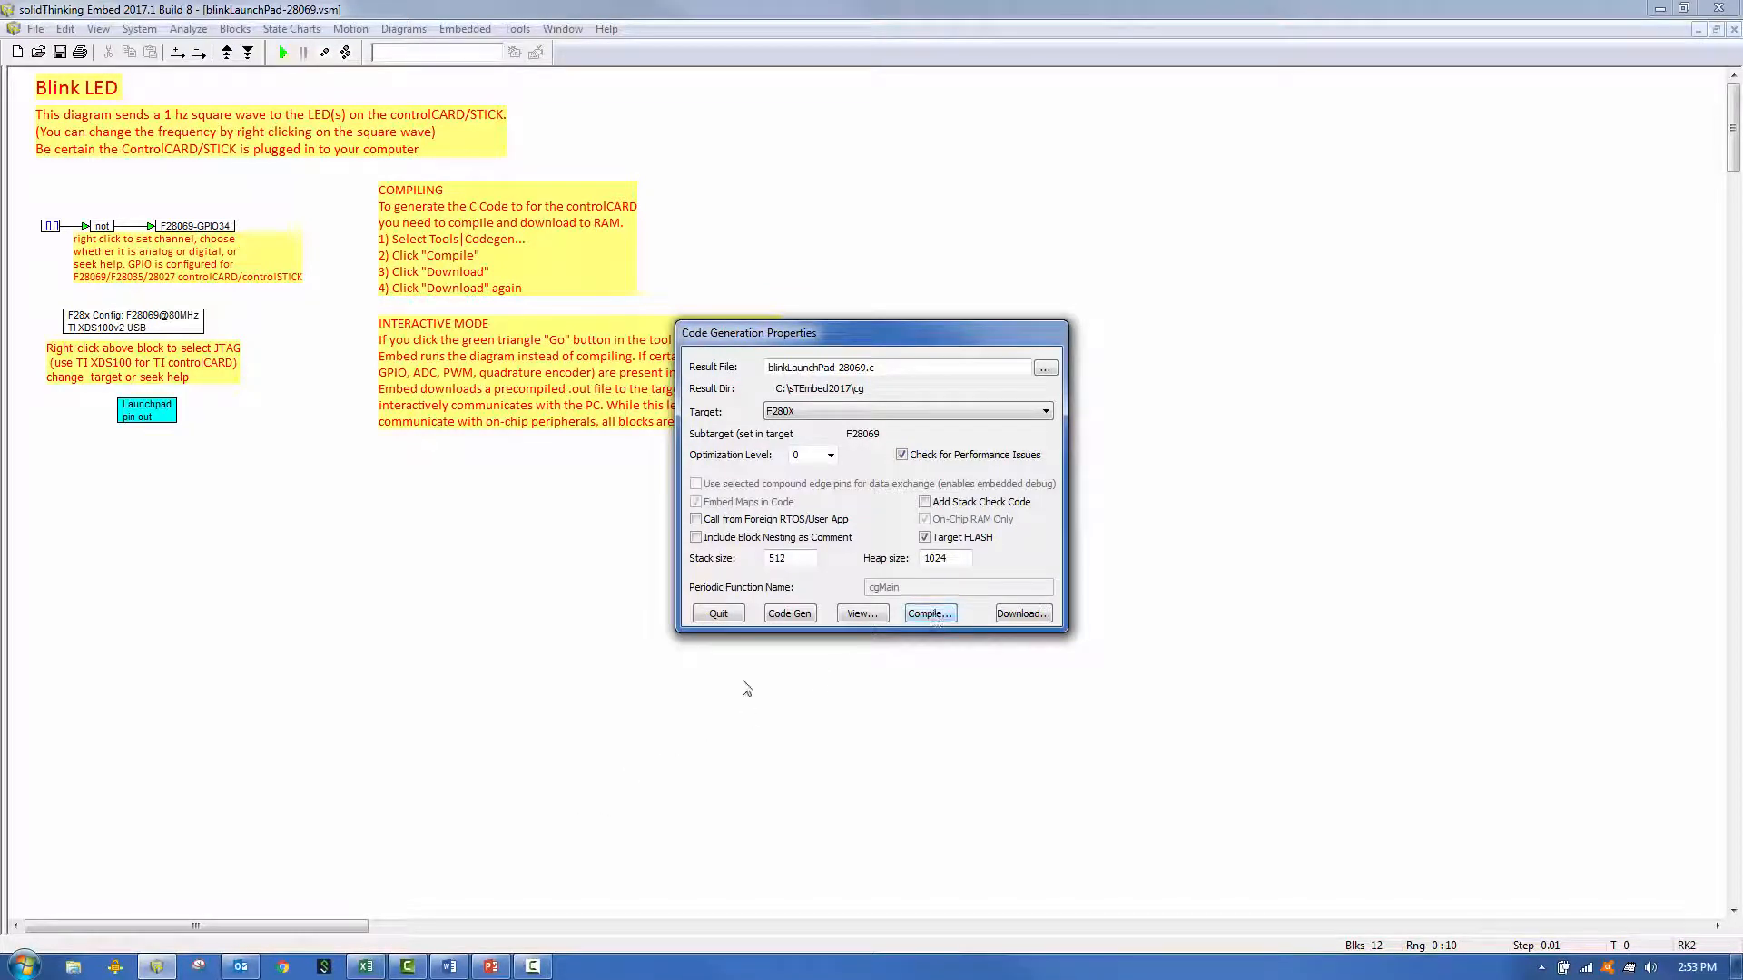
Step: Launch UniFlash and create a TMS320F28069 target over the XDS100v2 USB Emulator
{"action": "left_click", "coordinate": [717, 612]}
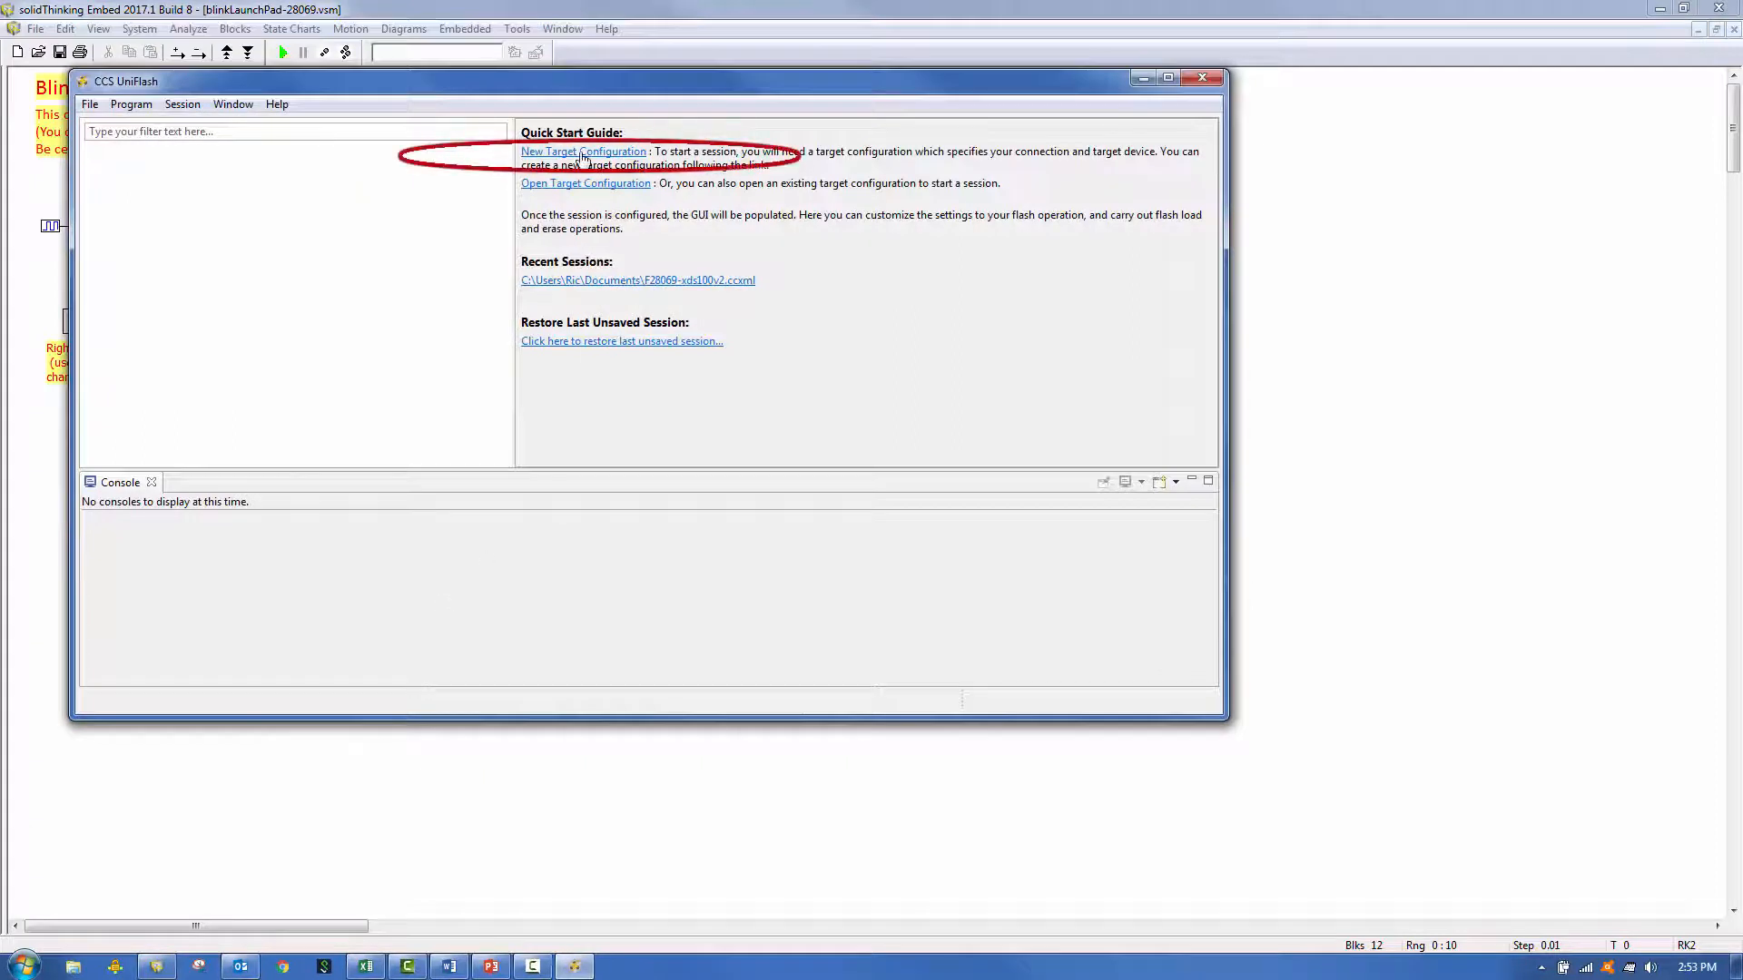
{"action": "left_click", "coordinate": [582, 152]}
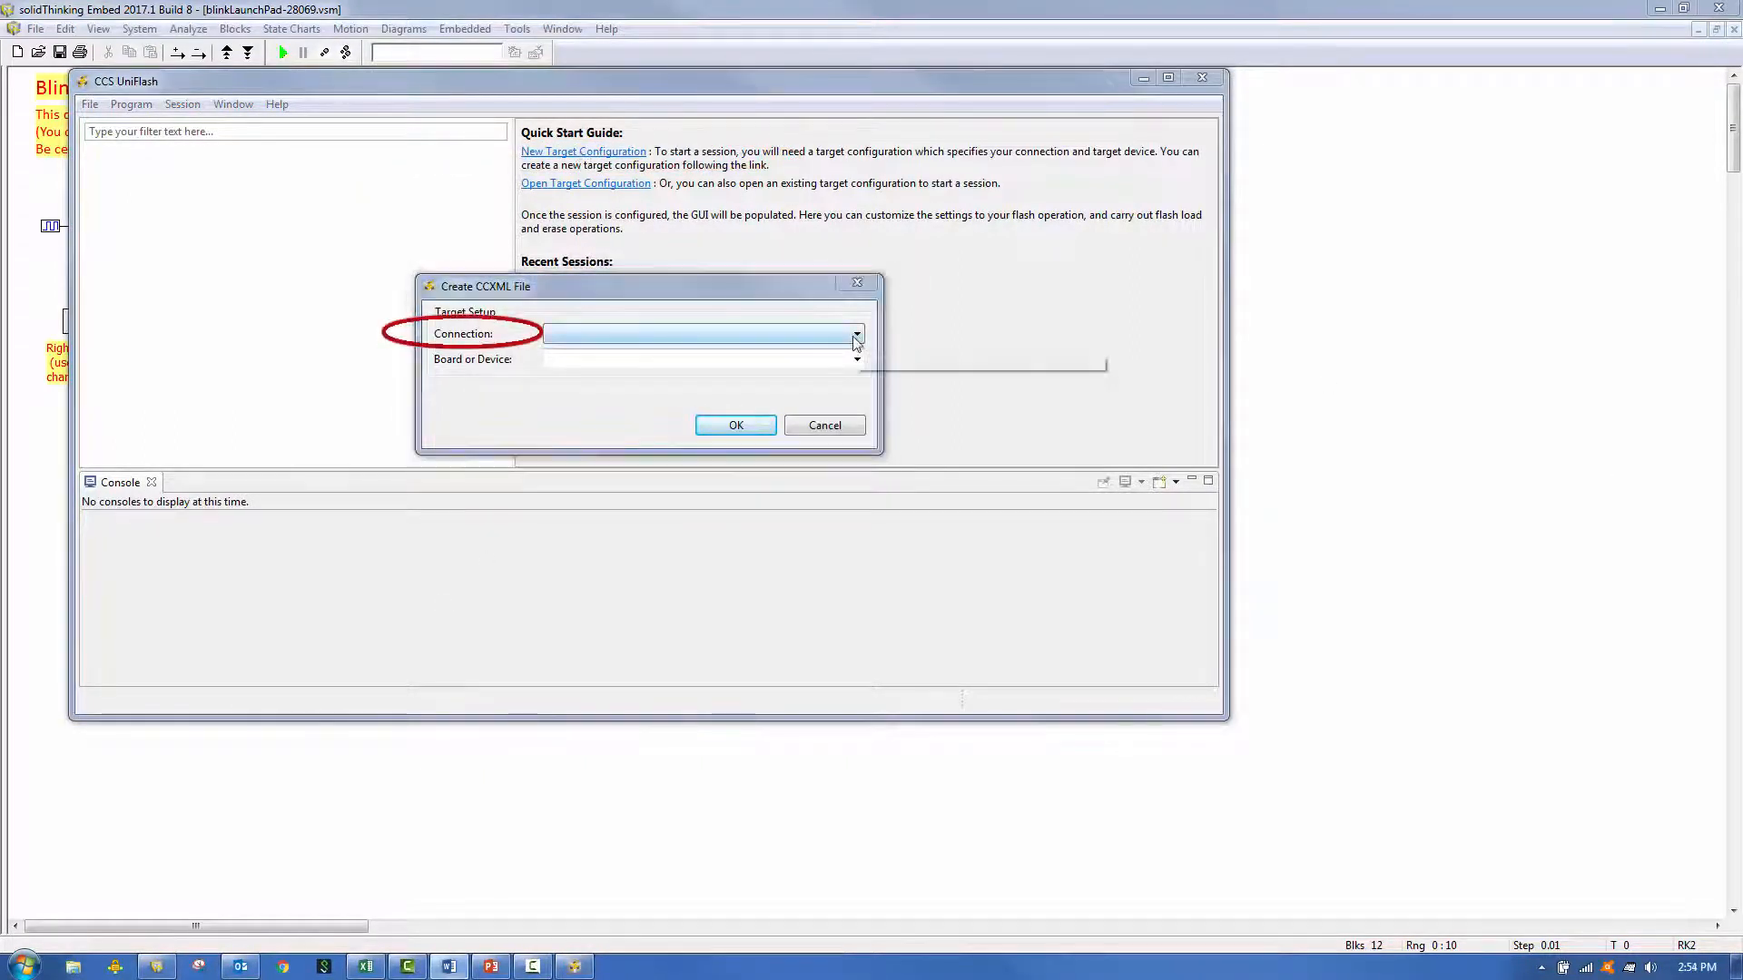
{"action": "left_click", "coordinate": [855, 334]}
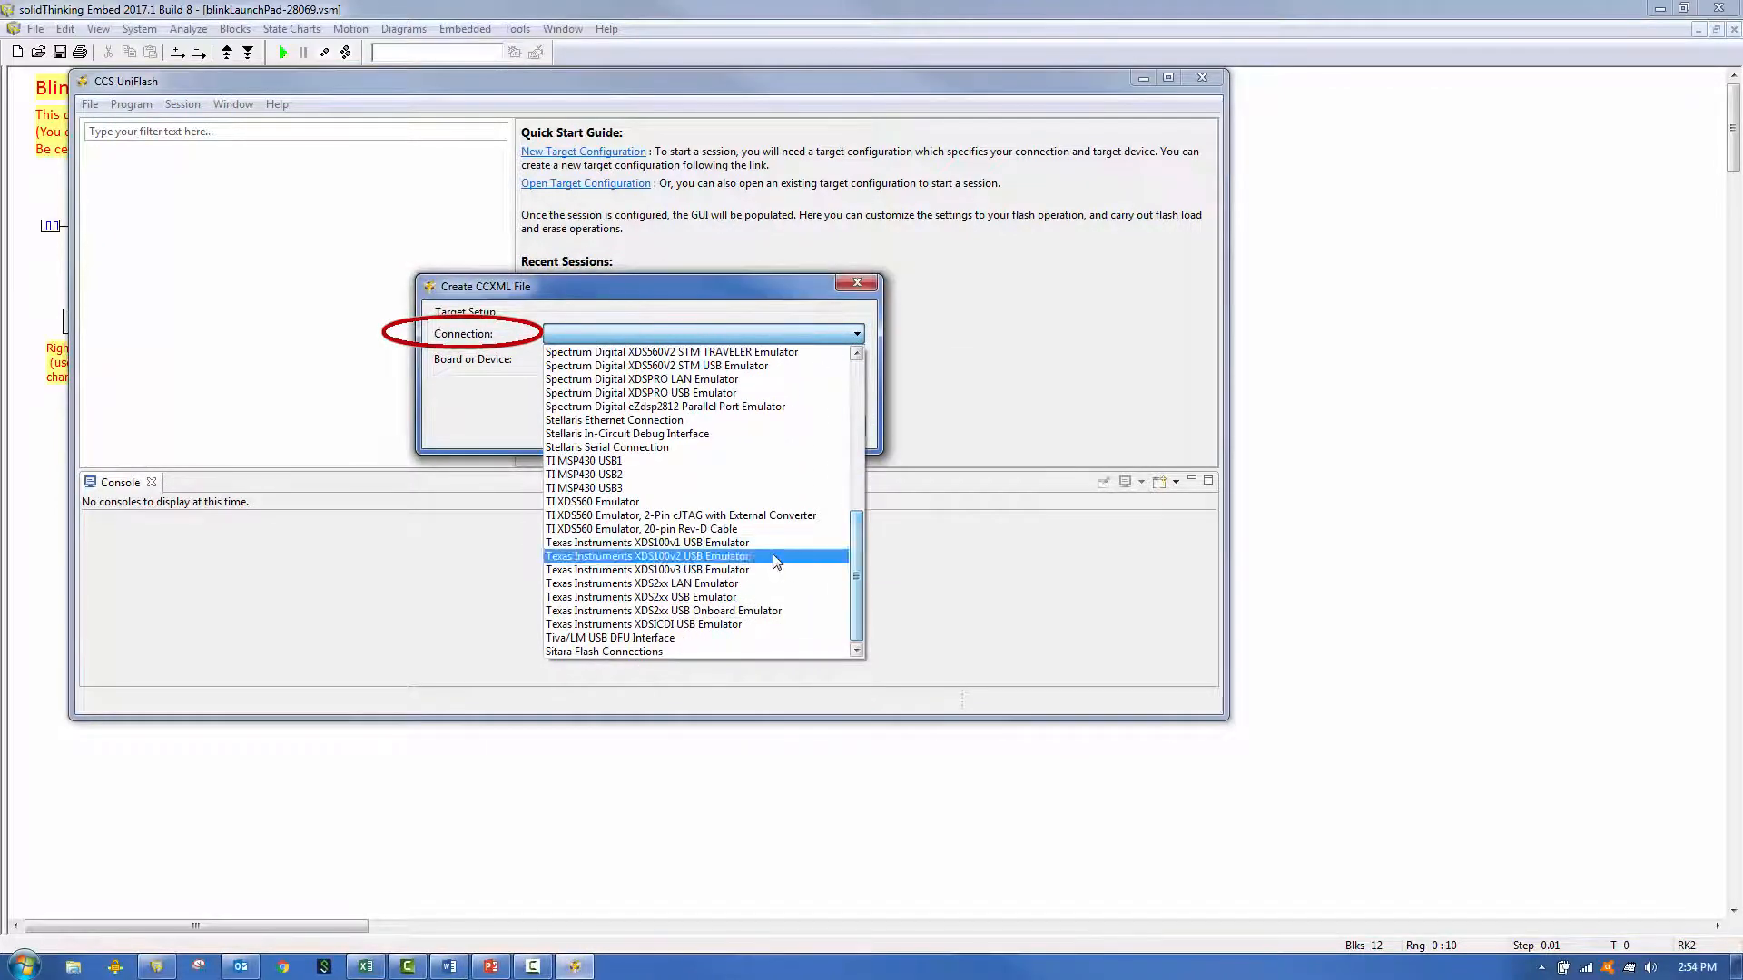
{"action": "left_click", "coordinate": [644, 555]}
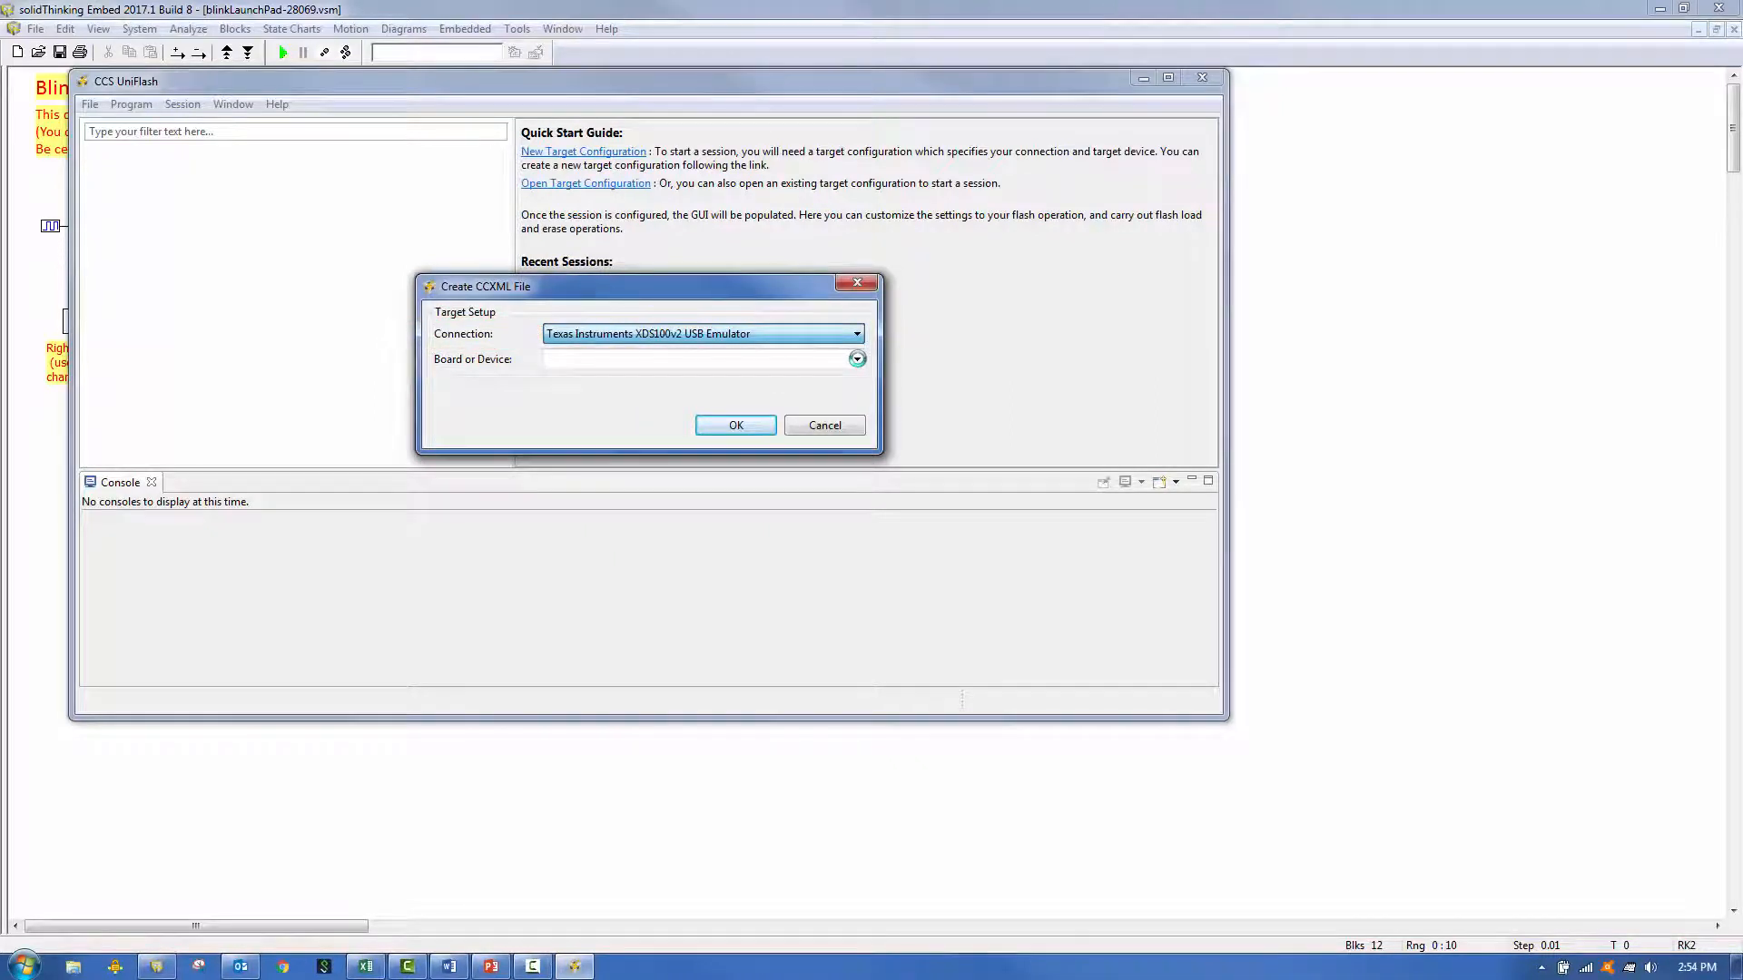
{"action": "left_click", "coordinate": [856, 360]}
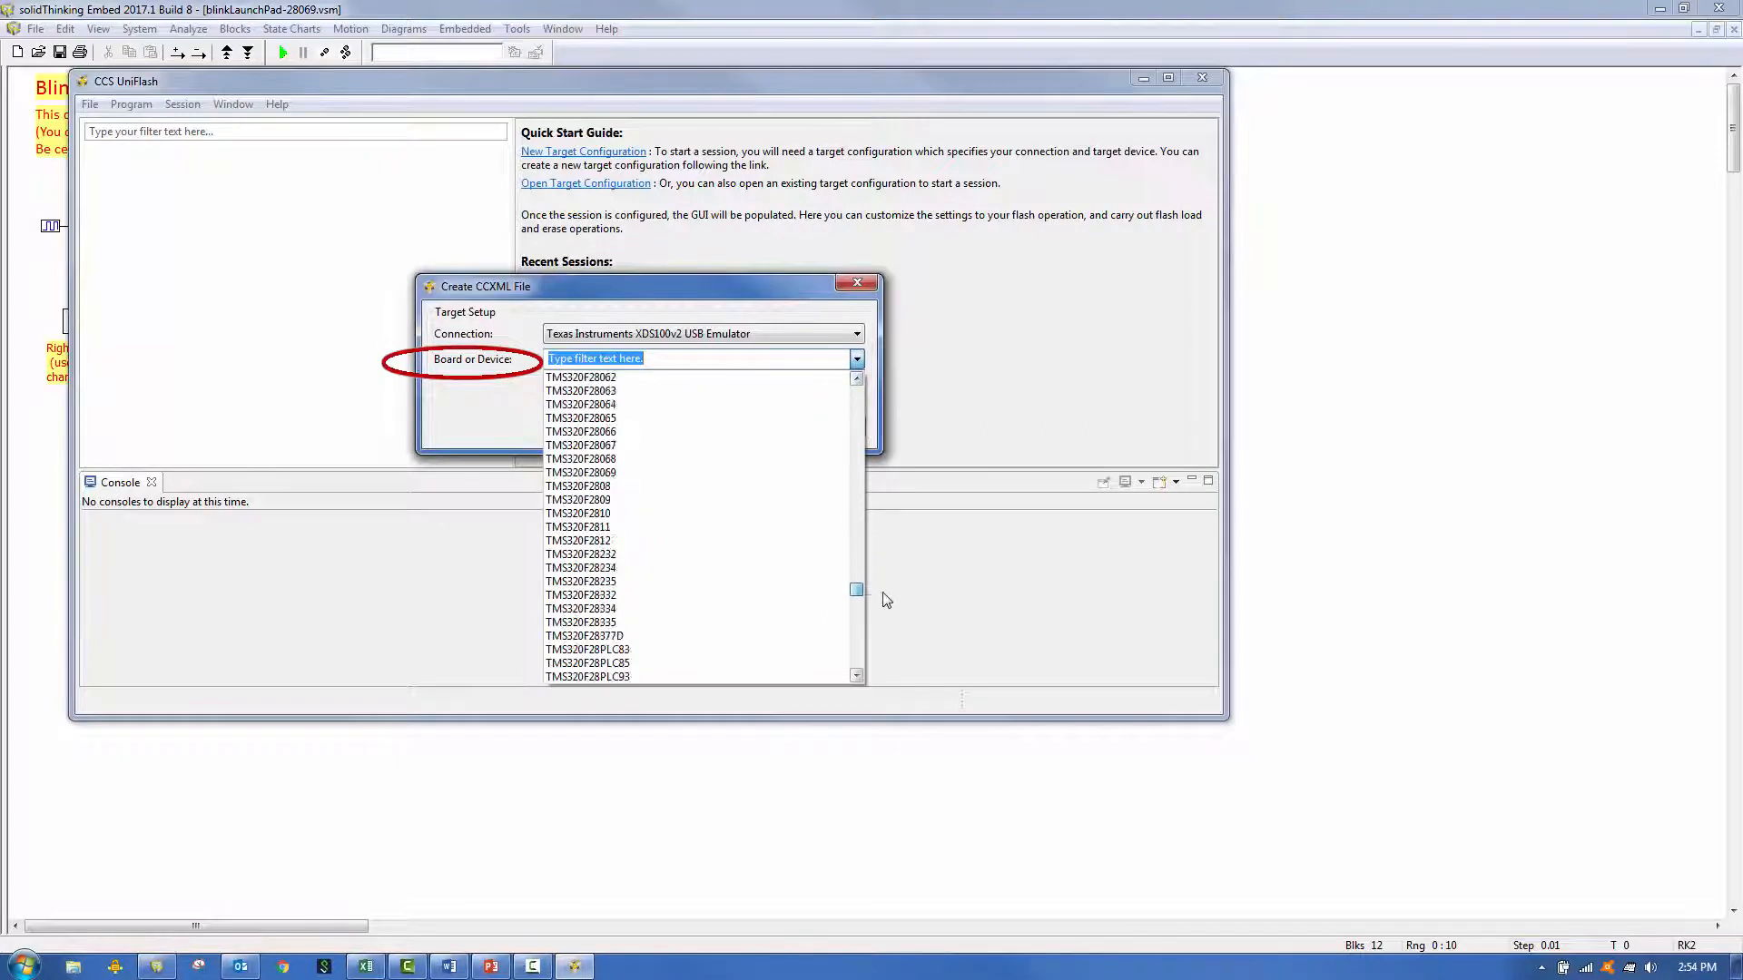
{"action": "scroll", "scroll_direction": "down", "scroll_amount": 3}
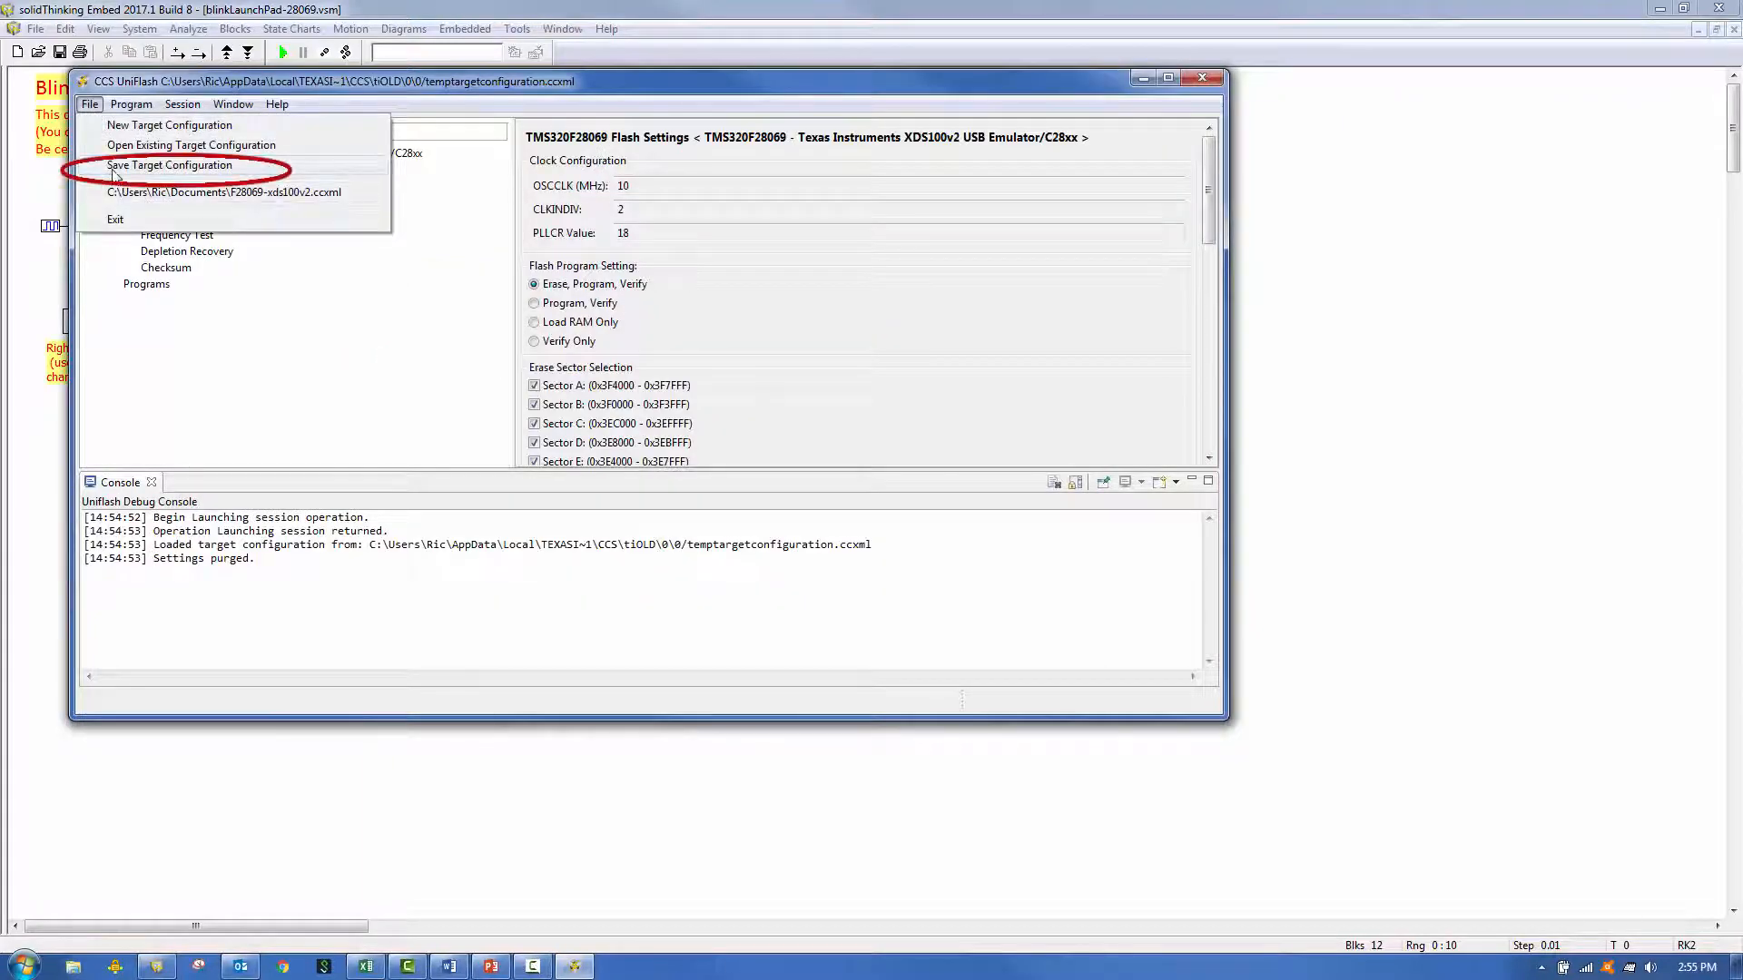
Step: Save the TMS320F28069 target configuration as 'F28069 Config' in Documents
{"action": "left_click", "coordinate": [169, 164]}
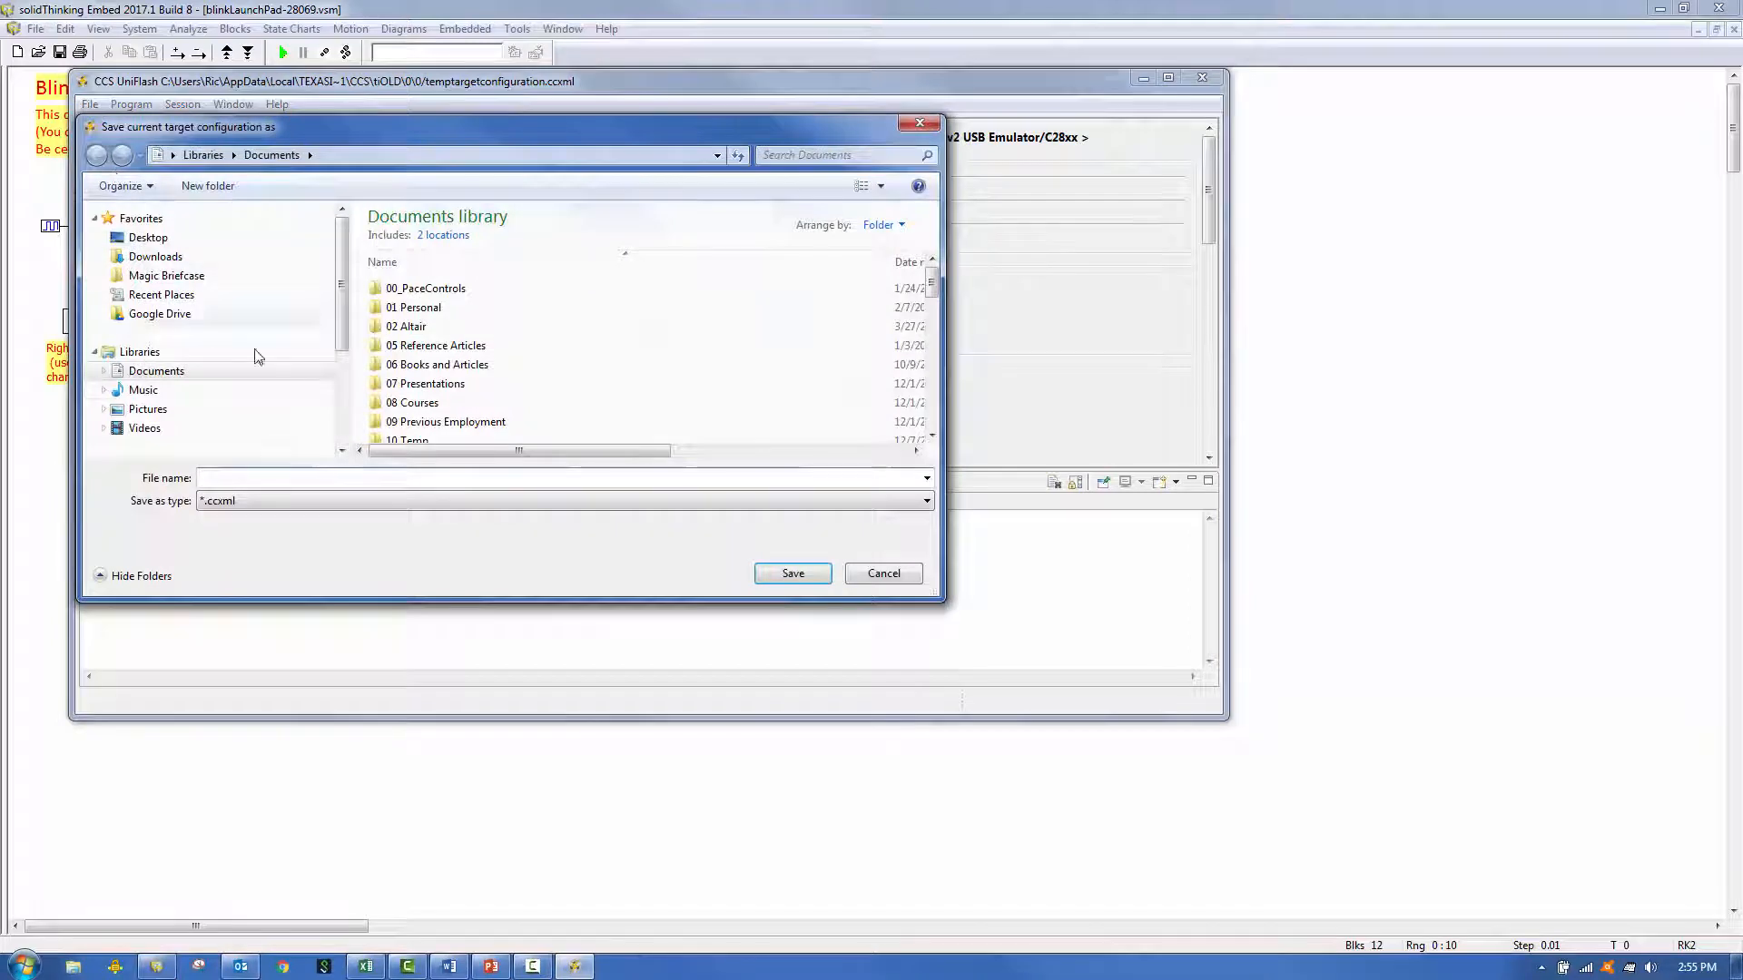
{"action": "type", "text": "F"}
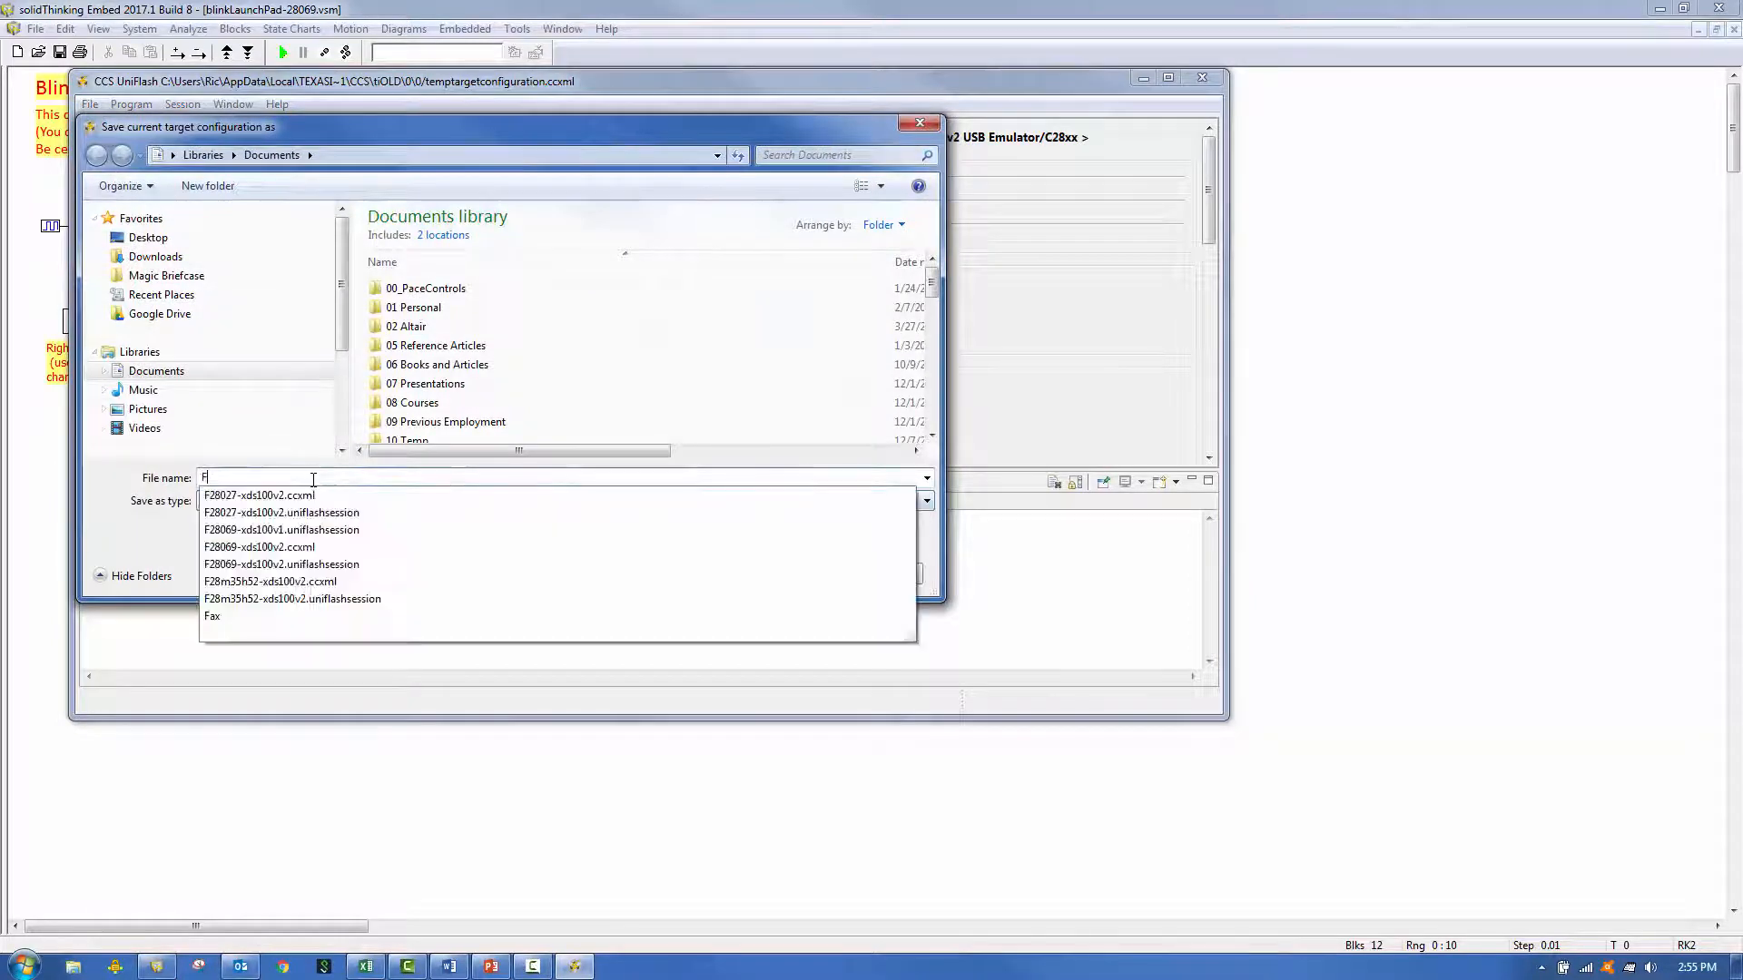
{"action": "type", "text": "28069 Con"}
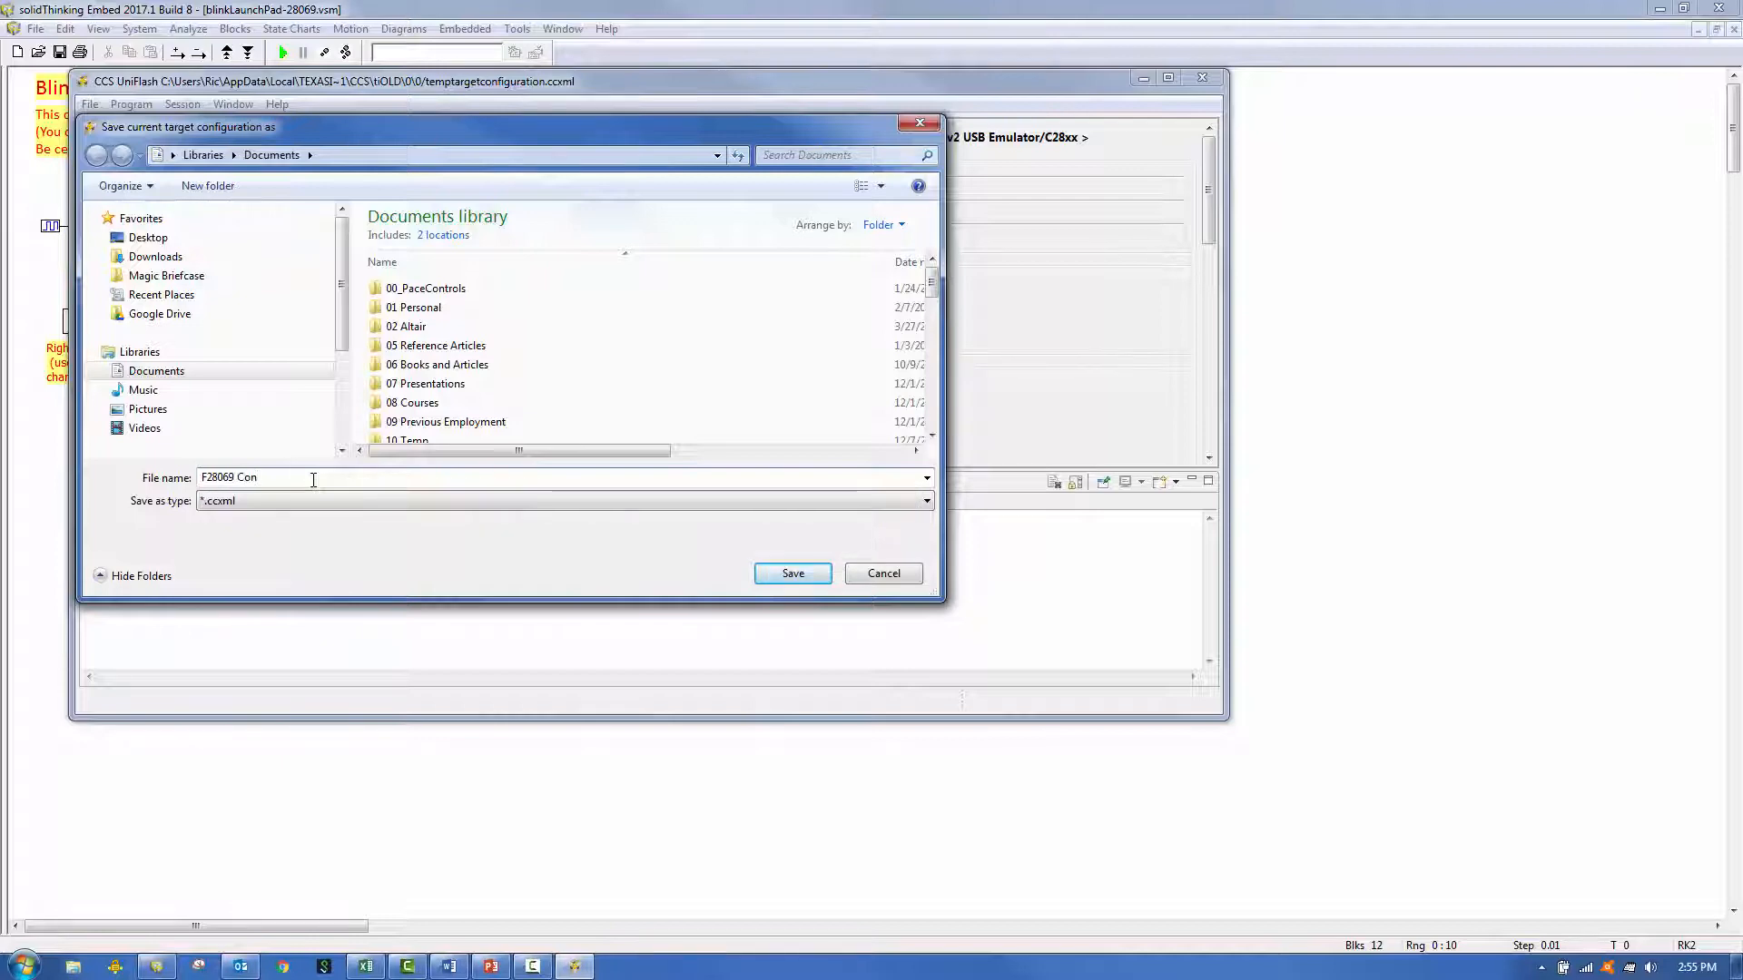
{"action": "type", "text": "fig"}
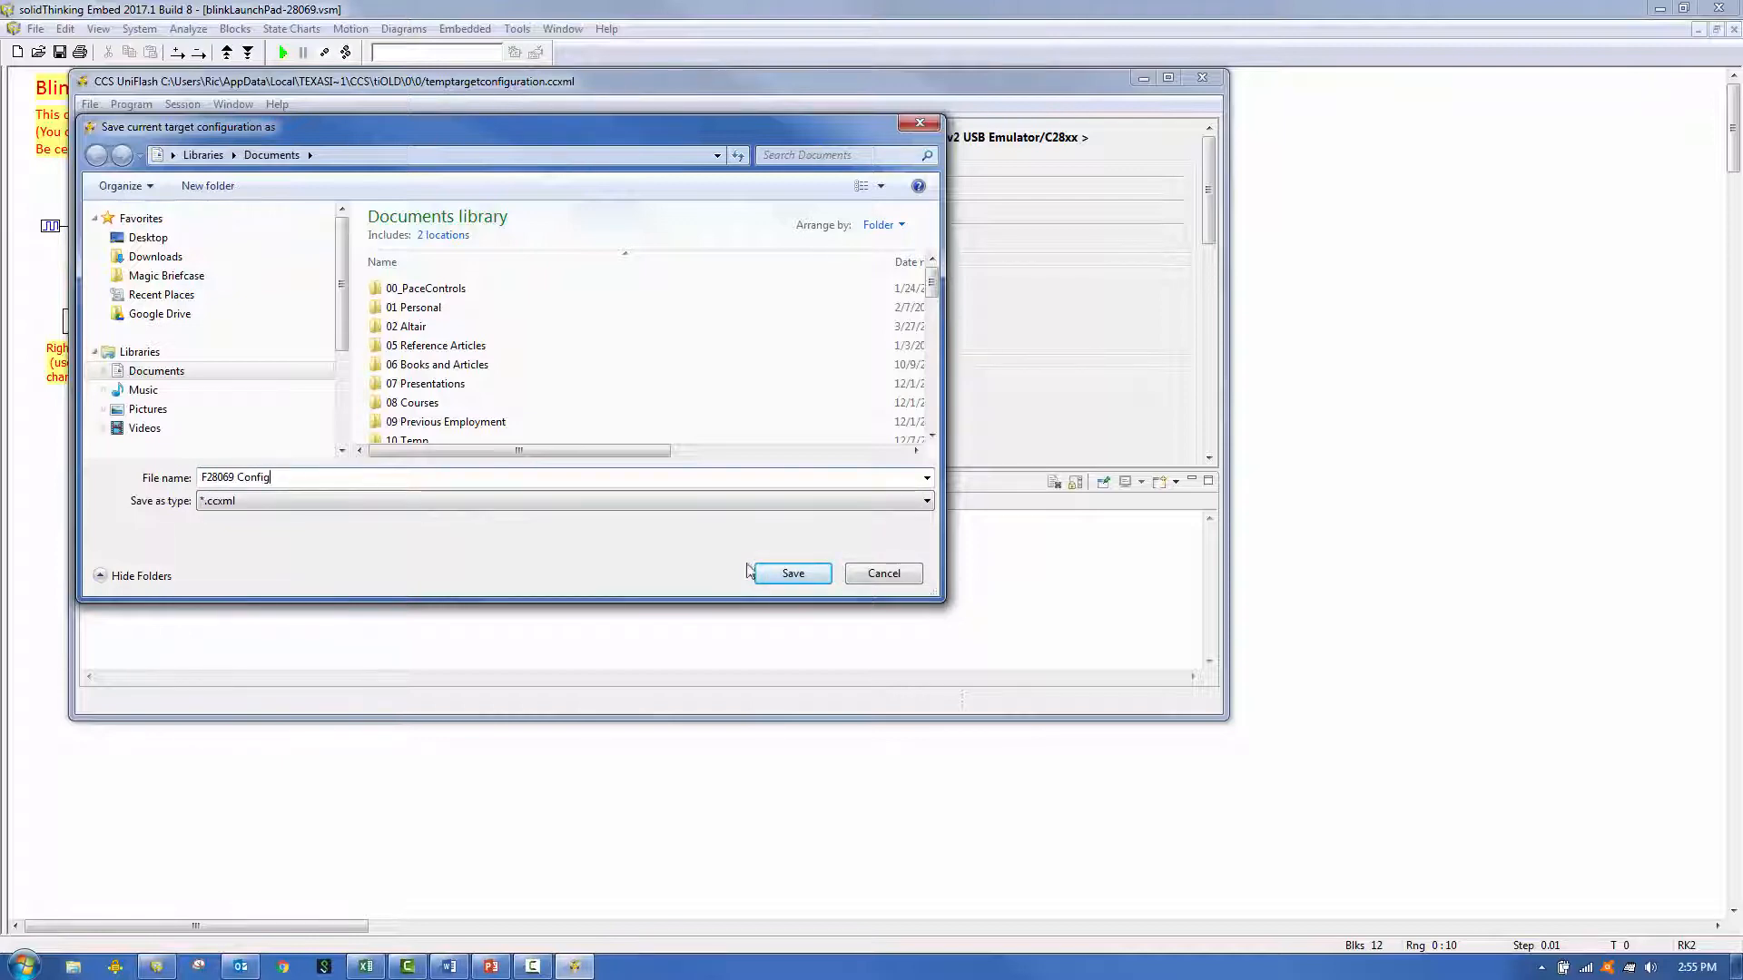
{"action": "left_click", "coordinate": [792, 572]}
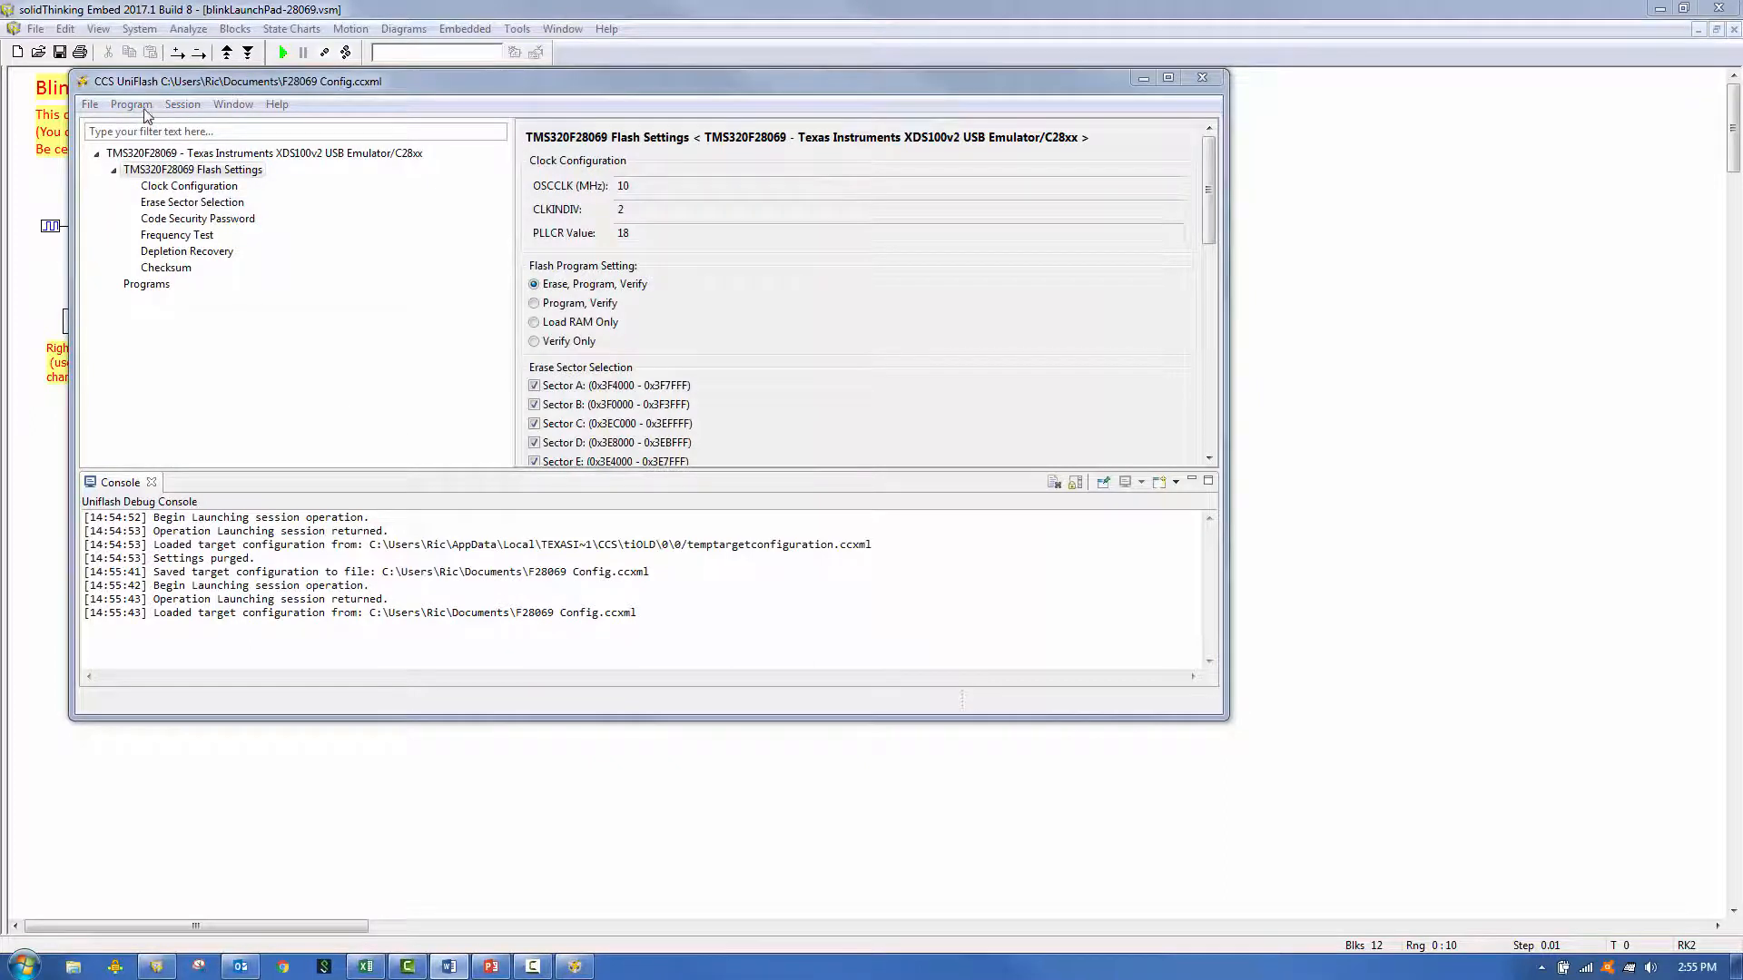
Step: Load C:\sTEmbed2017\cg\blinkLaunchPad-28069.out and write it to the F28069 flash memory
{"action": "left_click", "coordinate": [131, 103]}
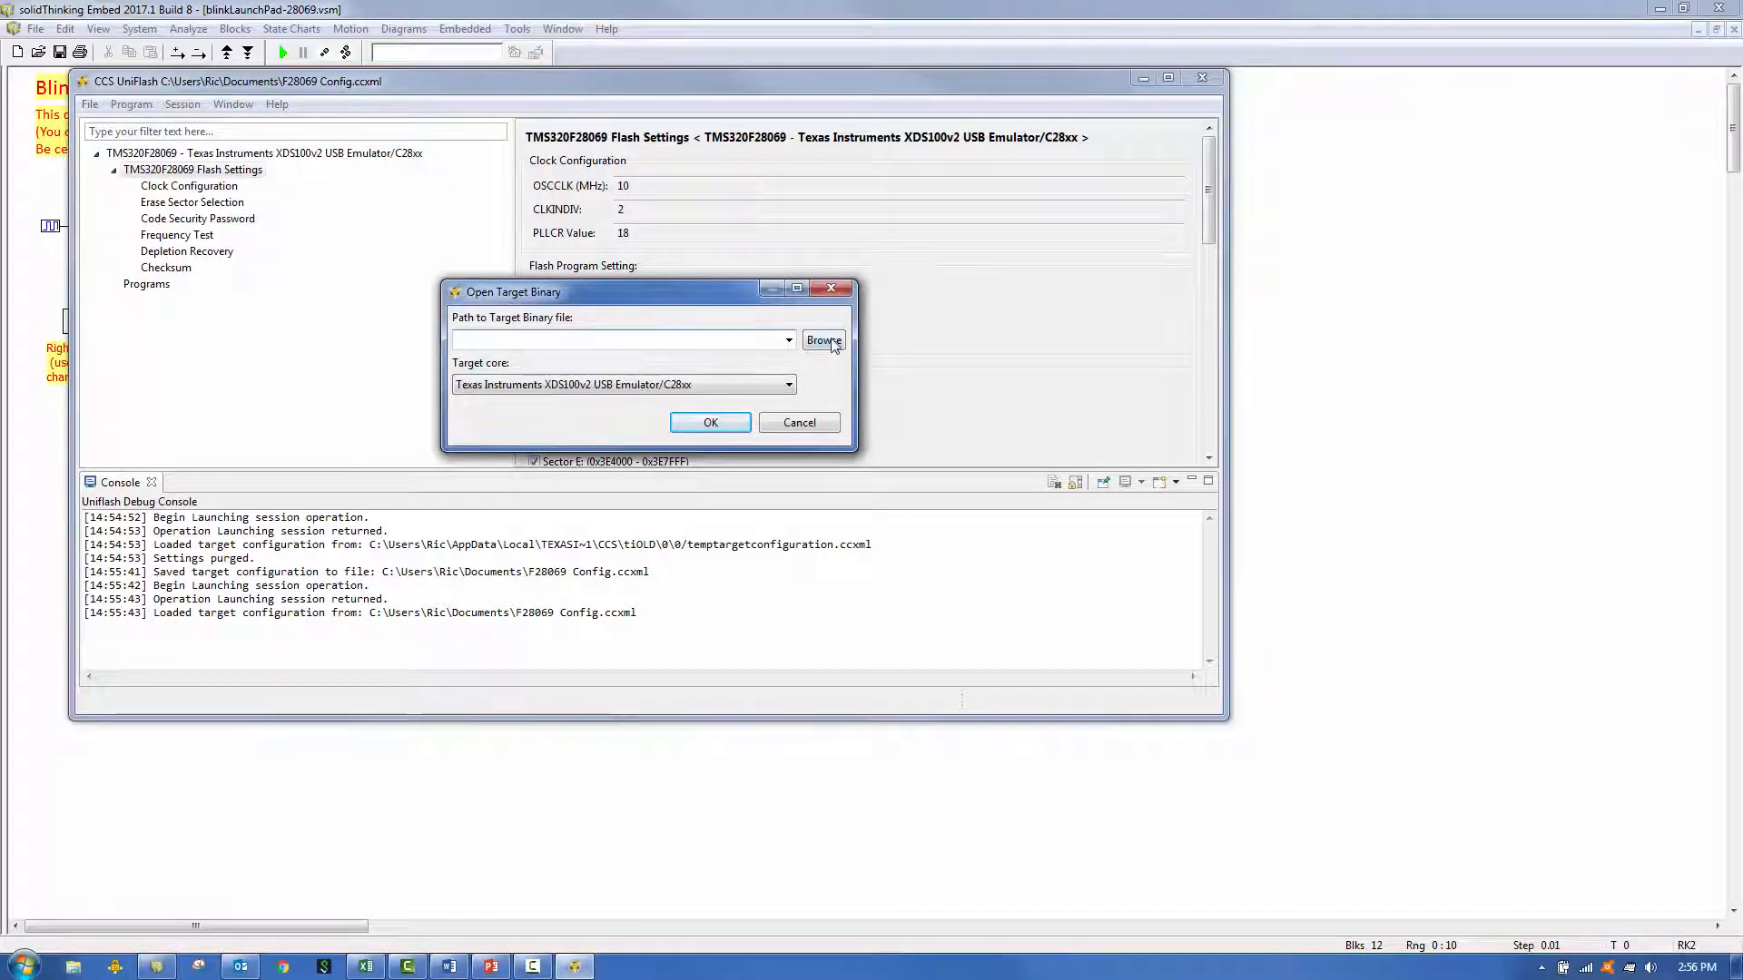
{"action": "left_click", "coordinate": [822, 340]}
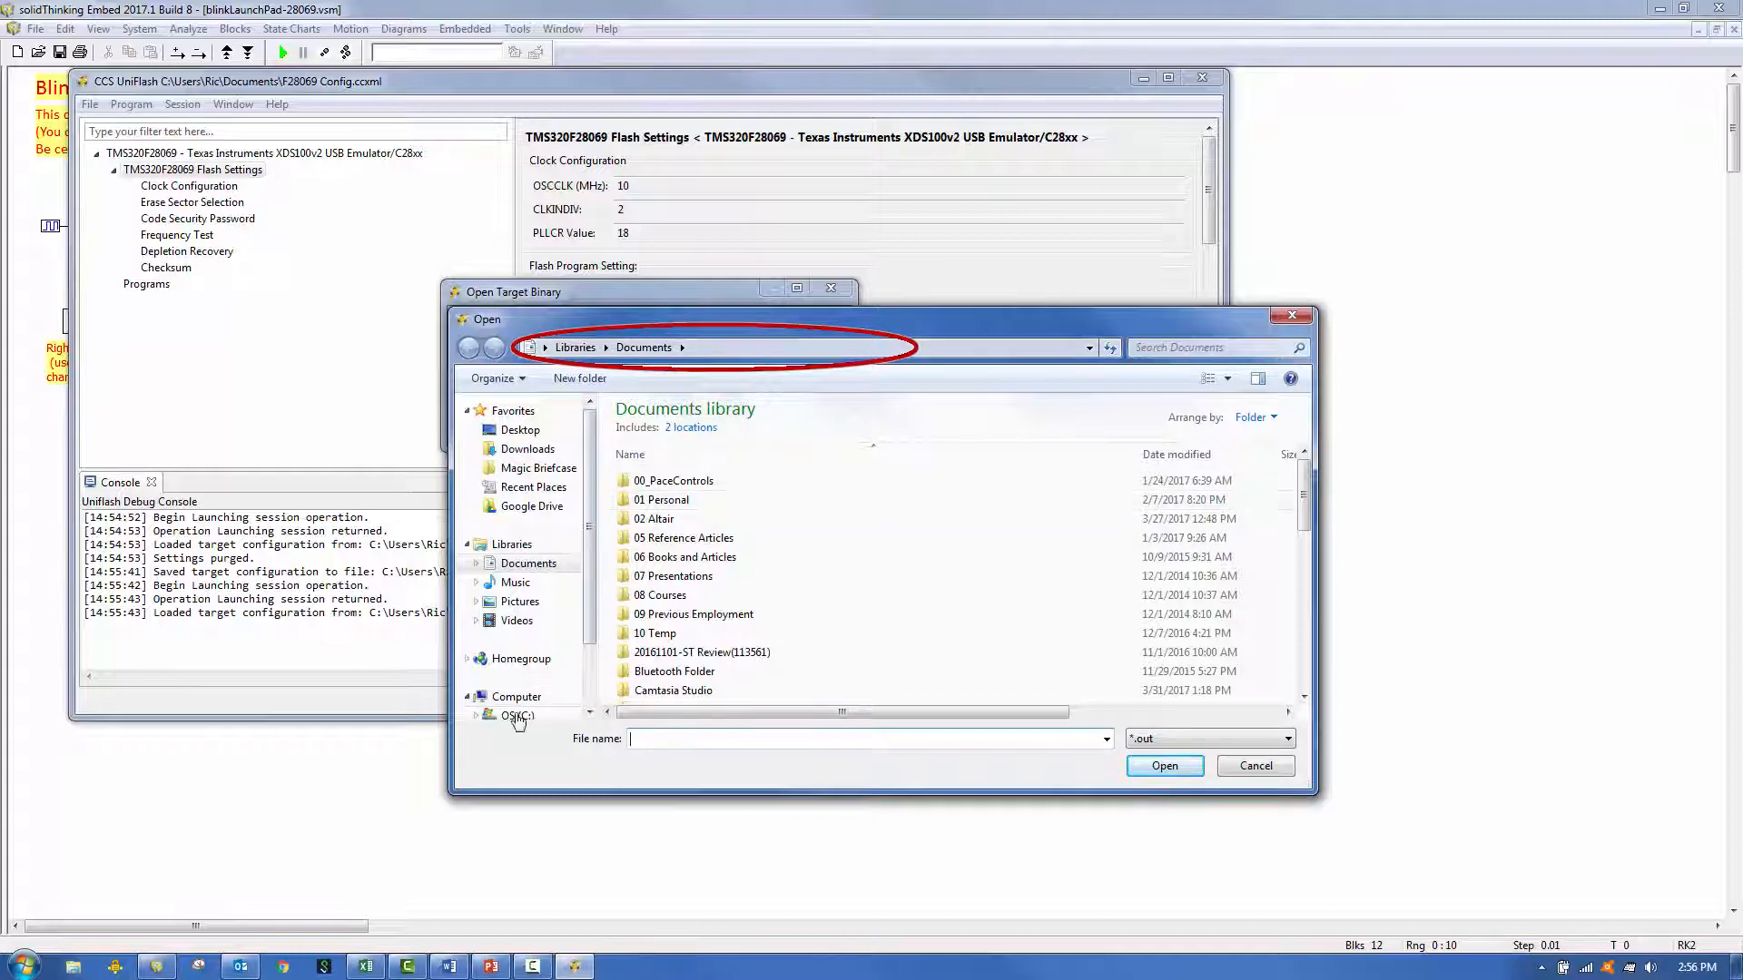
{"action": "left_click", "coordinate": [513, 688]}
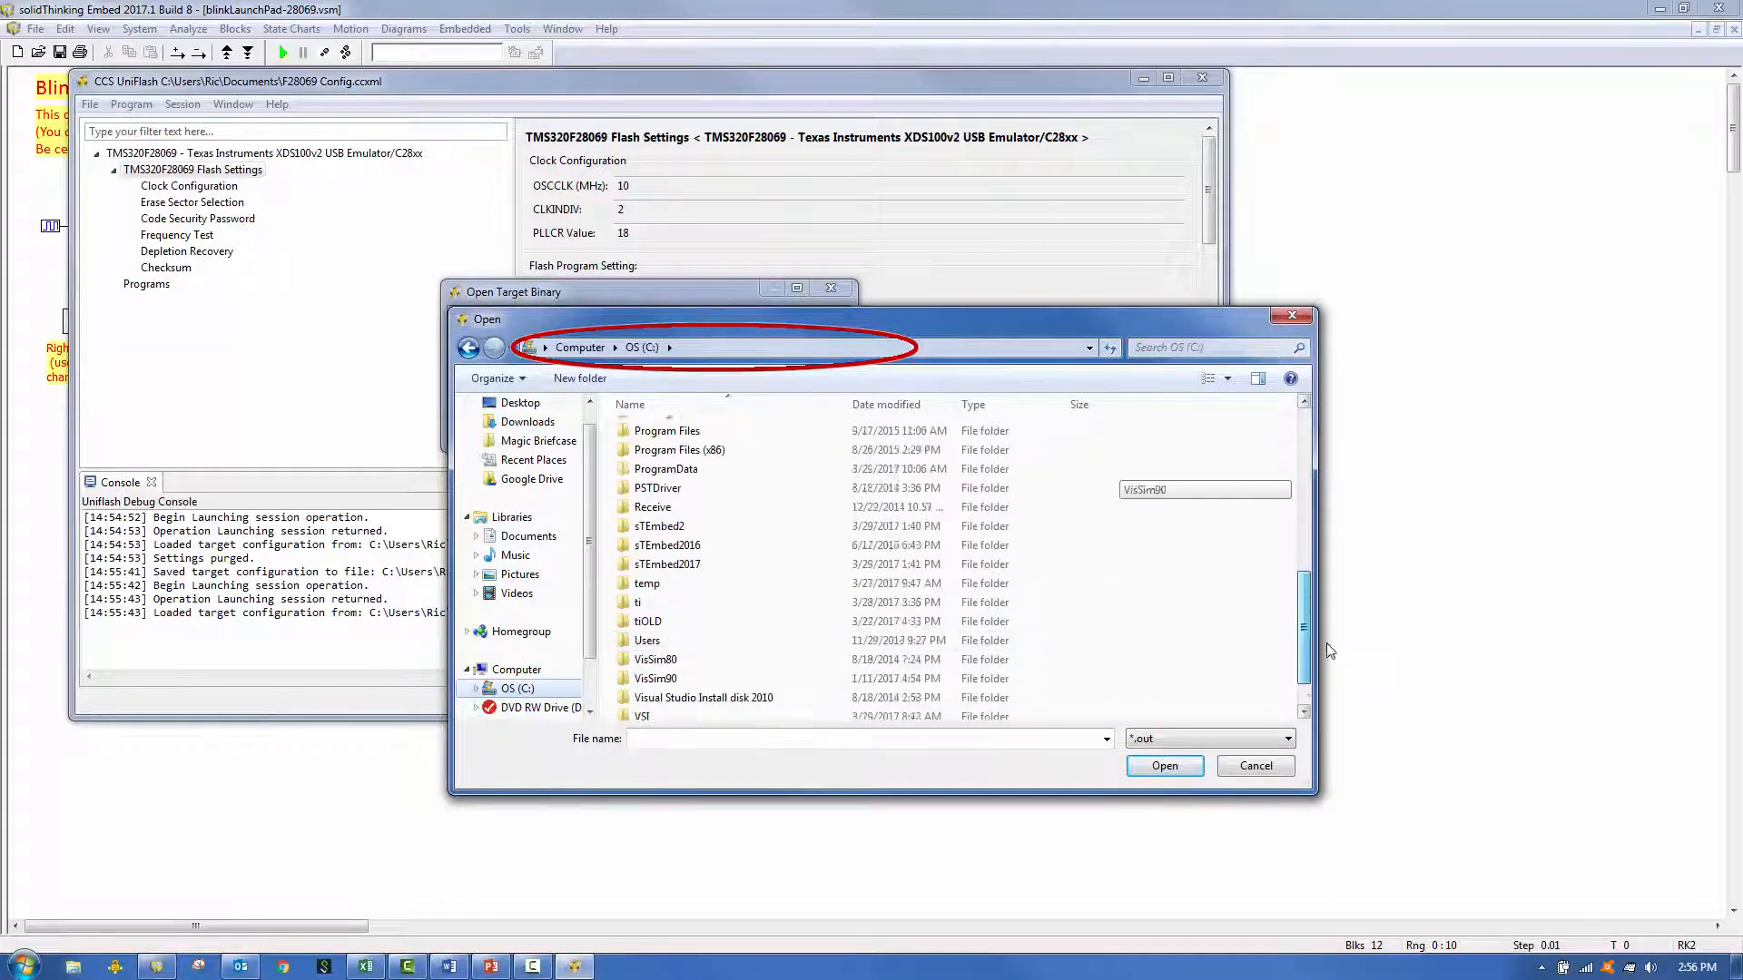
{"action": "double_click", "coordinate": [662, 545]}
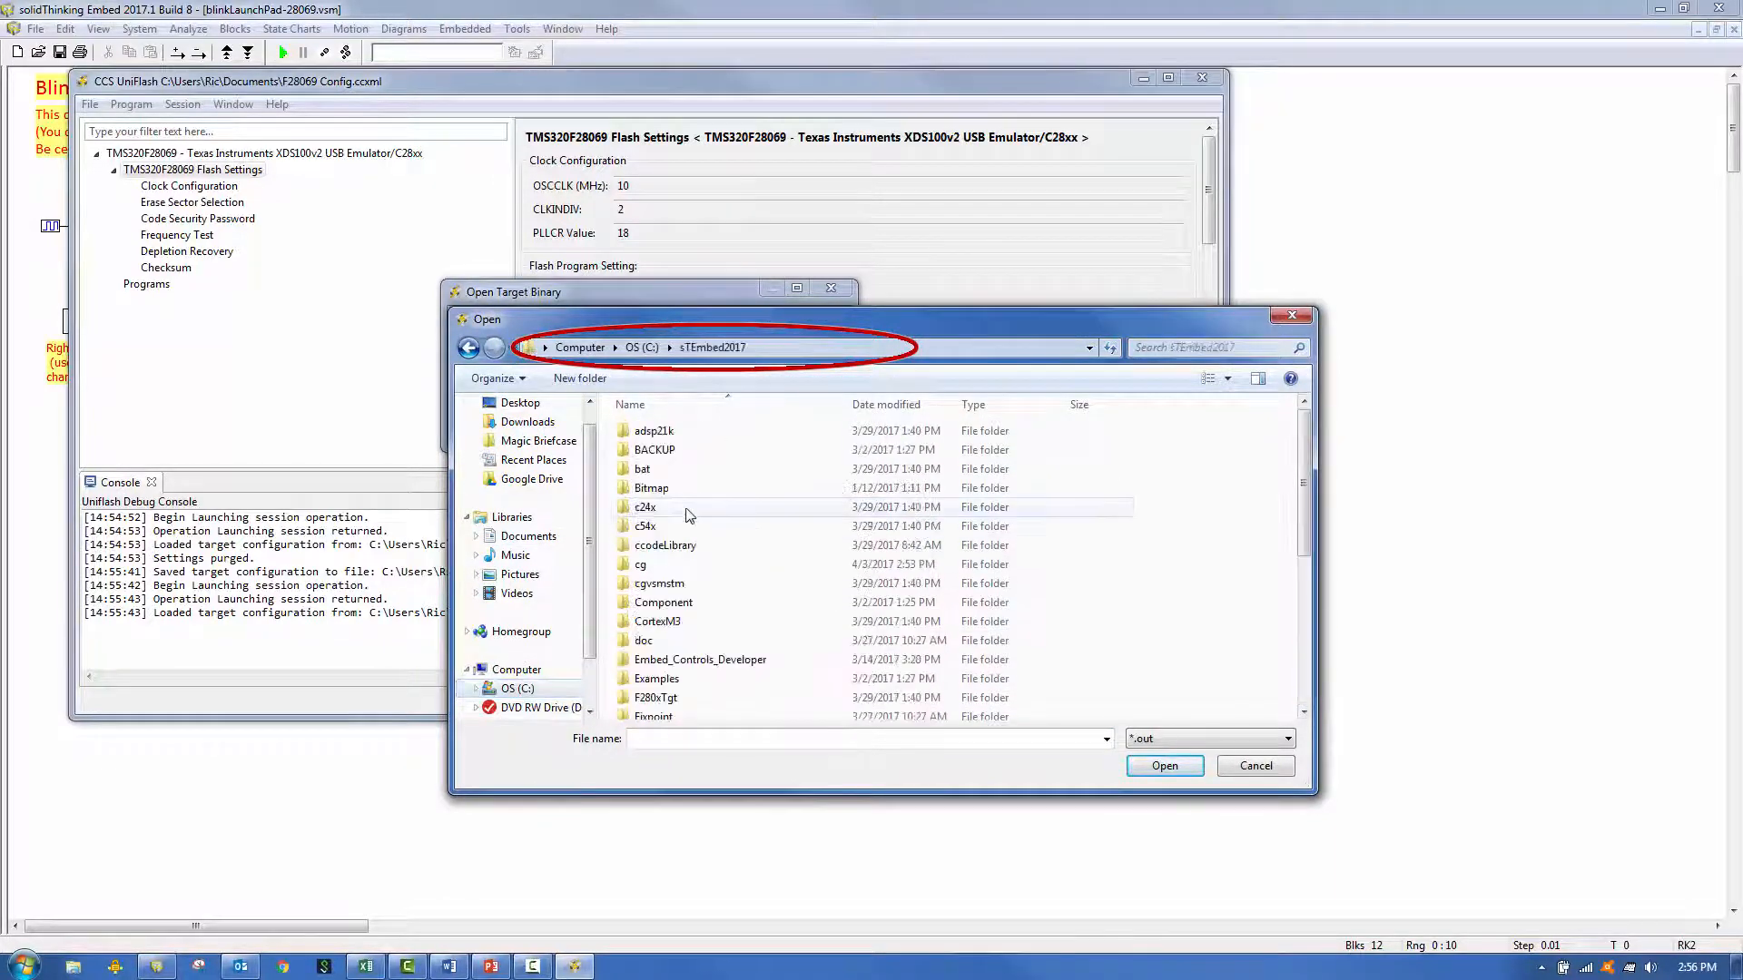
{"action": "double_click", "coordinate": [640, 564]}
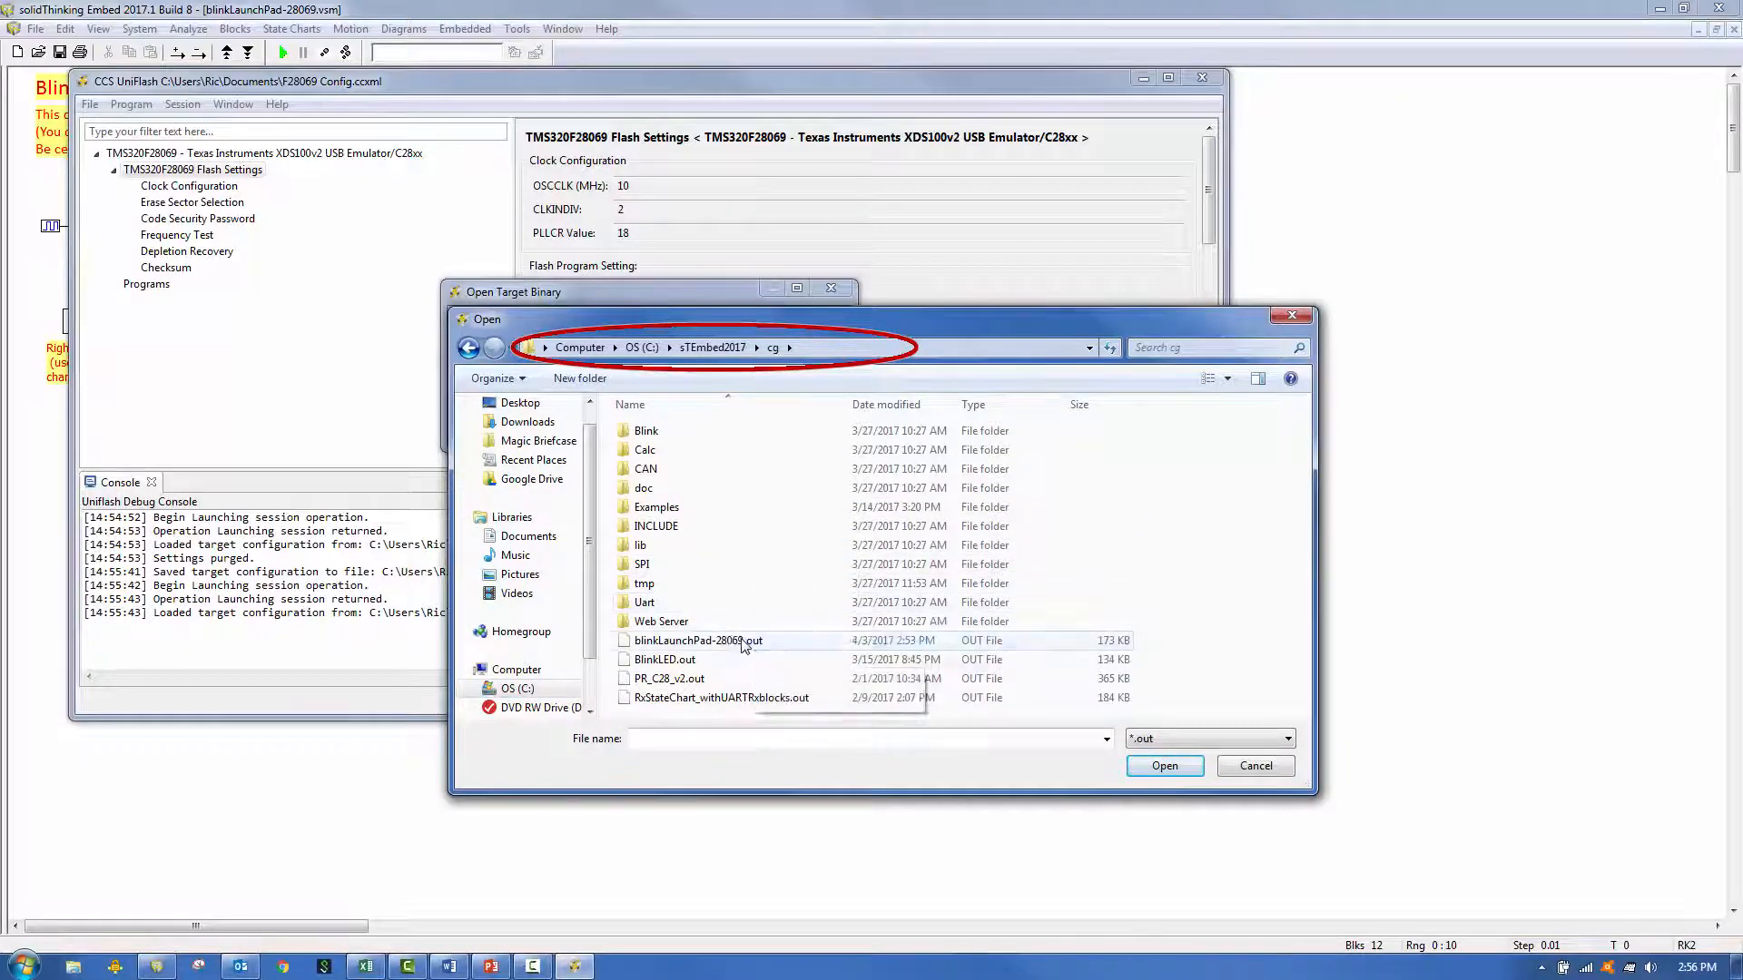
{"action": "left_click", "coordinate": [1164, 766]}
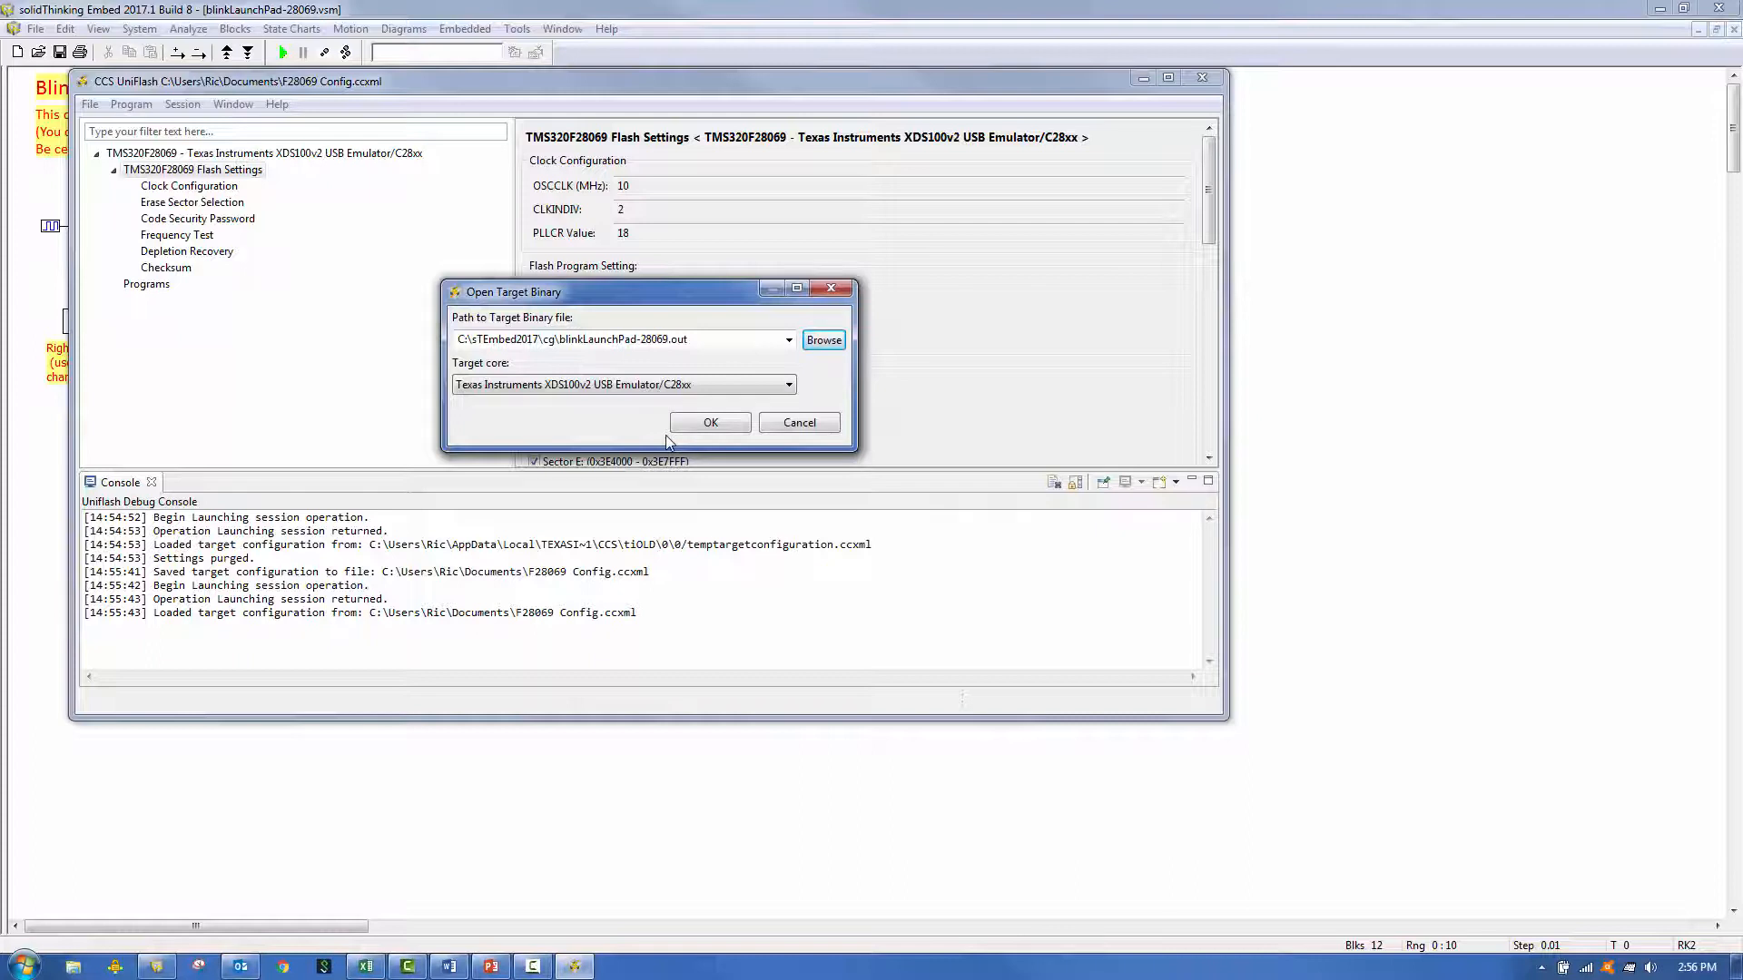
{"action": "left_click", "coordinate": [709, 422]}
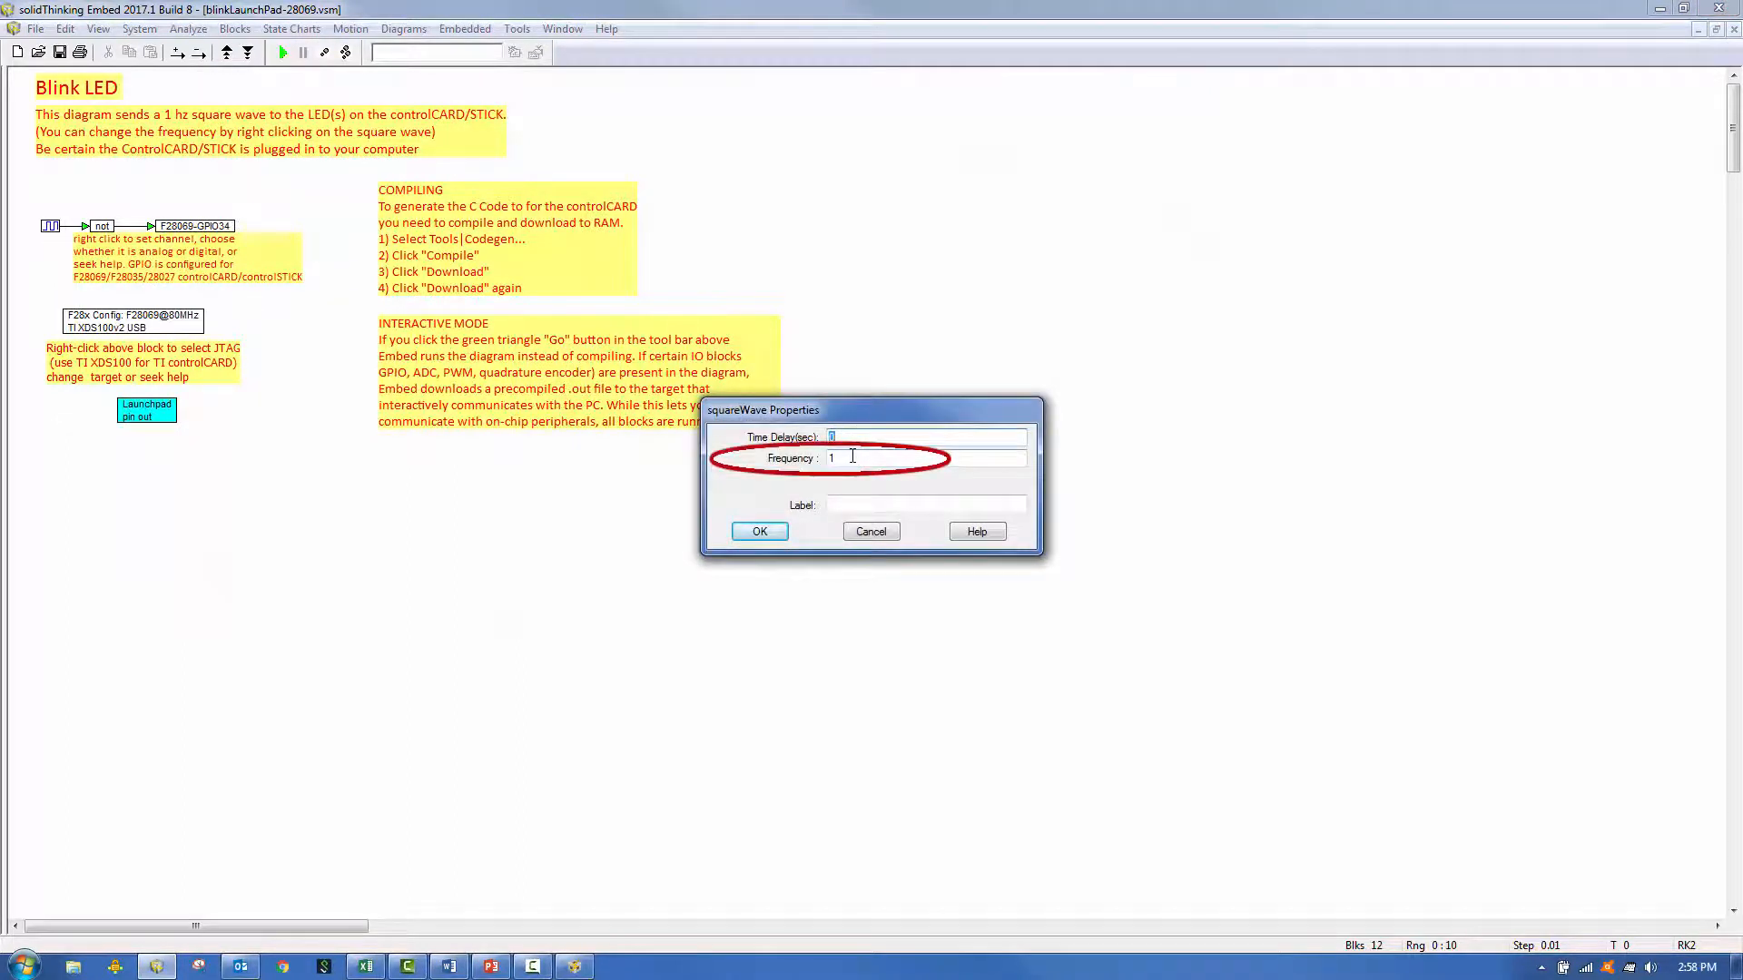
Step: Set the square wave frequency to 3 and compile the diagram for the FLASH target
{"action": "type", "text": "3"}
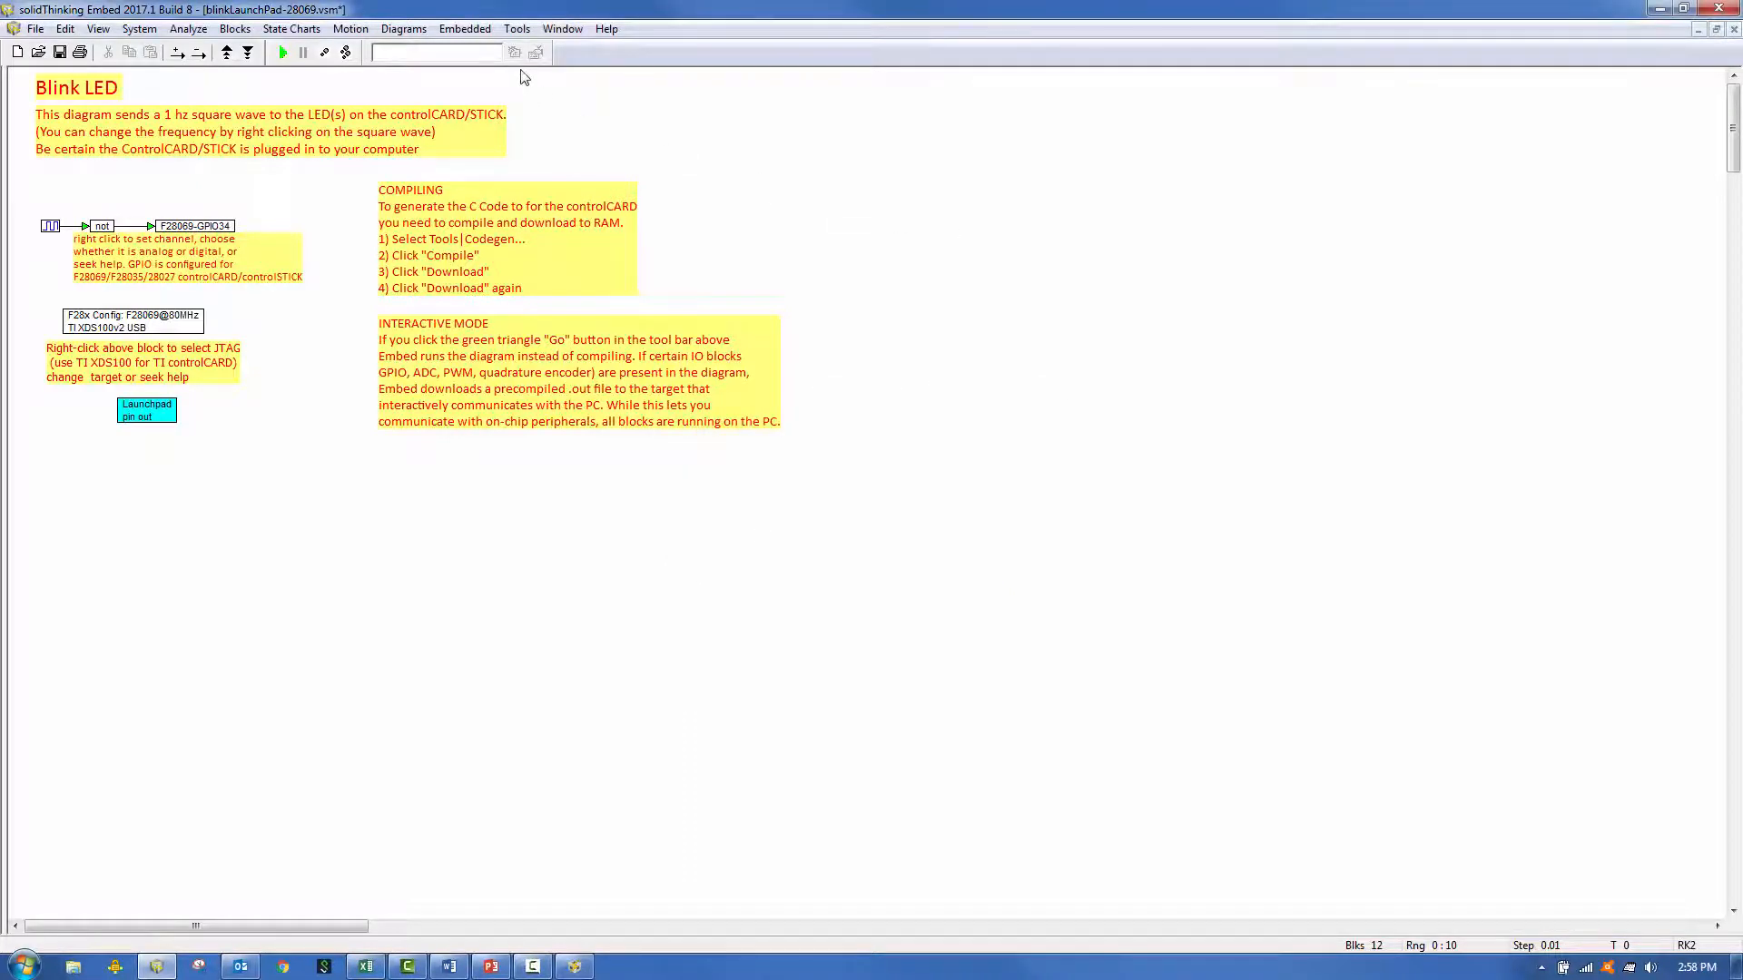
{"action": "mouse_move", "coordinate": [534, 53]}
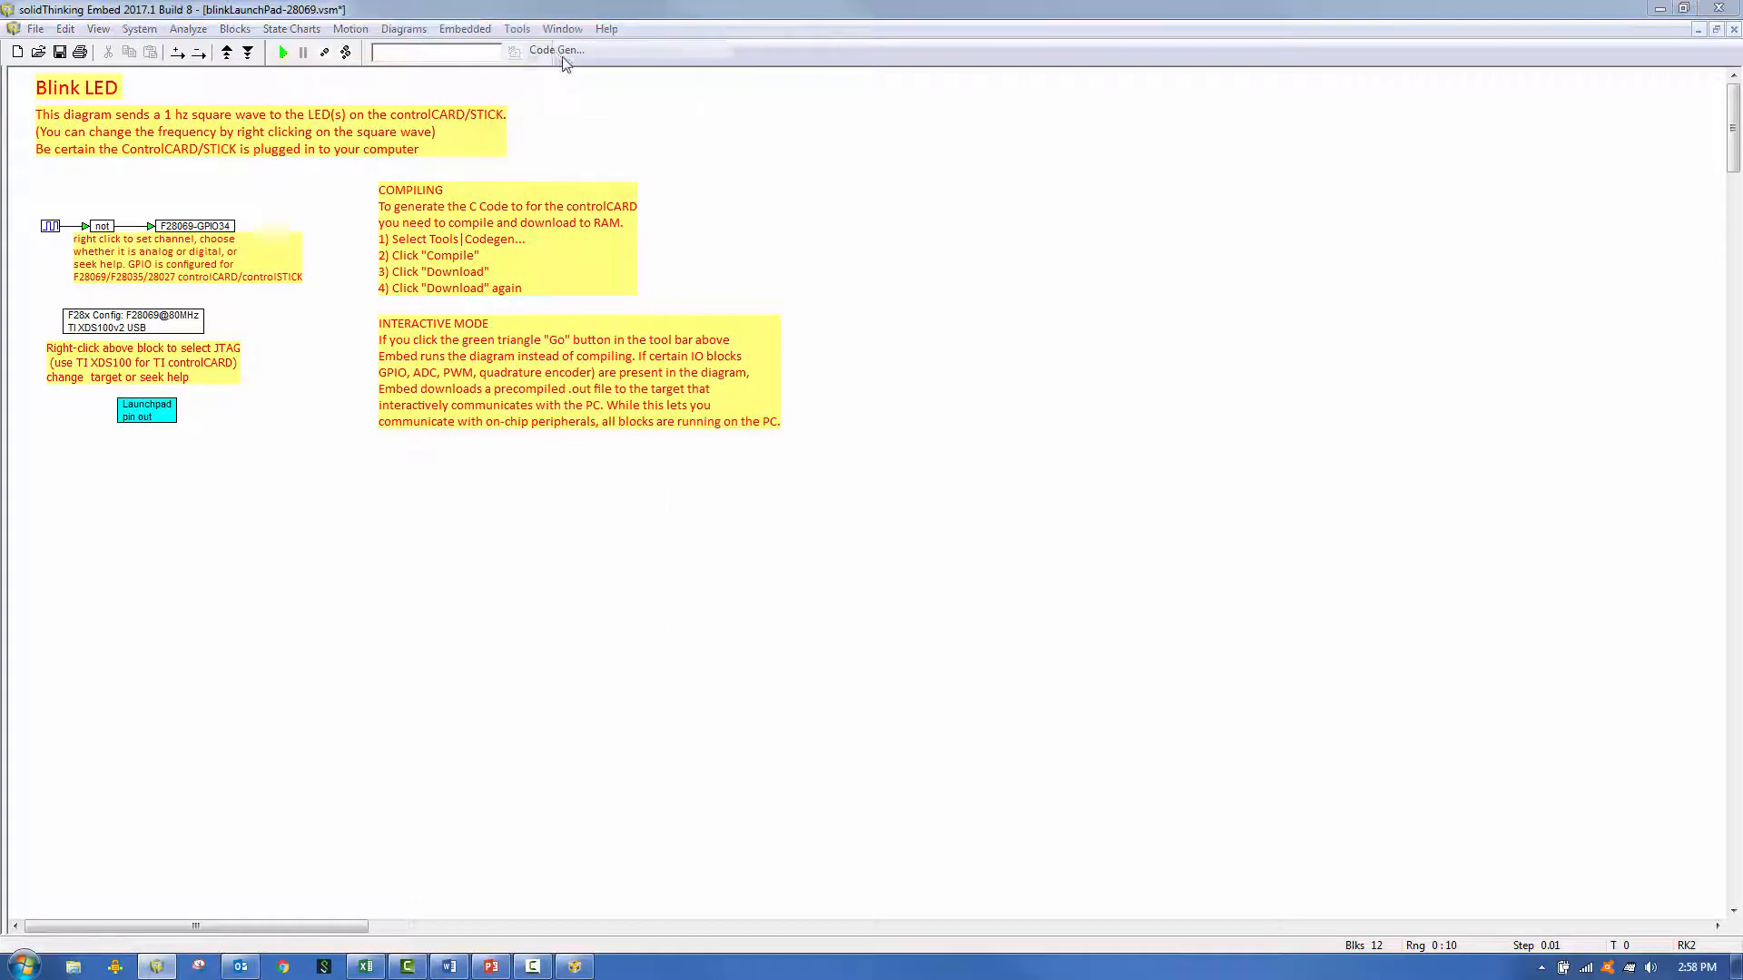
{"action": "left_click", "coordinate": [555, 49]}
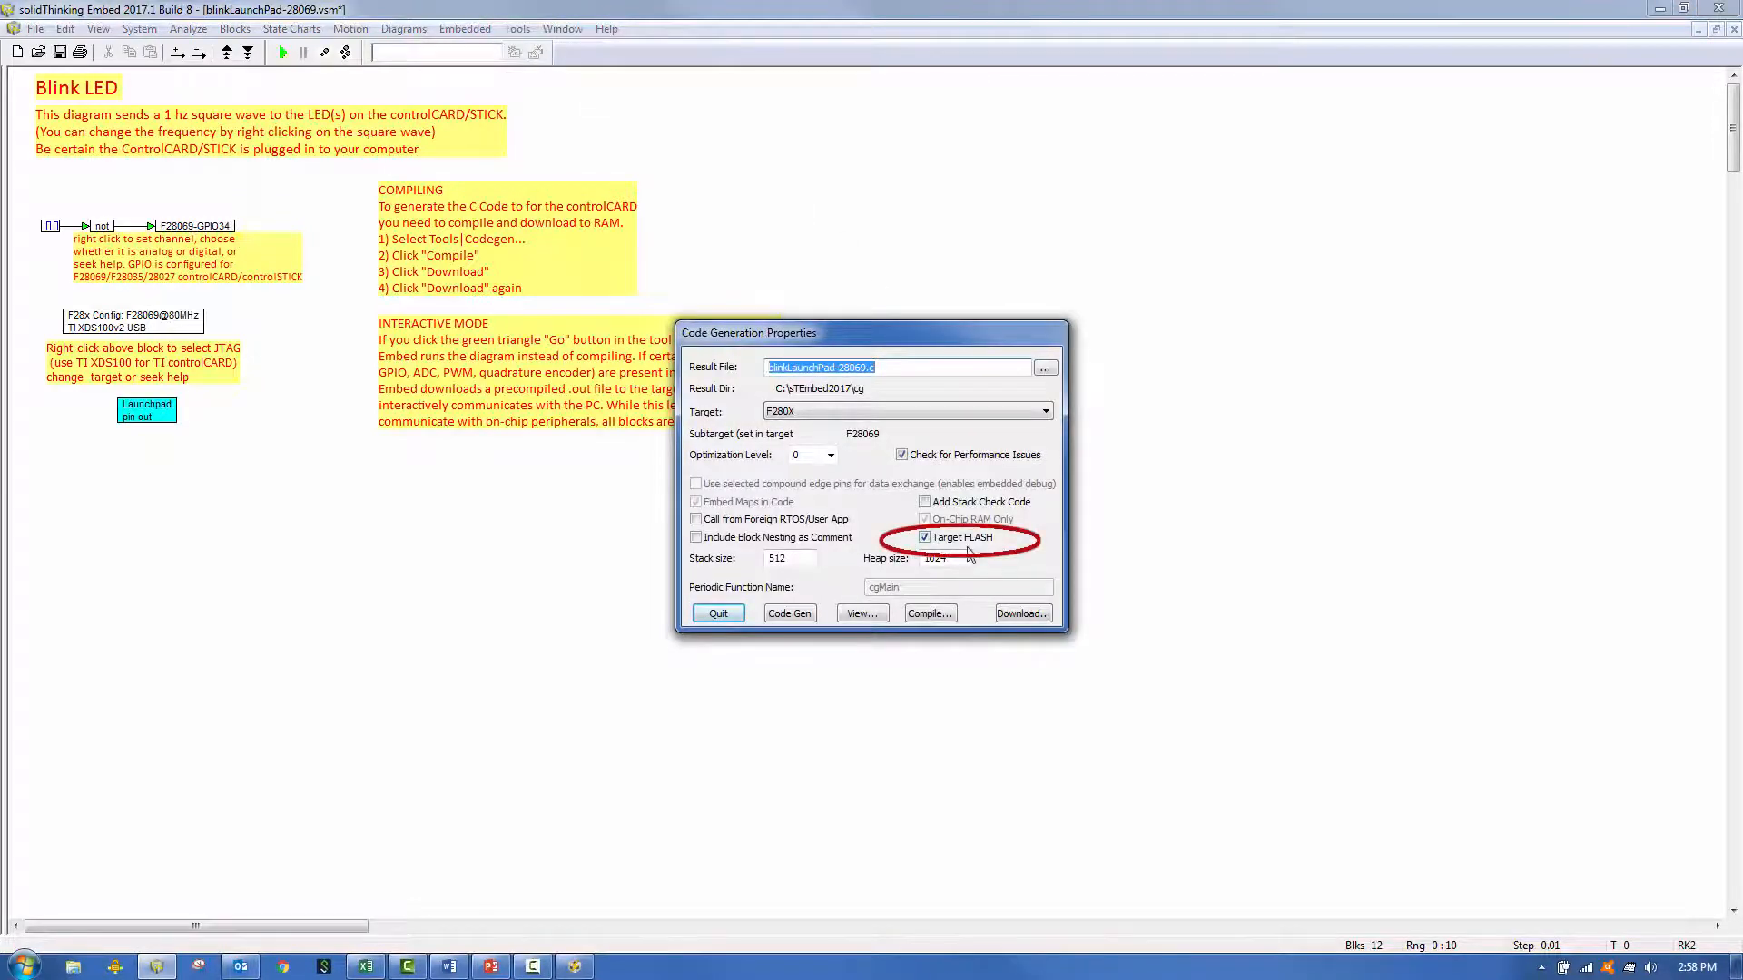
{"action": "left_click", "coordinate": [927, 612]}
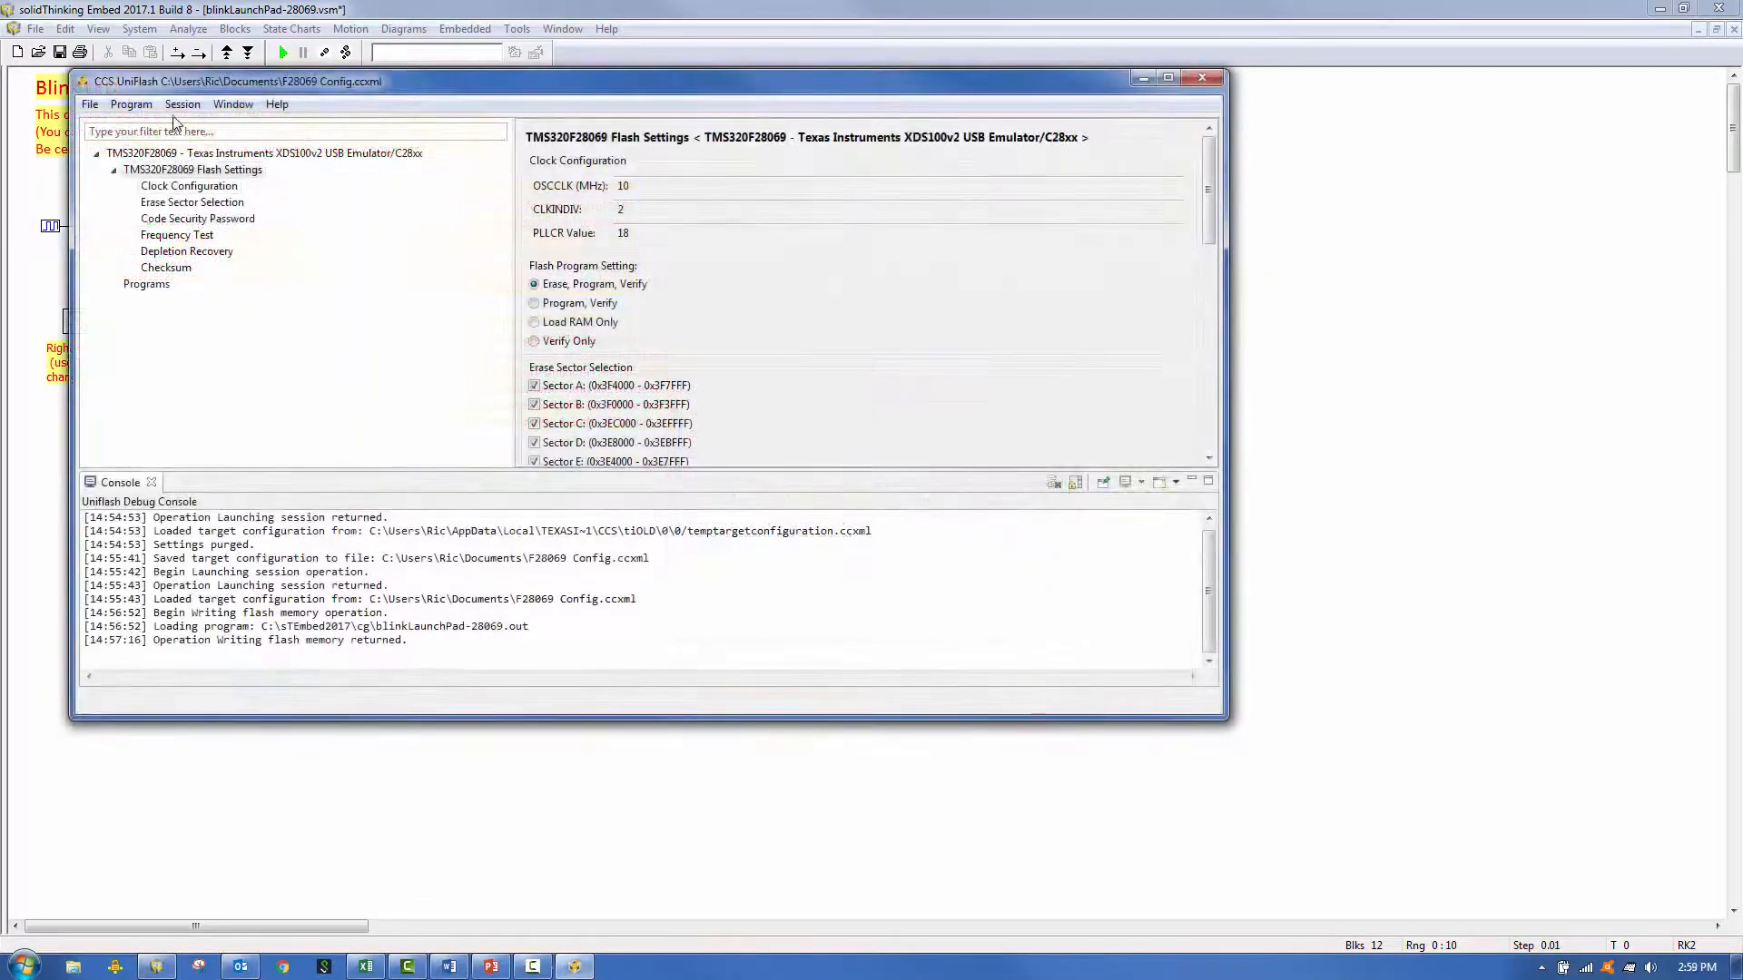
Step: Load the rebuilt blinkLaunchPad-28069.out from the cg folder and reflash the board
{"action": "left_click", "coordinate": [130, 103]}
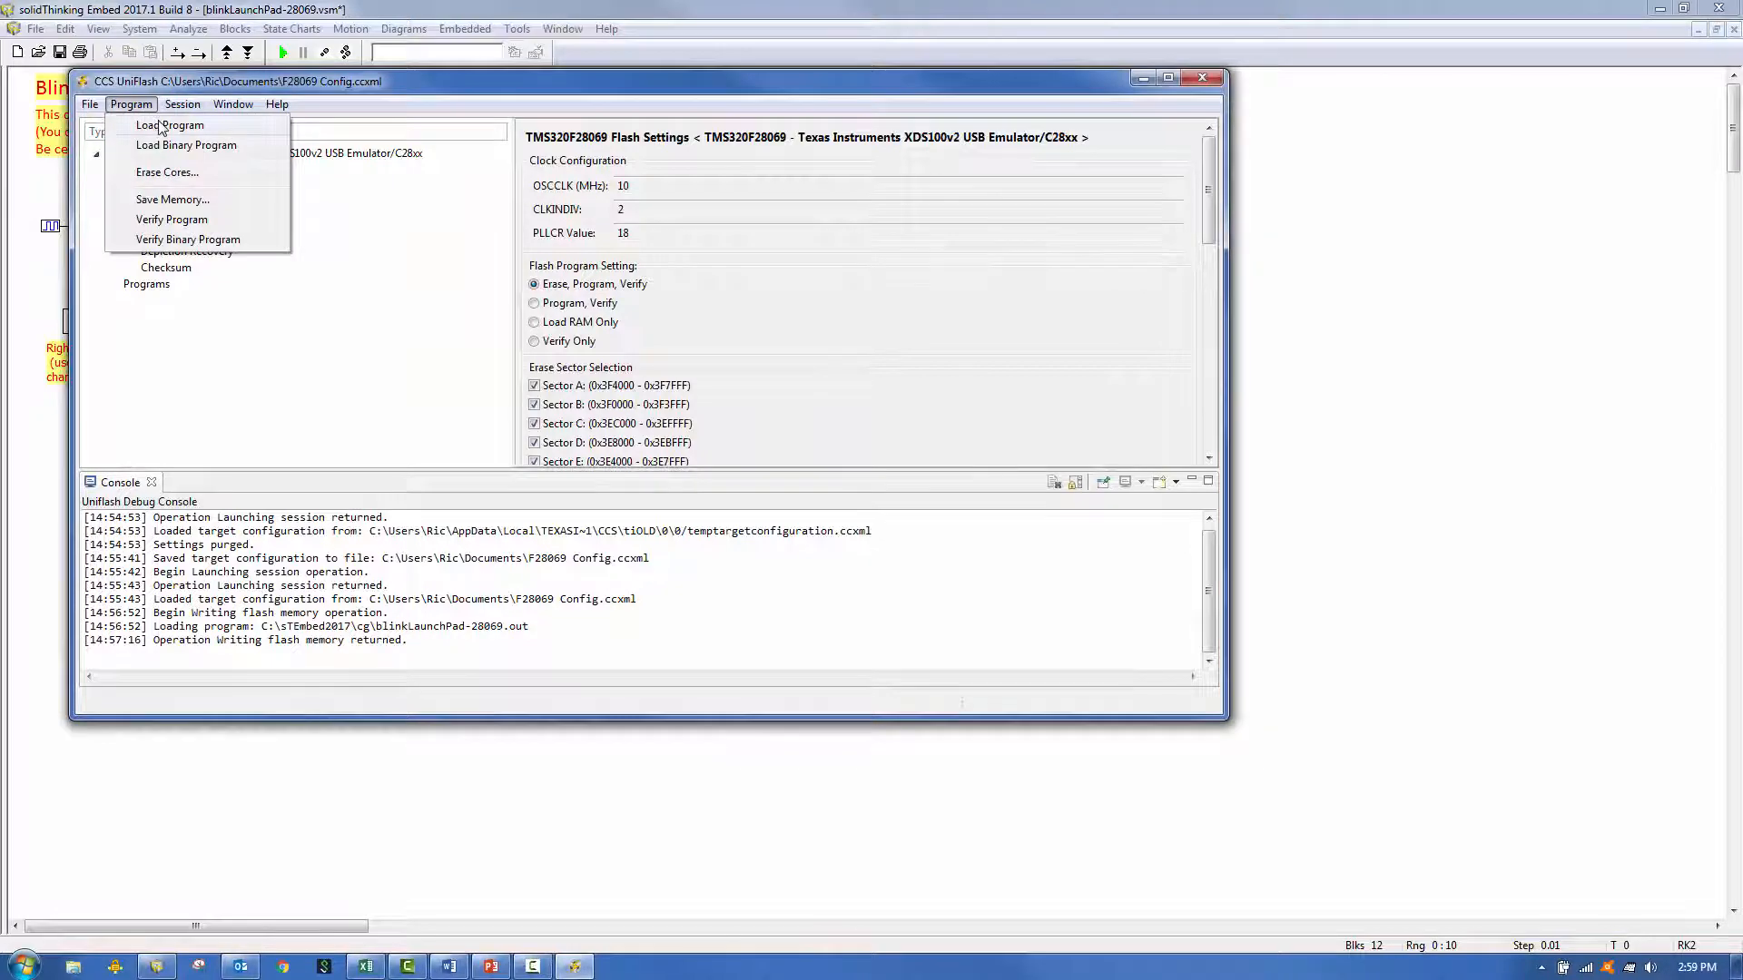
{"action": "left_click", "coordinate": [185, 144]}
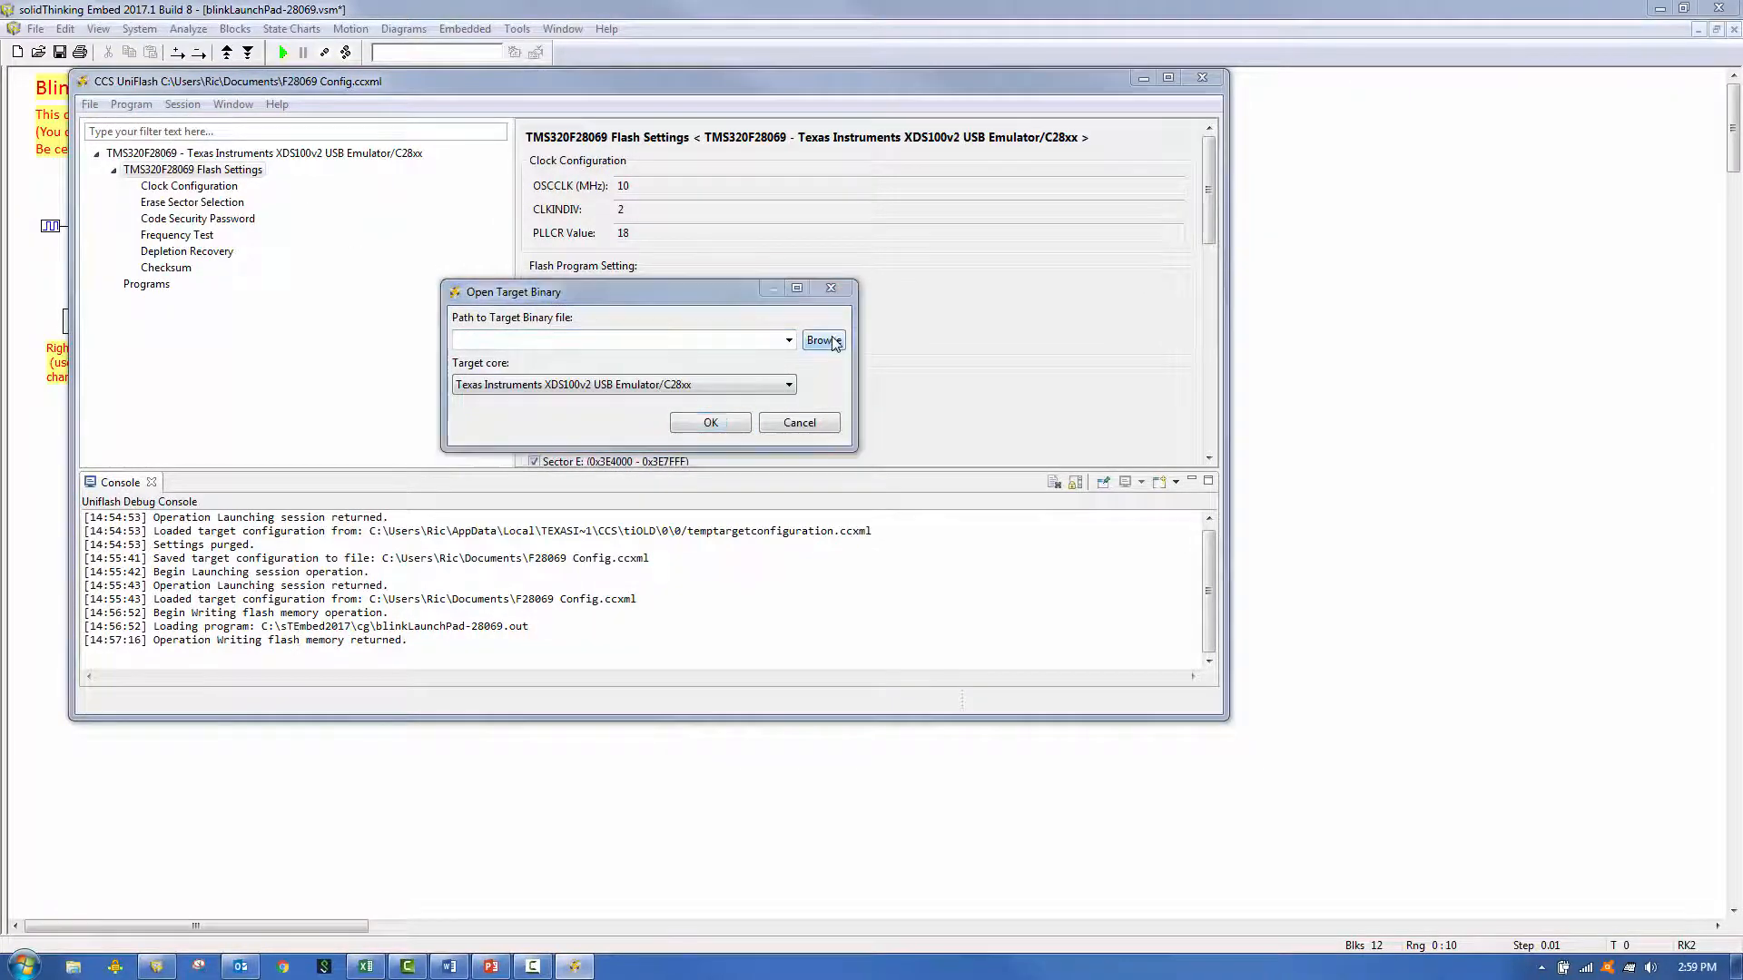
{"action": "left_click", "coordinate": [823, 340]}
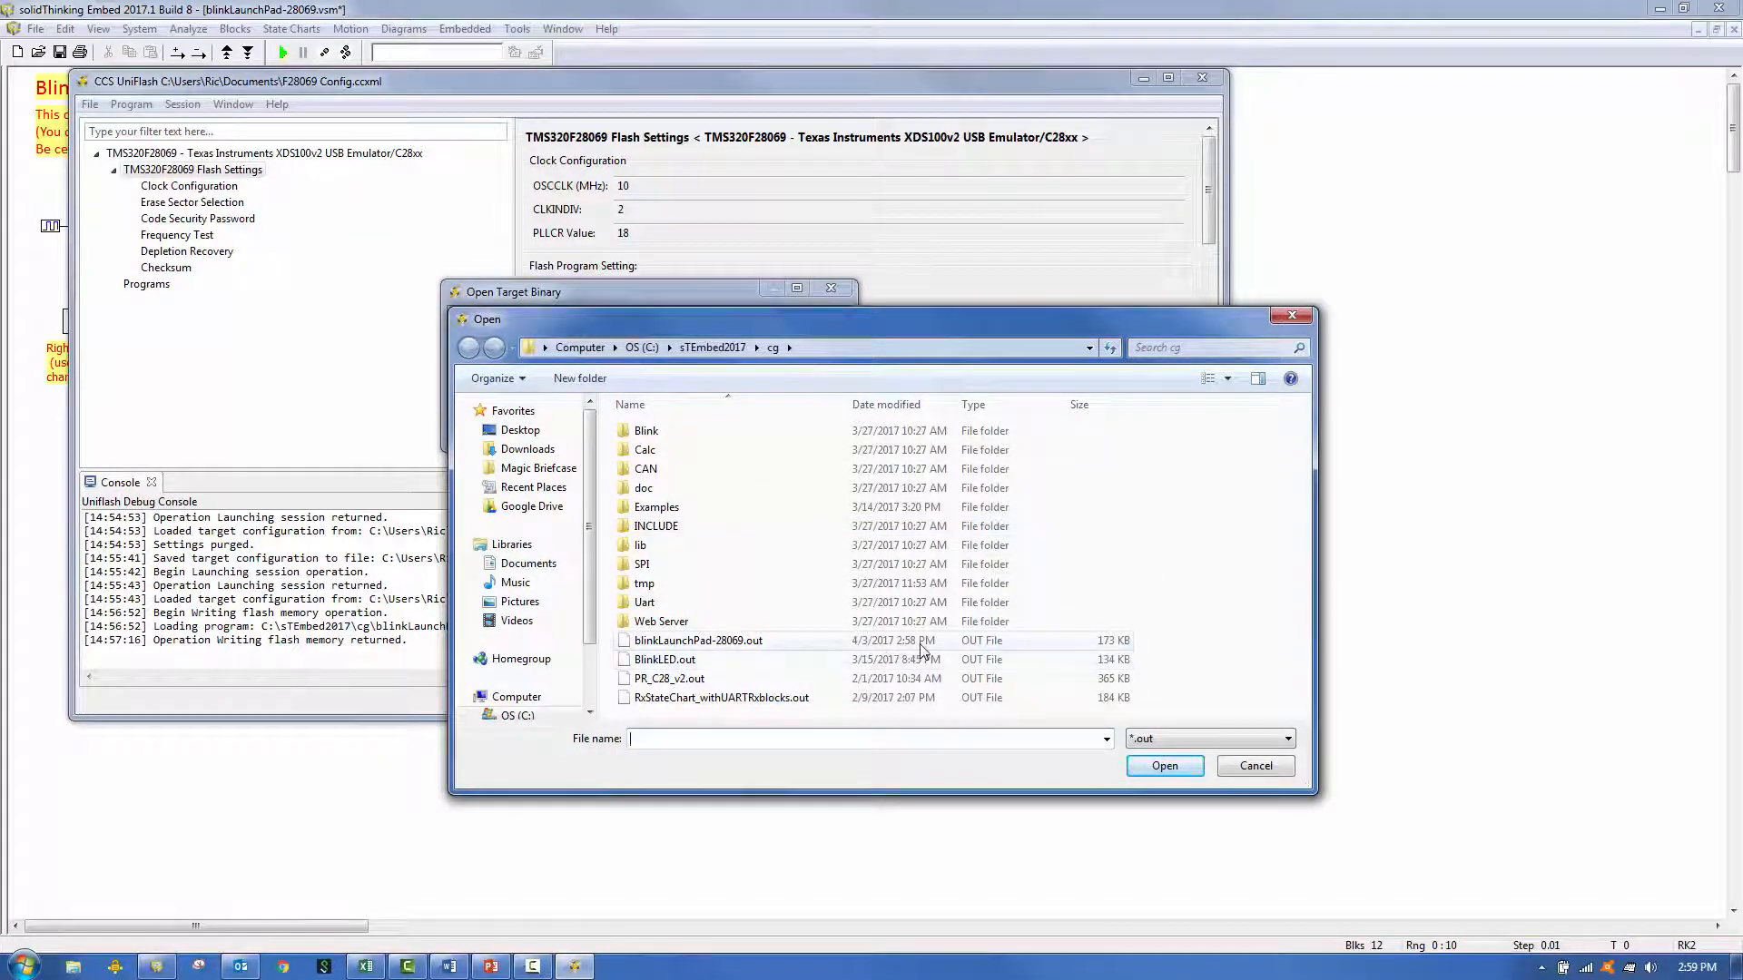
{"action": "left_click", "coordinate": [698, 640]}
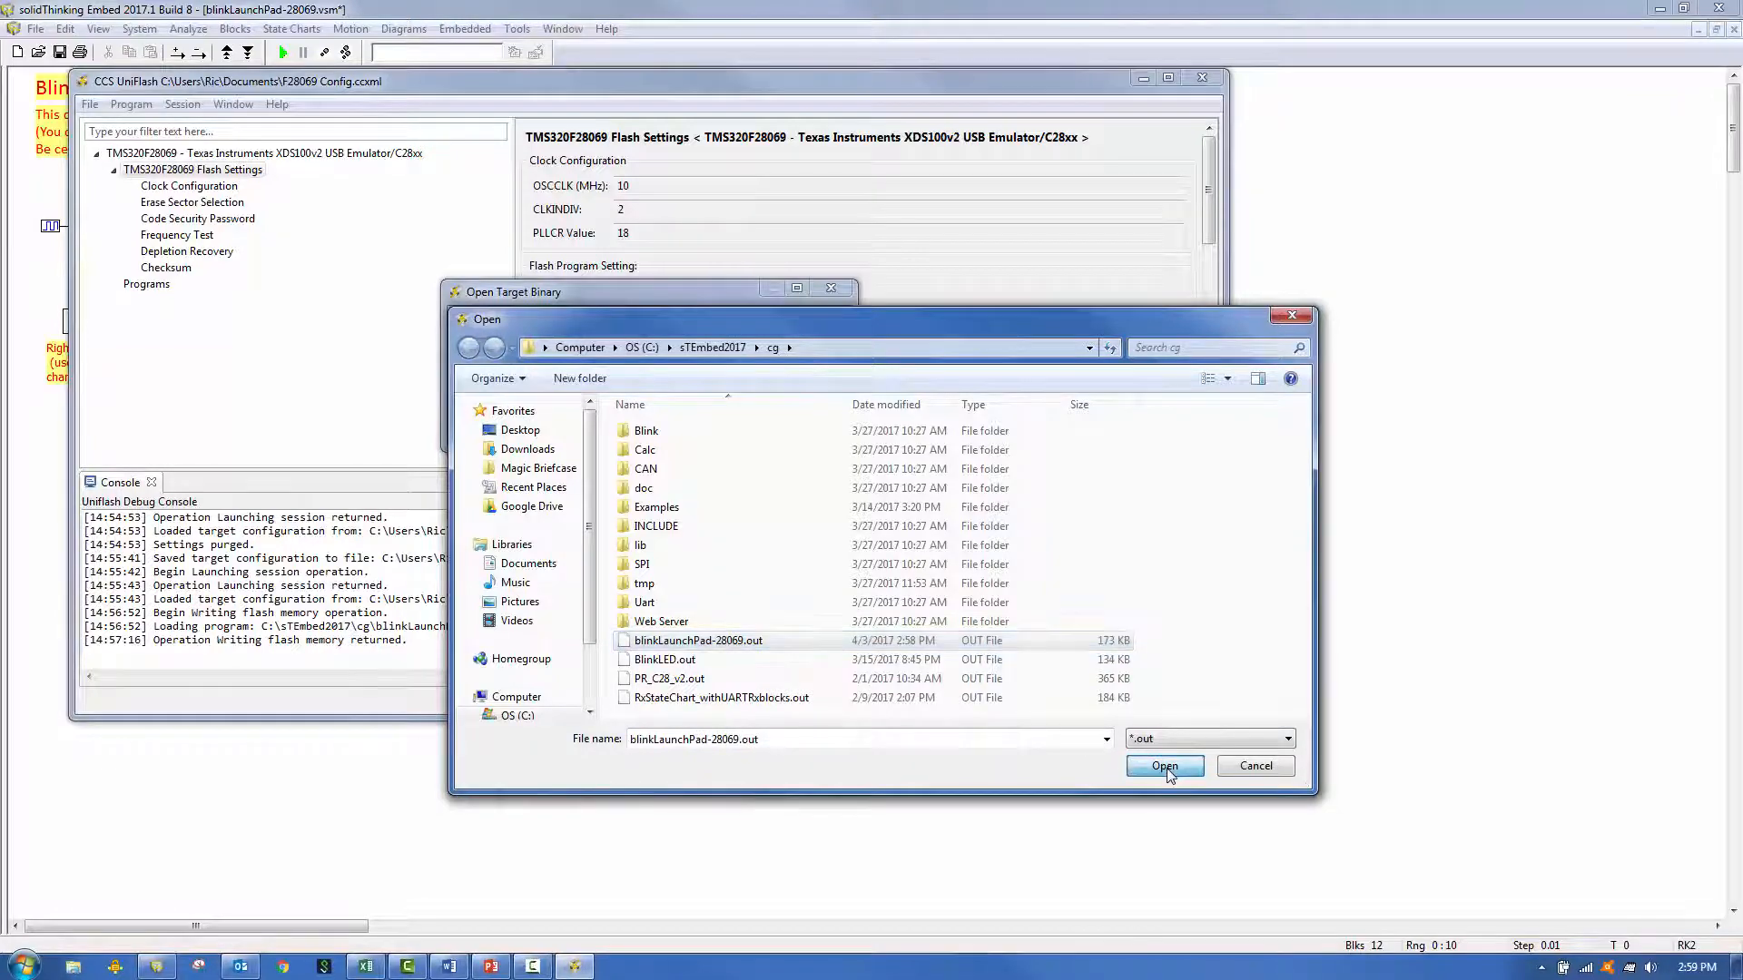
{"action": "left_click", "coordinate": [1163, 766]}
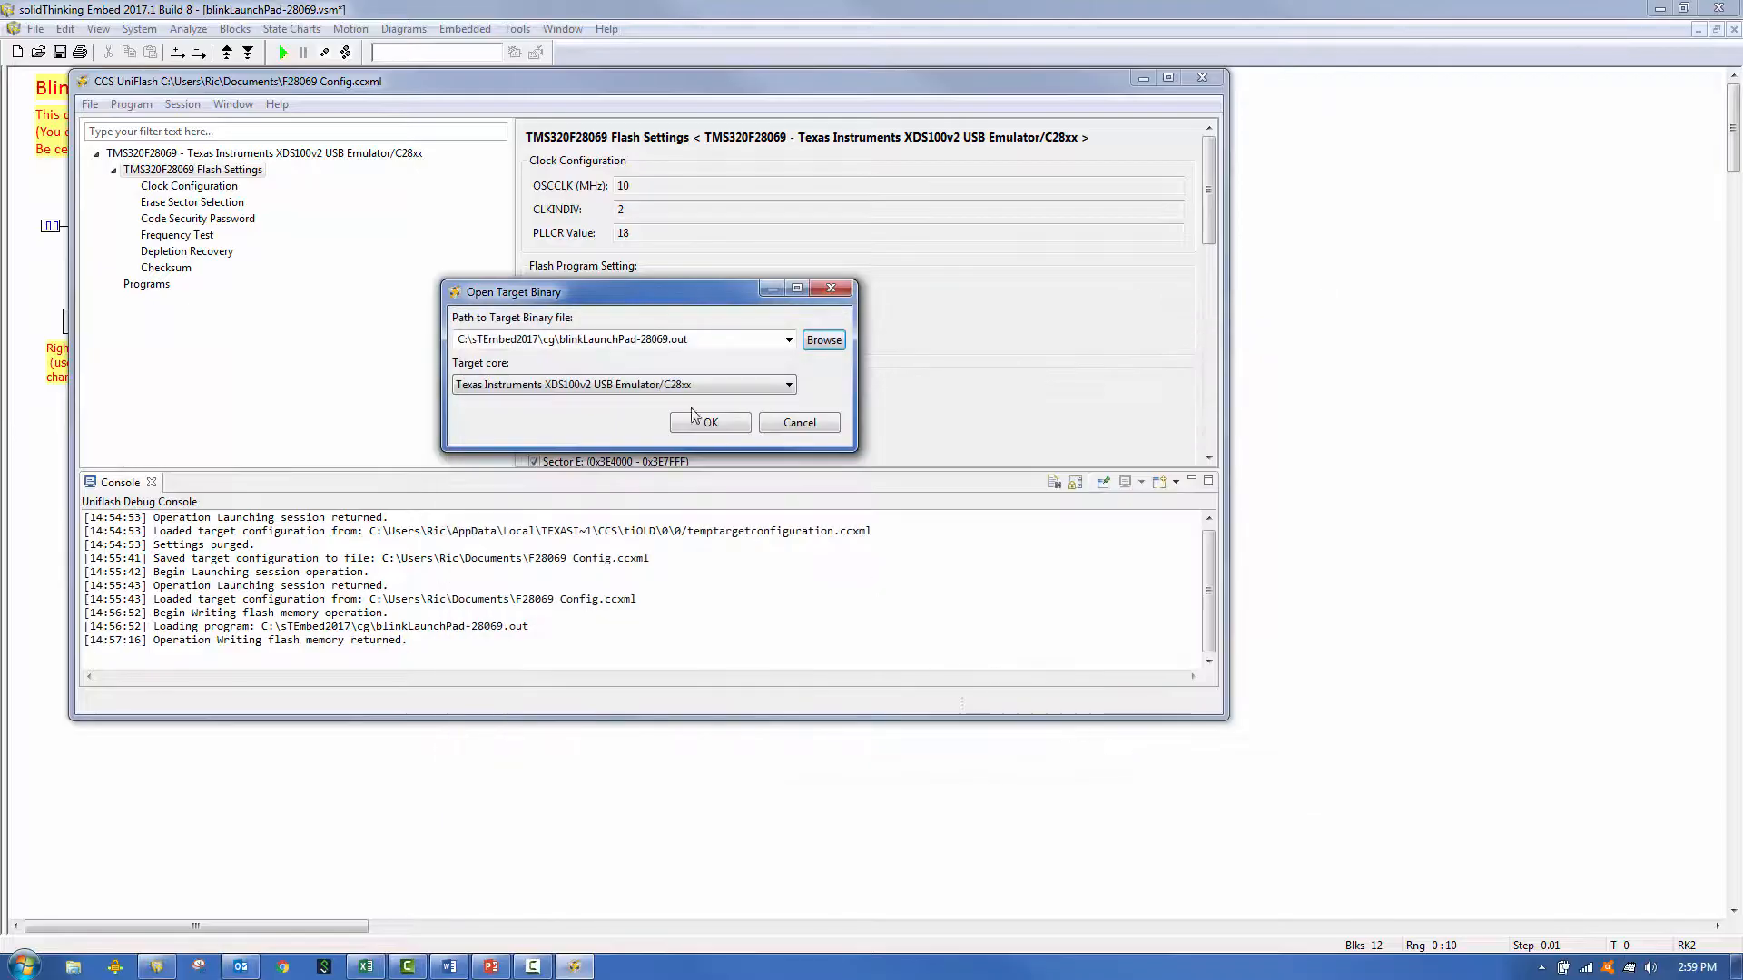
{"action": "left_click", "coordinate": [709, 422]}
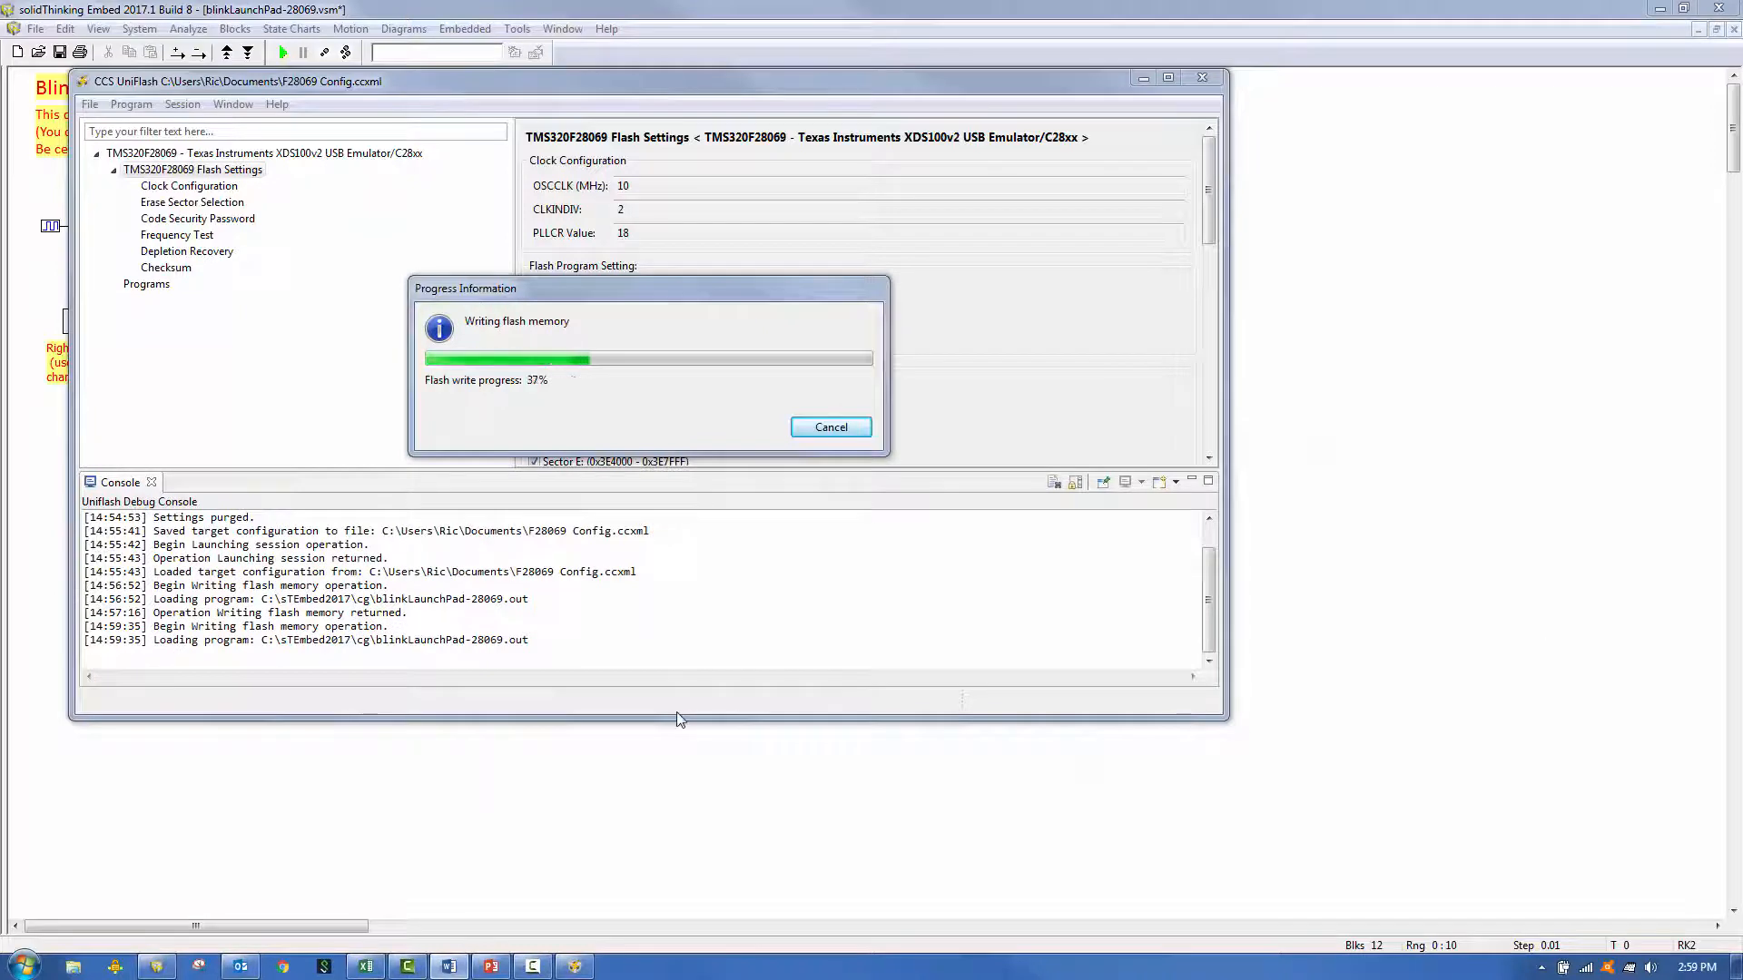